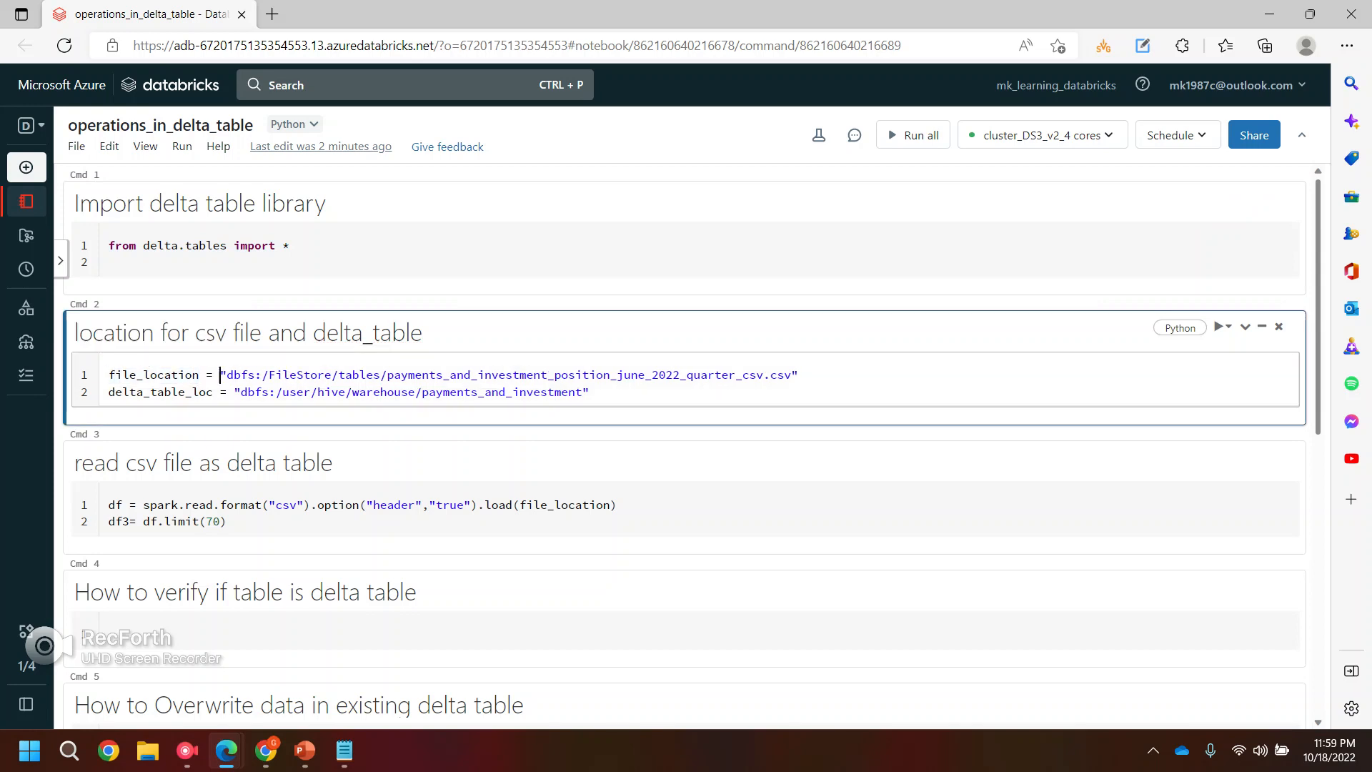
# Step: Highlight the CSV and delta table path strings, then open Data Explorer to view the tables
pyautogui.doubleClick(155, 374)
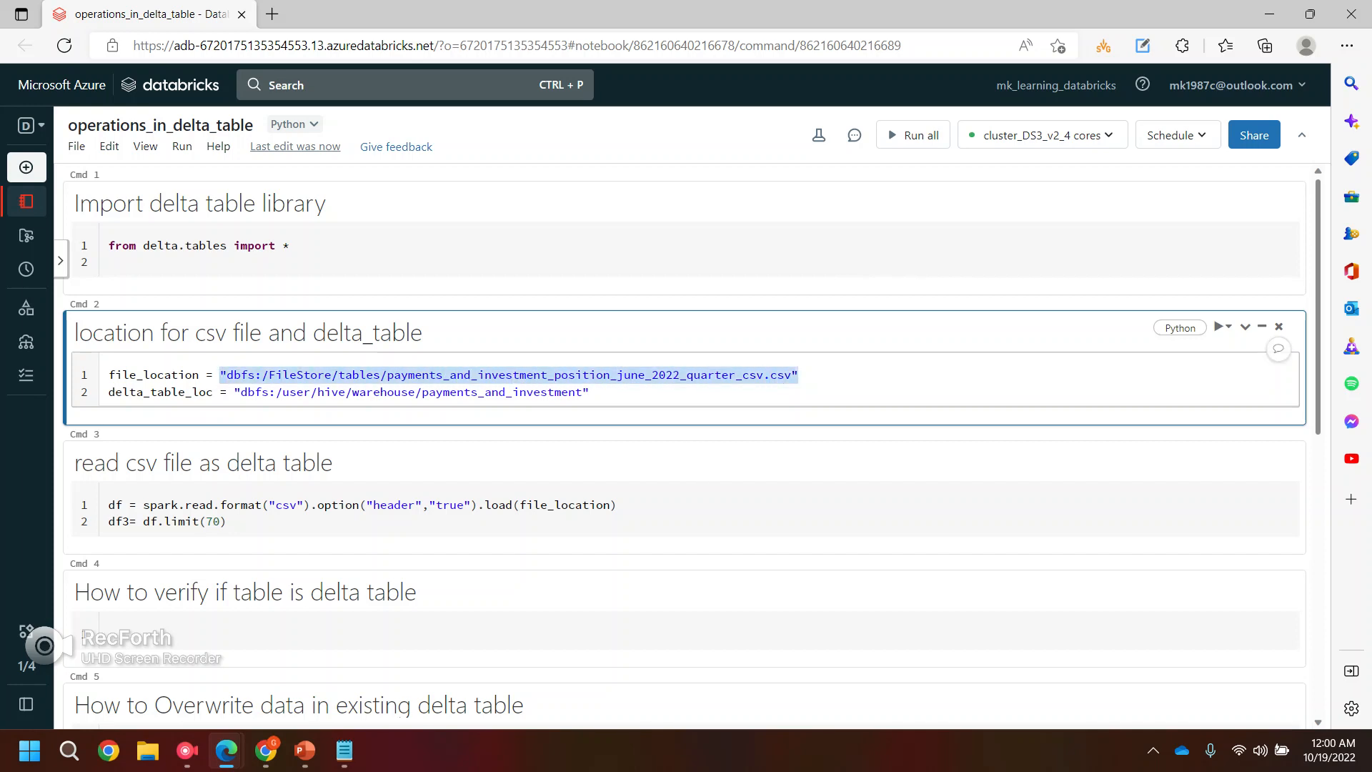
pyautogui.doubleClick(159, 391)
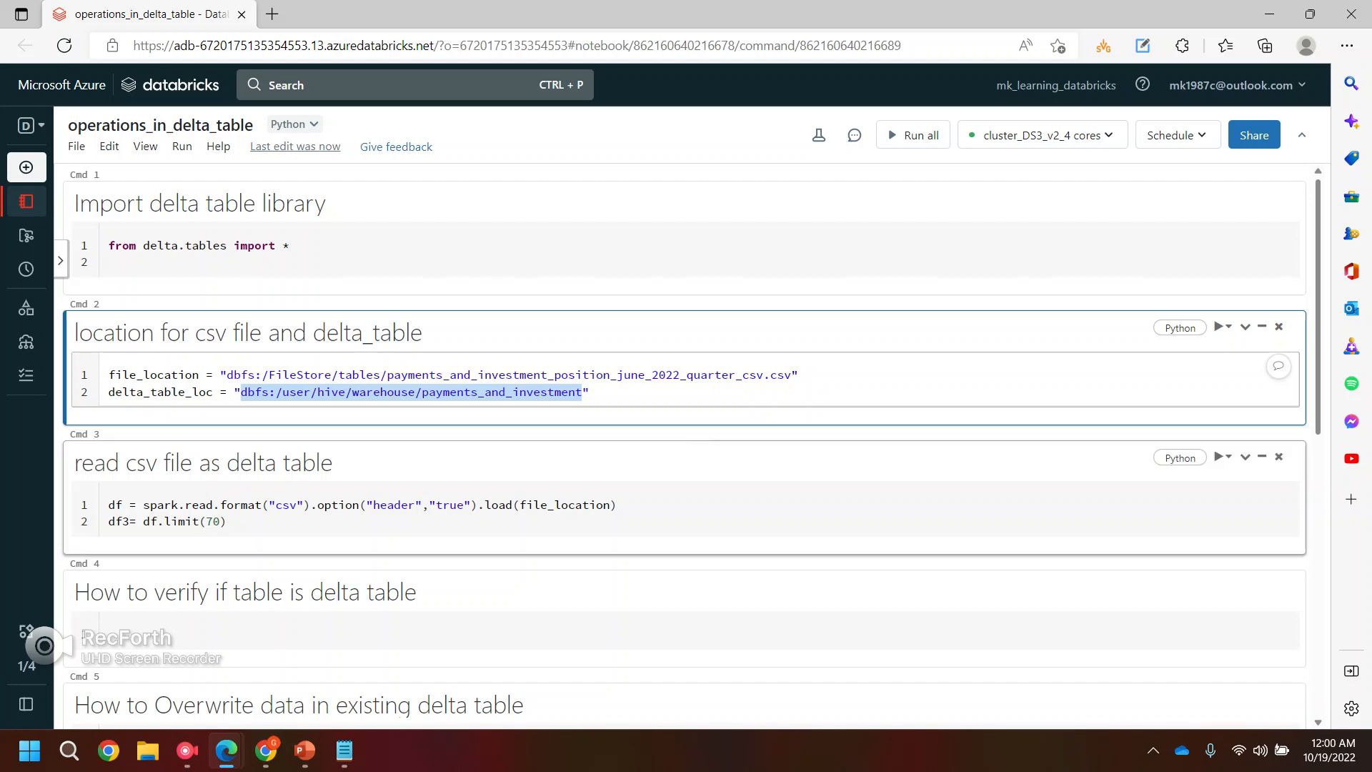
pyautogui.click(26, 308)
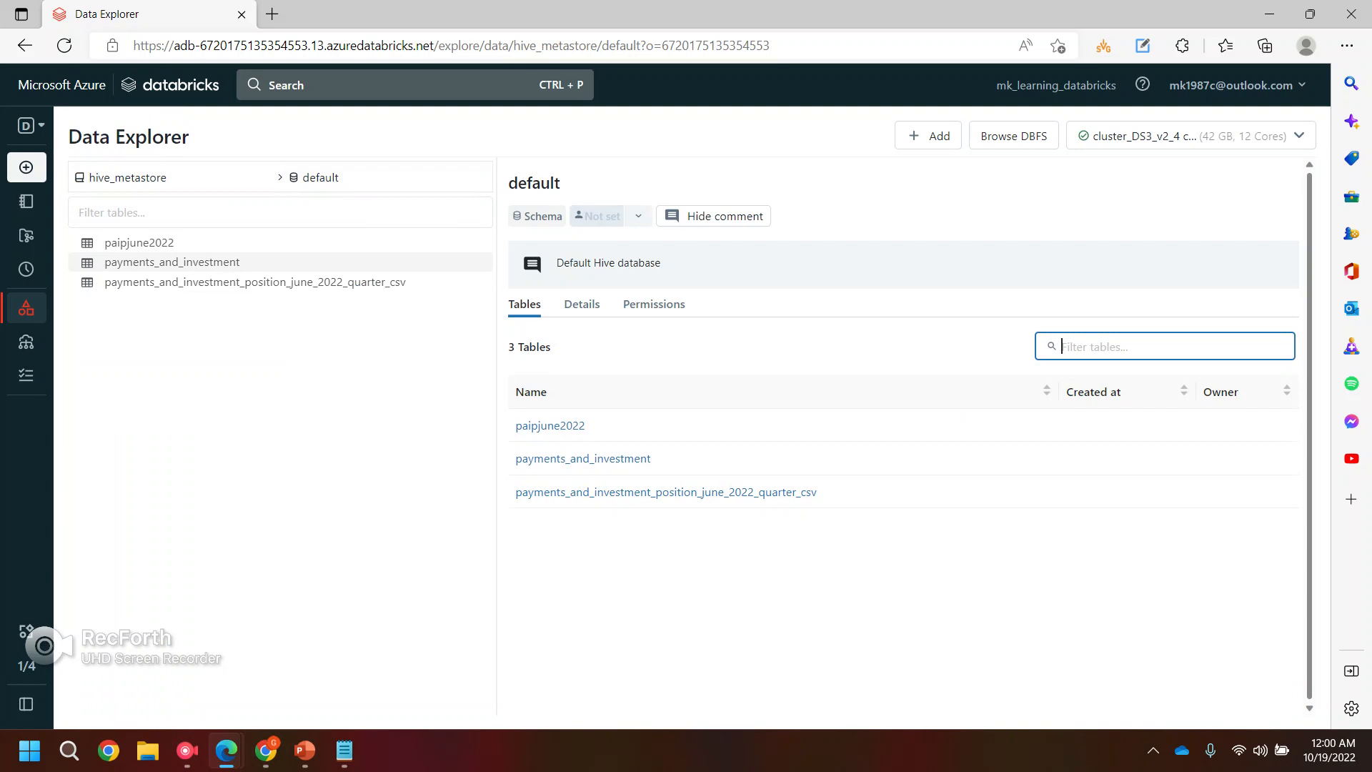
# Step: Reopen the operations_in_delta_table notebook from the workspace
pyautogui.click(26, 202)
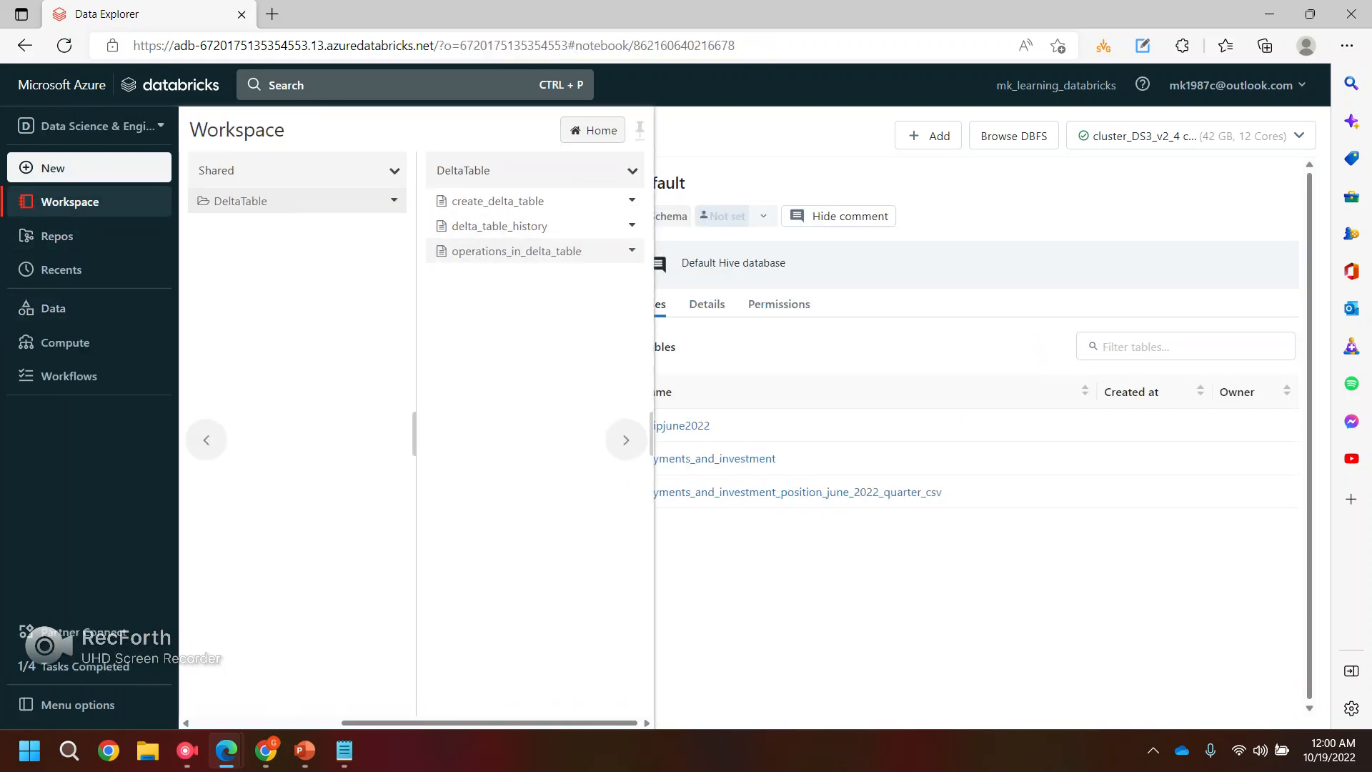
pyautogui.click(516, 251)
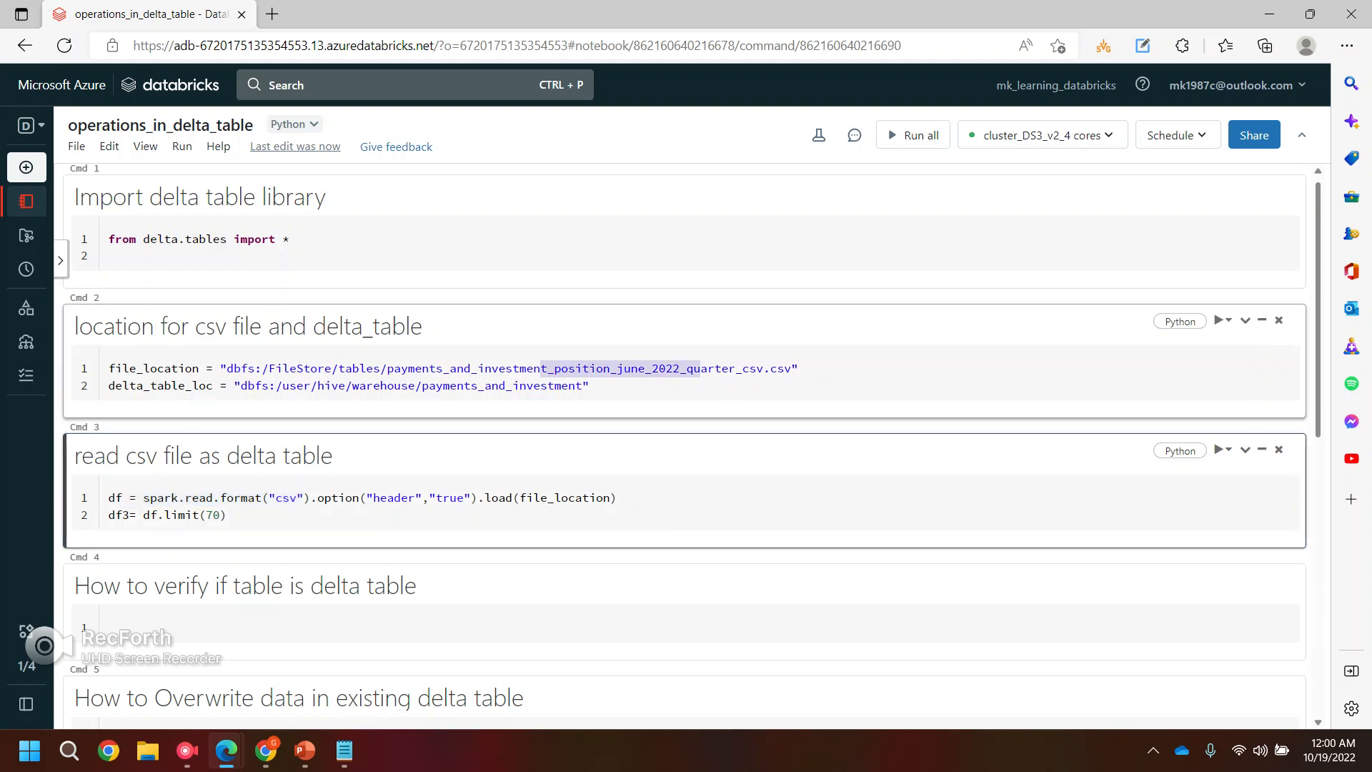
# Step: Highlight delta_table_loc and the table name in the location cell, ending with an empty cell below Cmd 3
pyautogui.click(114, 498)
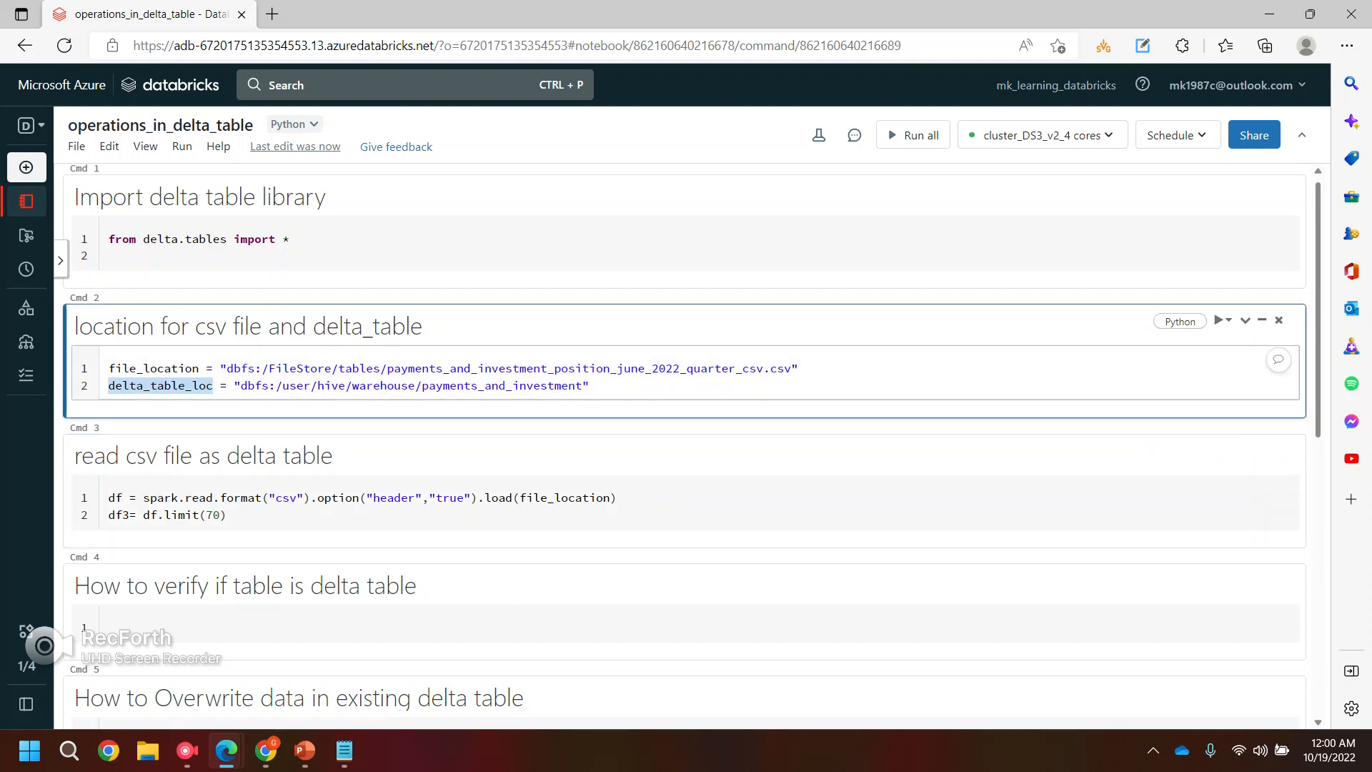
pyautogui.moveTo(694, 557)
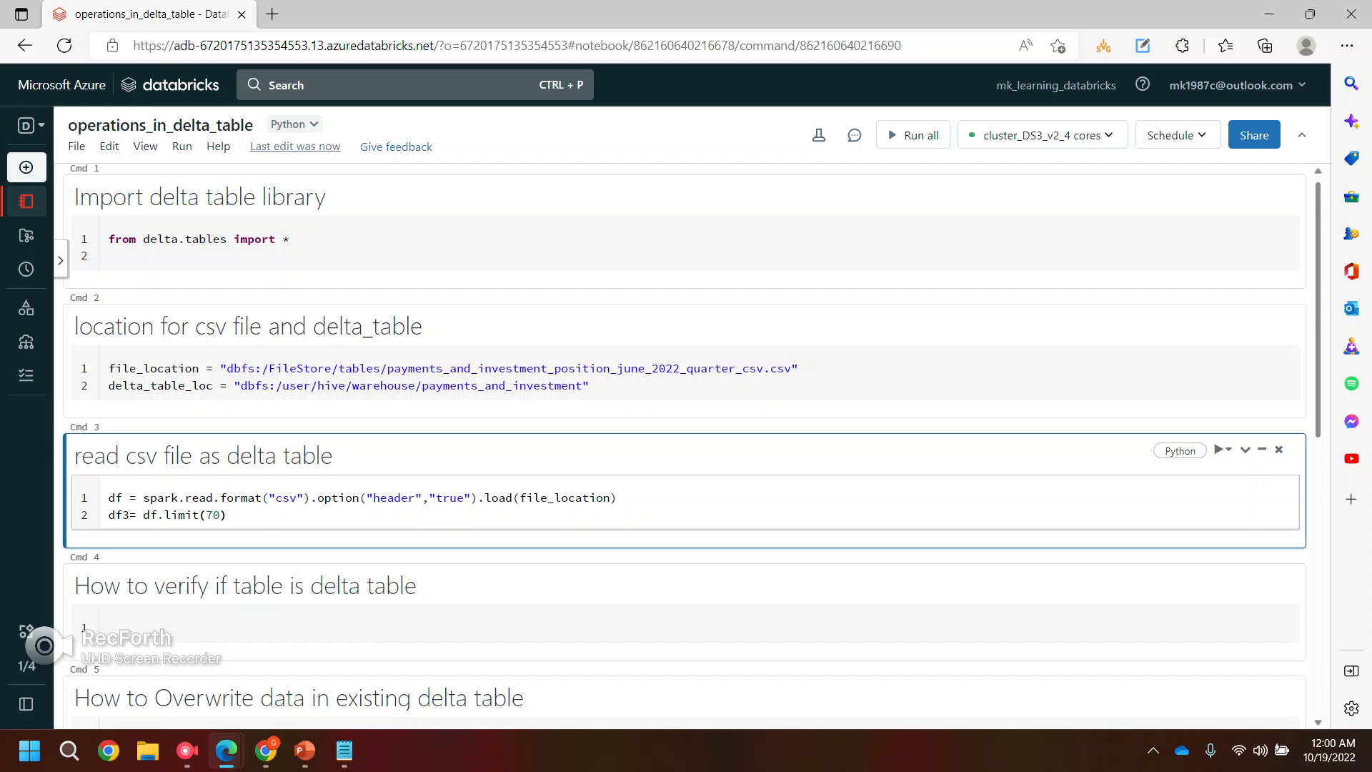
pyautogui.doubleClick(149, 515)
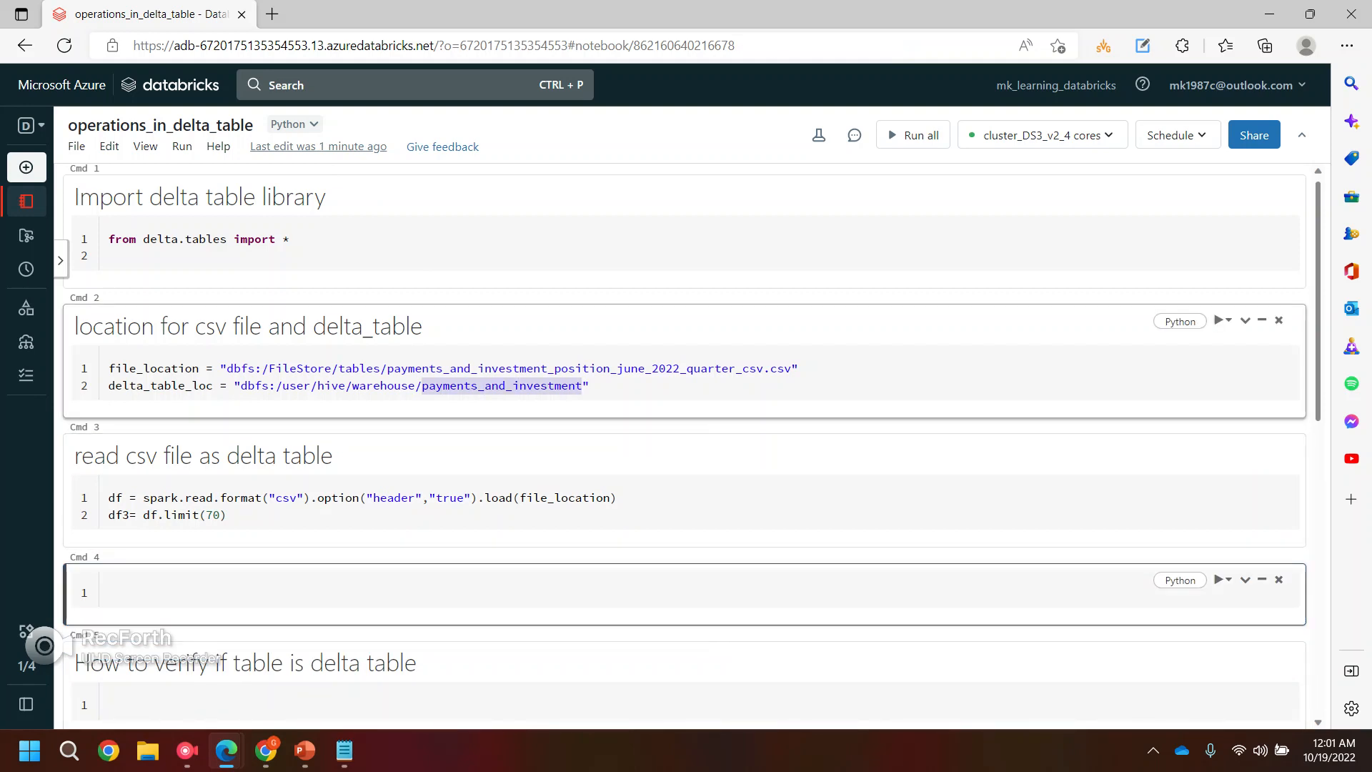
# Step: Run a %sql select count(*) from payments_and_investment, returning 130 rows
pyautogui.click(613, 592)
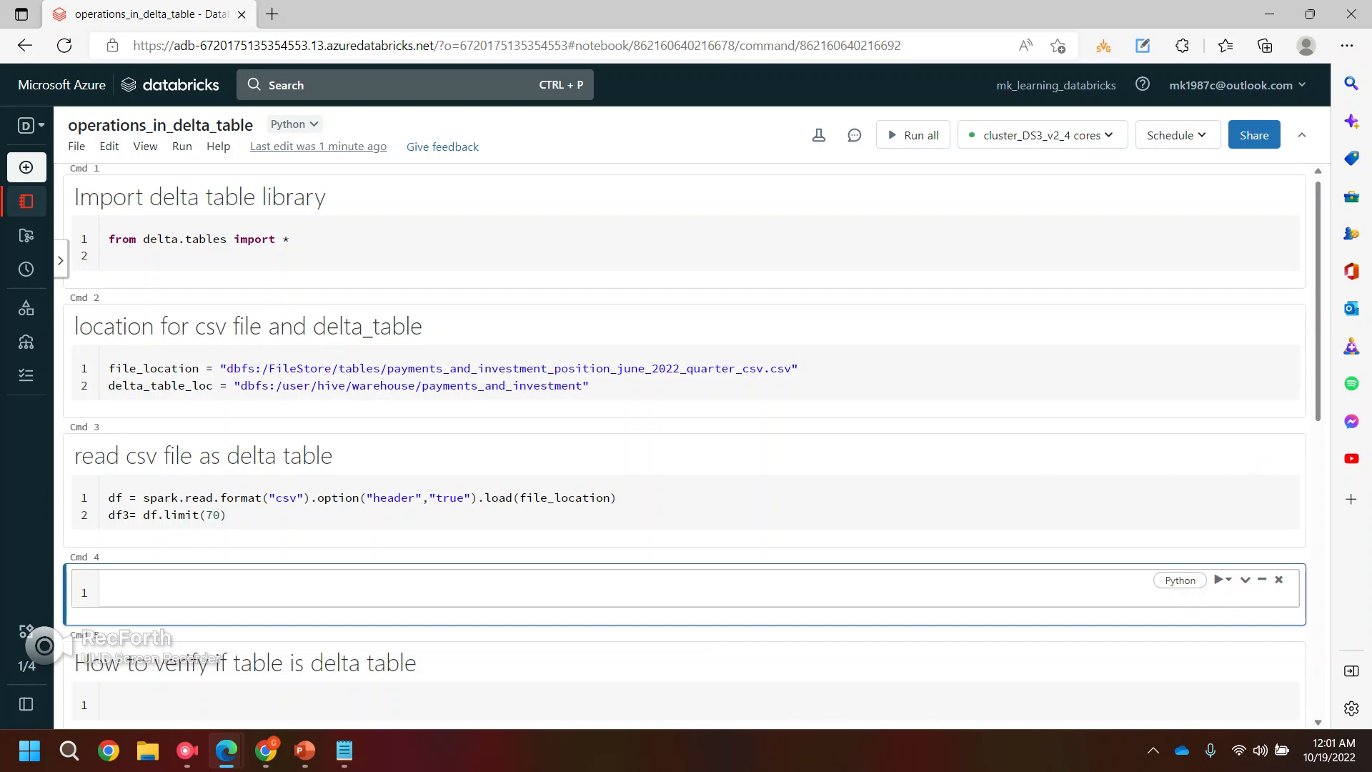
pyautogui.write('%sql')
pyautogui.write('select * from payments_and_investment')
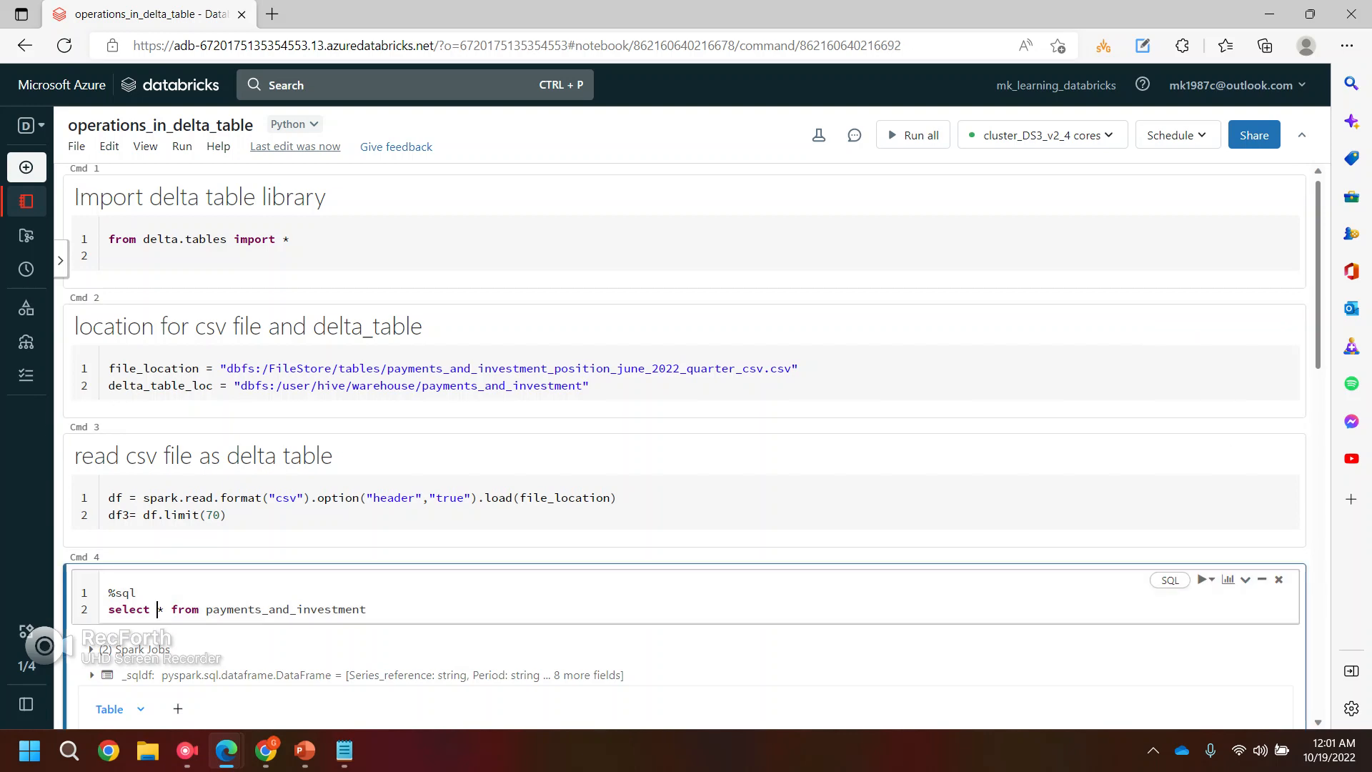
pyautogui.write('count(*')
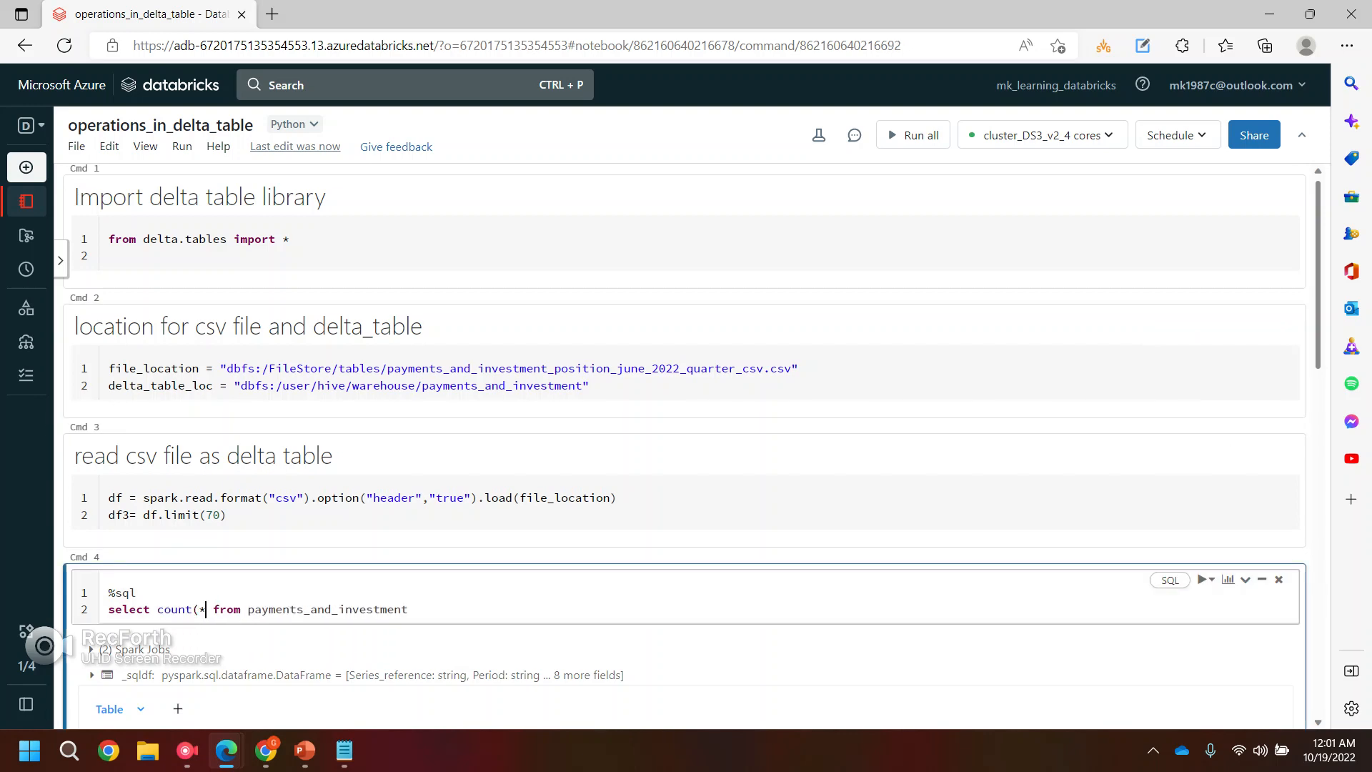
pyautogui.click(1205, 580)
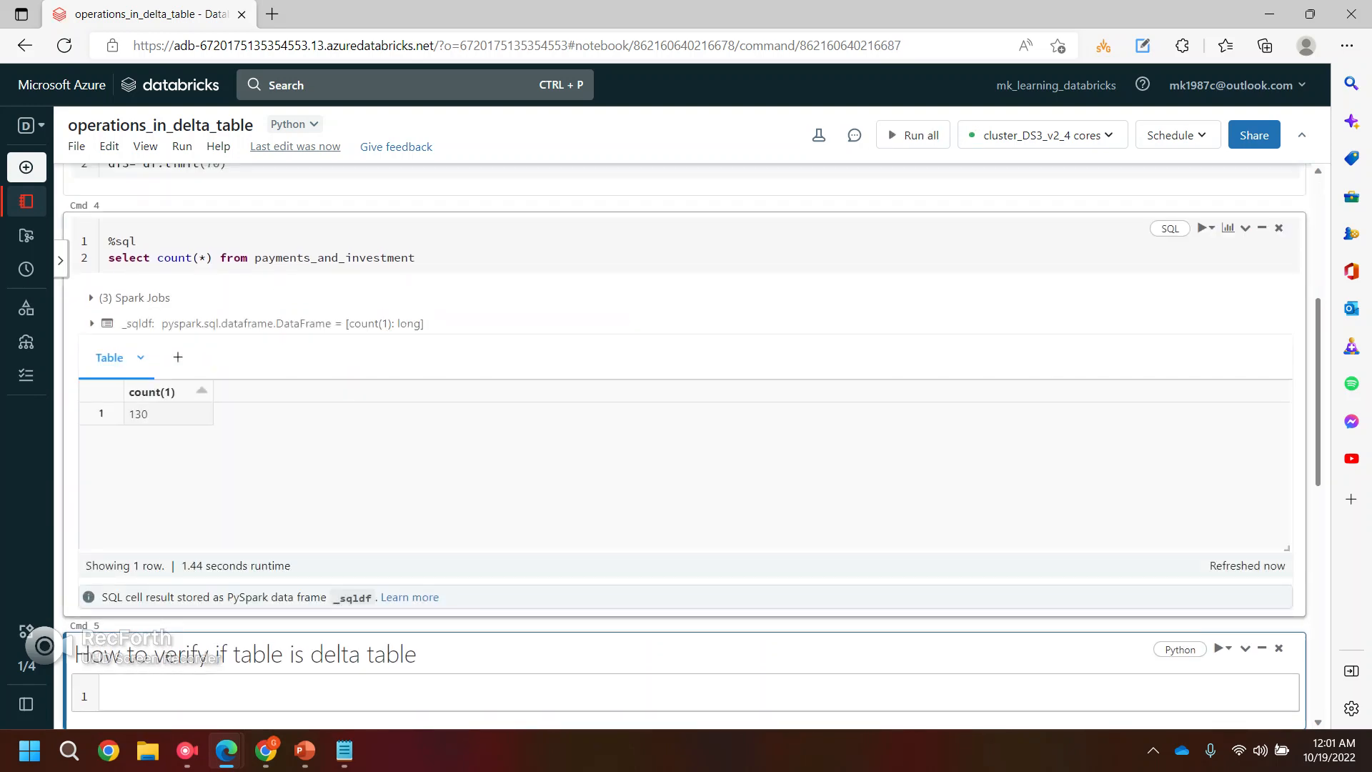
pyautogui.doubleClick(137, 413)
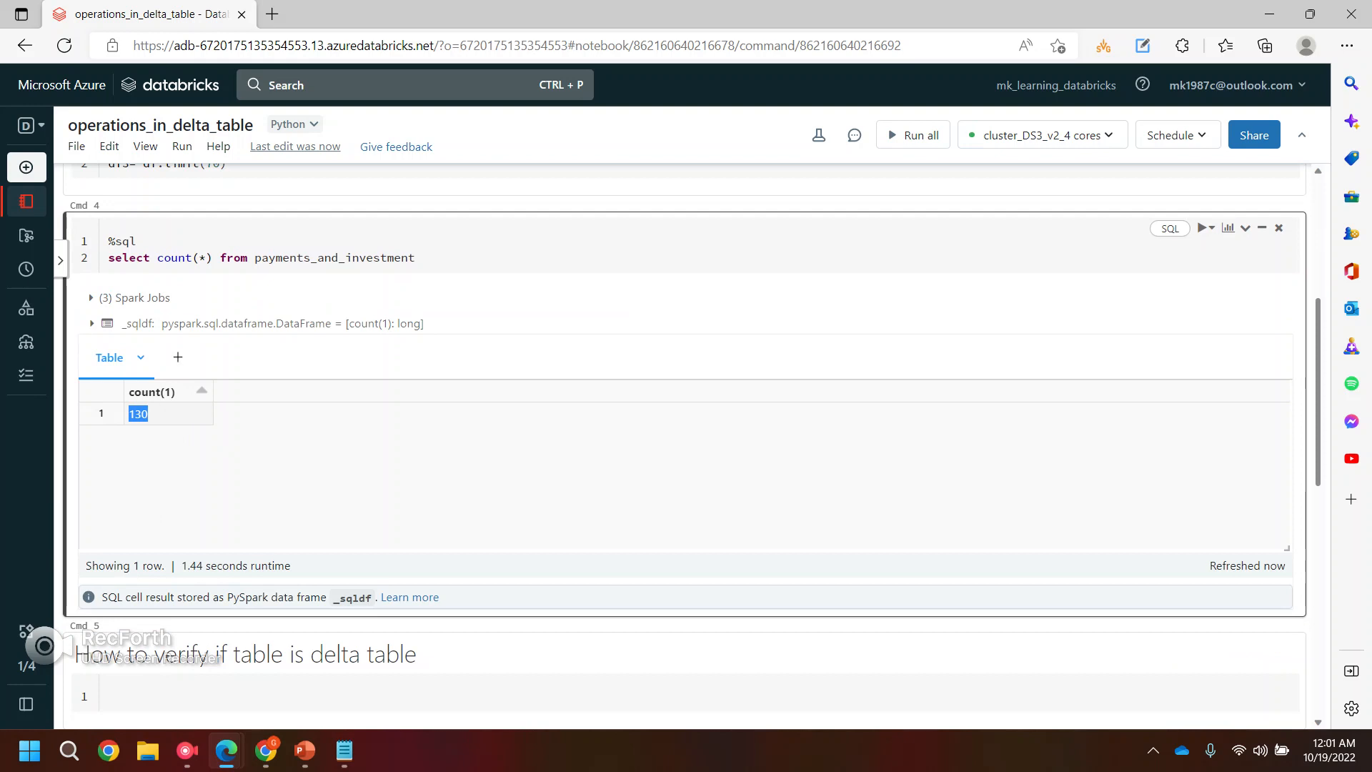
pyautogui.scroll(3)
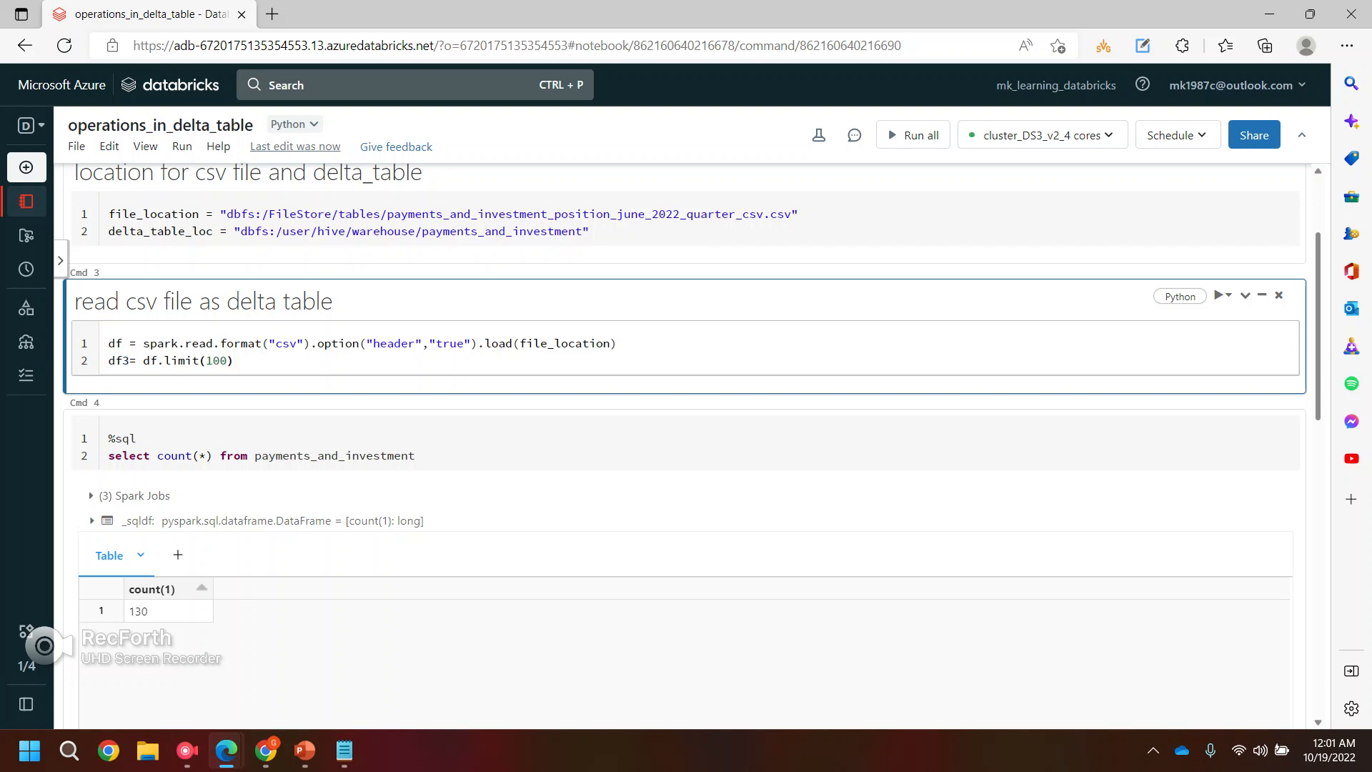
# Step: Rerun the CSV-reading cell with df.limit(100) to create df and df3
pyautogui.click(1219, 295)
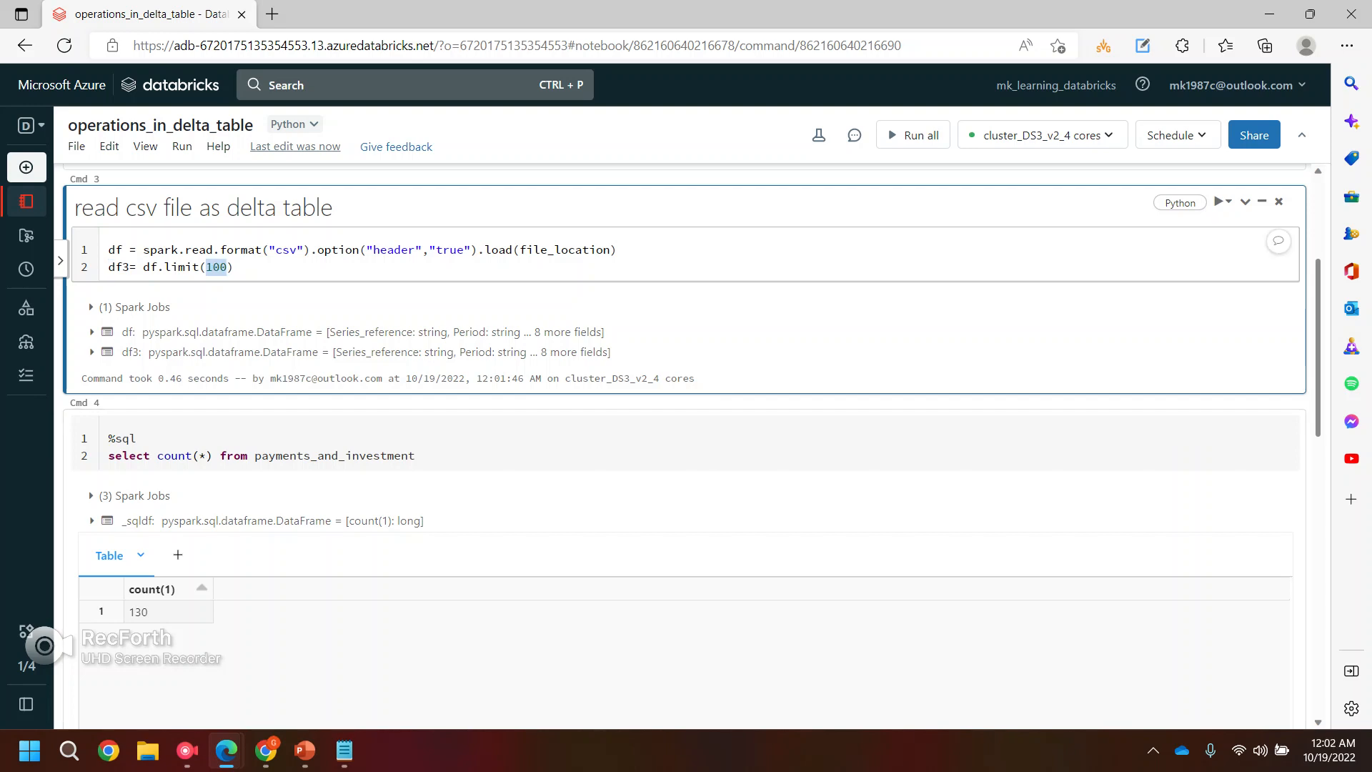
pyautogui.scroll(-3)
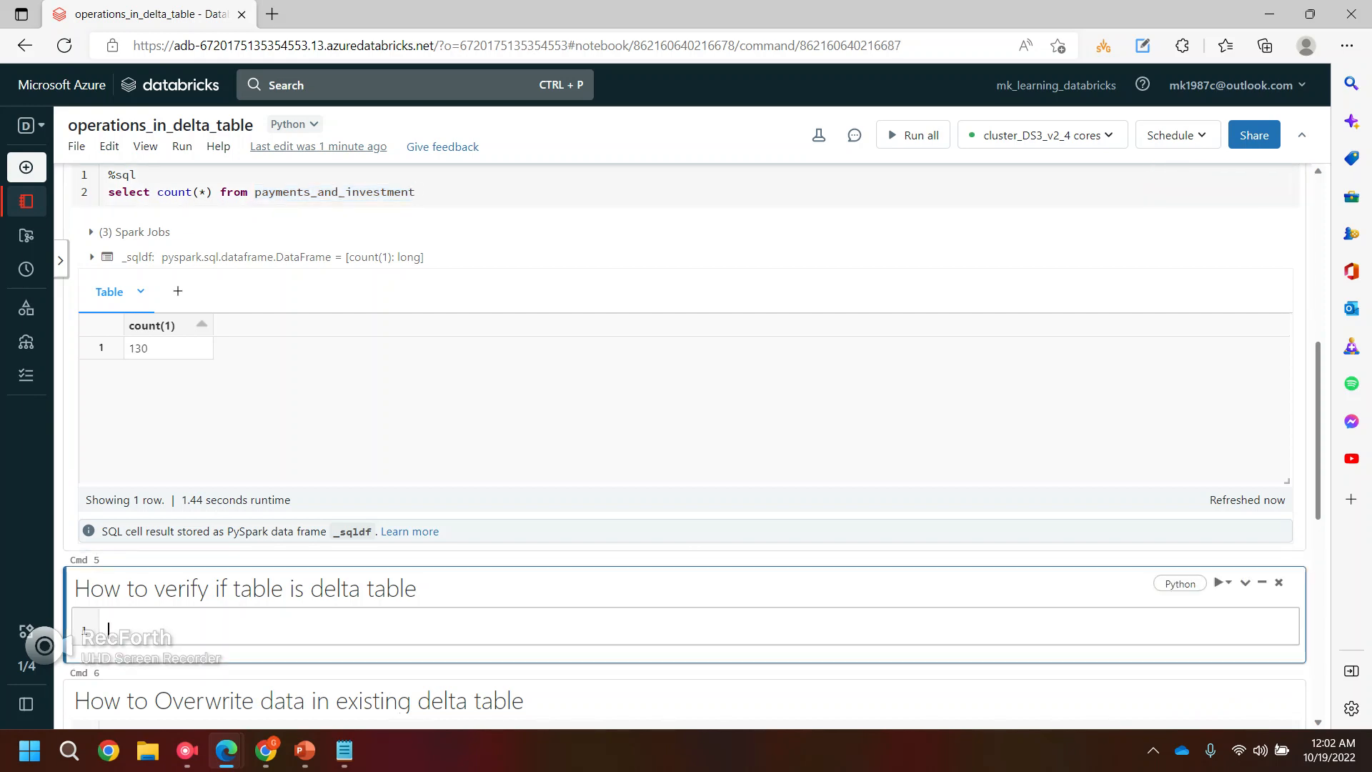
# Step: Write table_exist = DeltaTable.isDeltaTable(spark, delta_table_loc) in the verification cell
pyautogui.write('Delta')
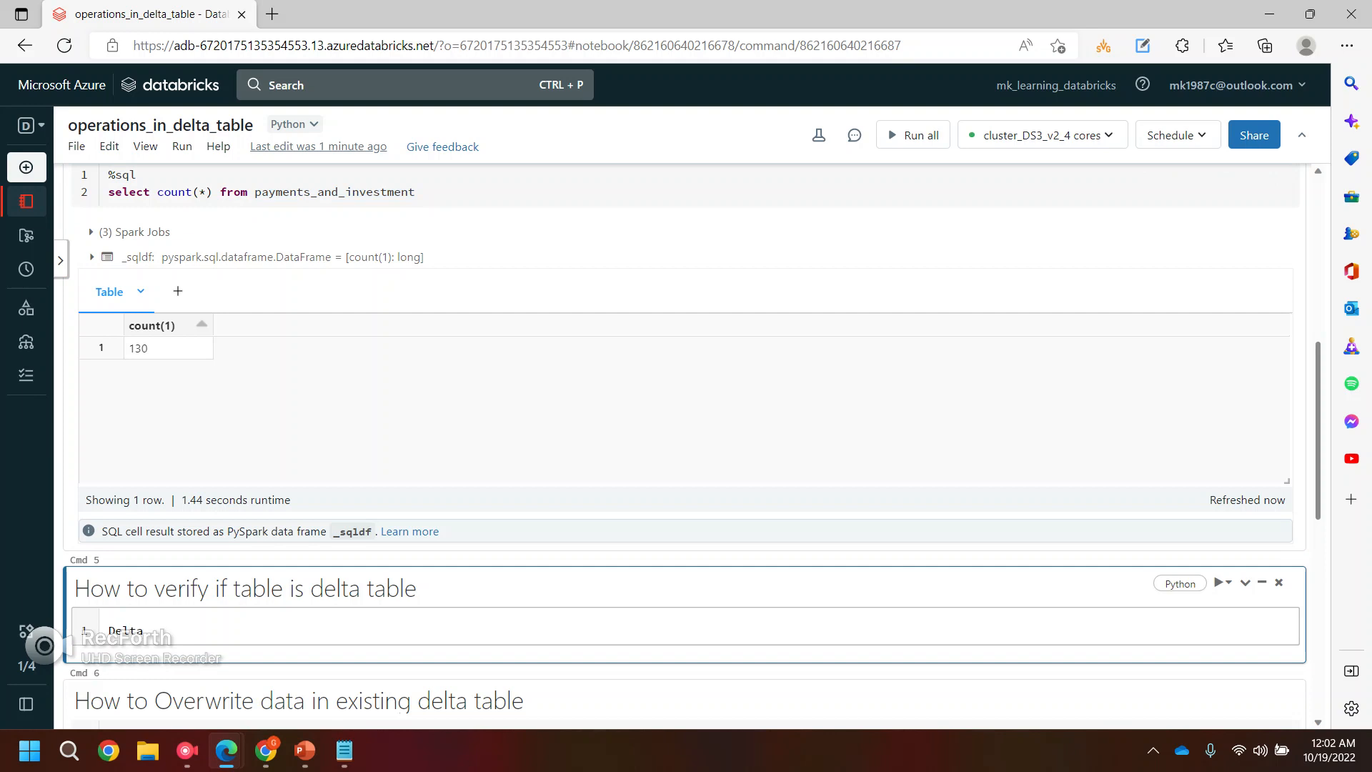
pyautogui.write('Table')
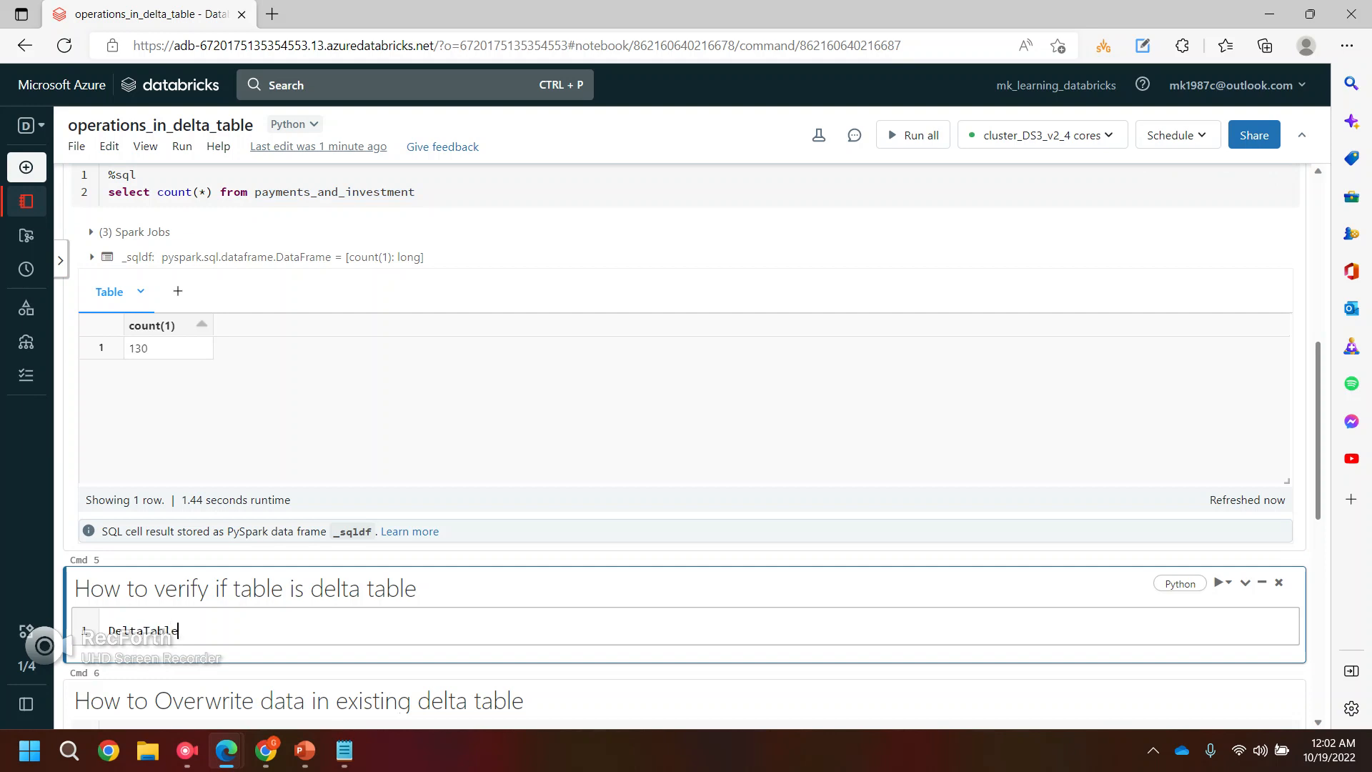
pyautogui.write('.Is')
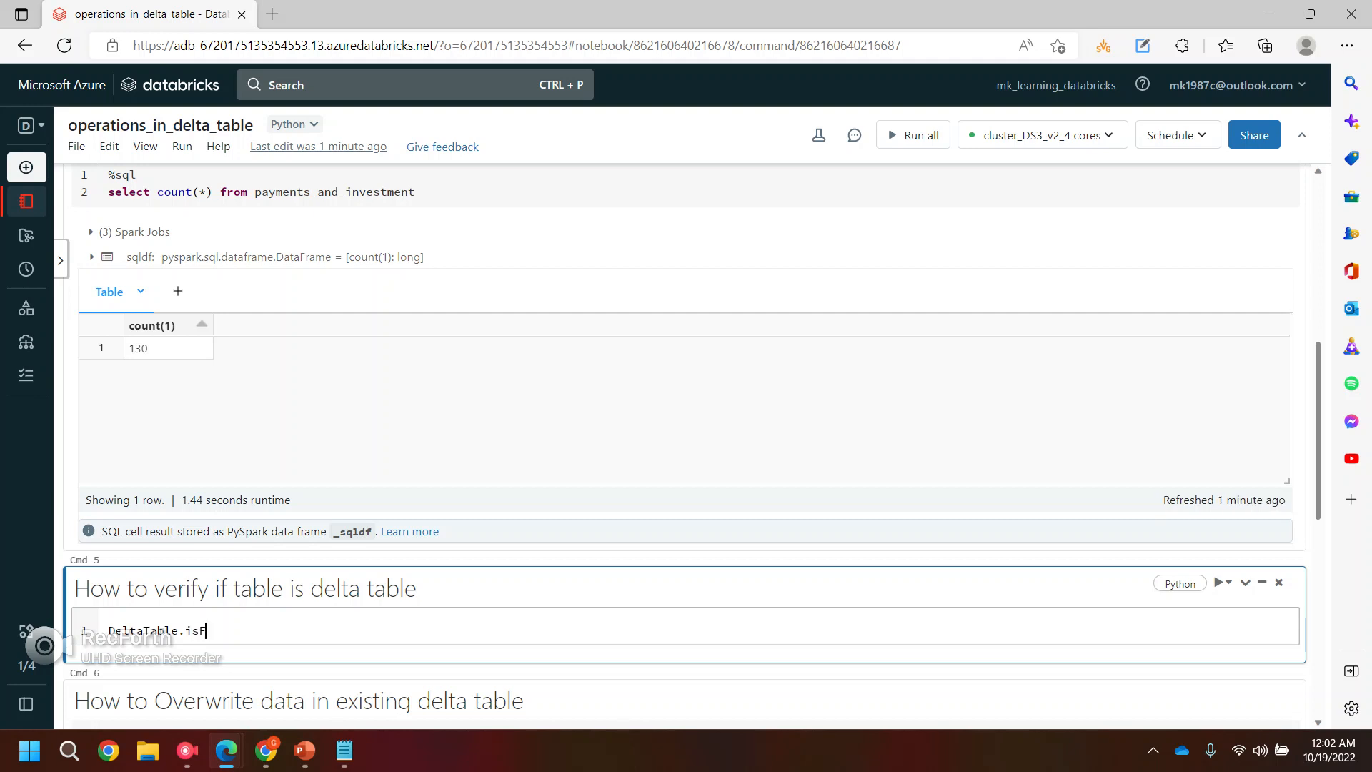
pyautogui.write('elta')
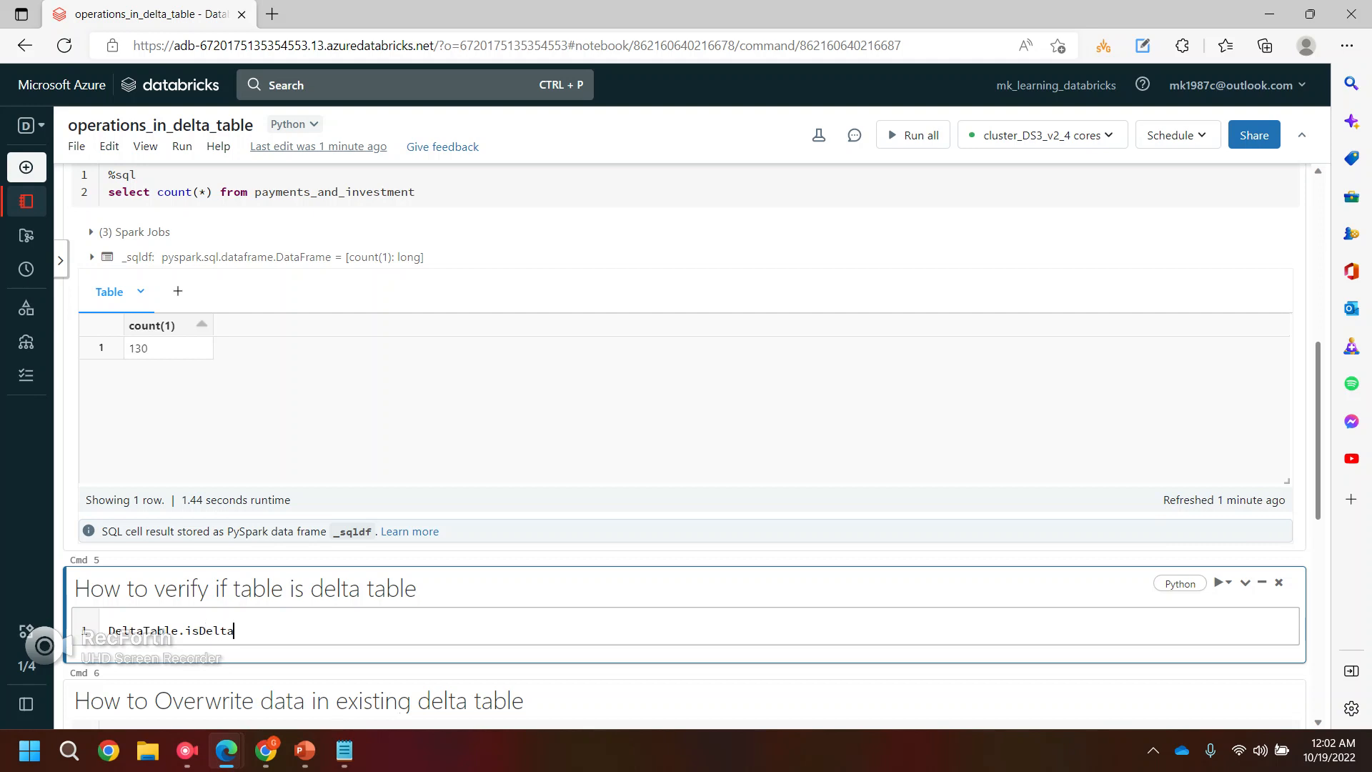
pyautogui.write('Table')
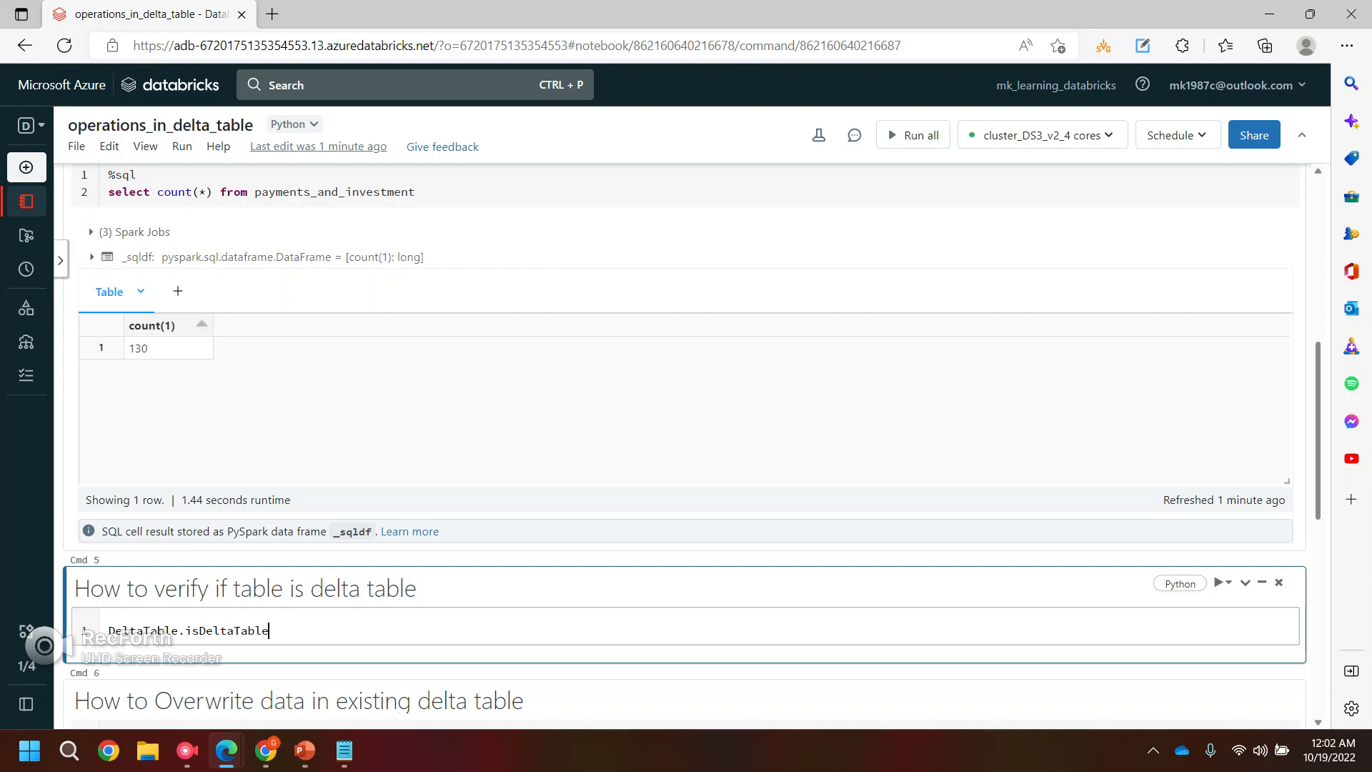
pyautogui.write('(spatk)')
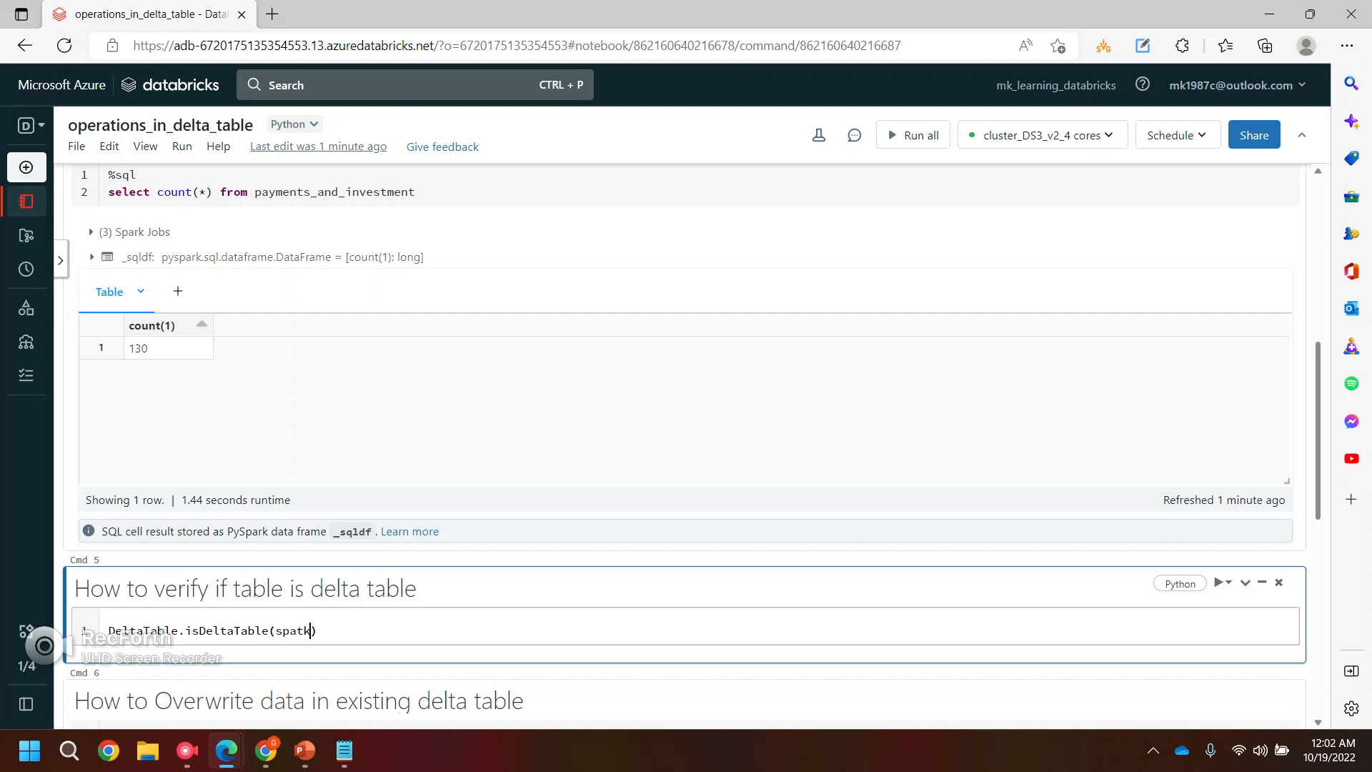
pyautogui.write(',')
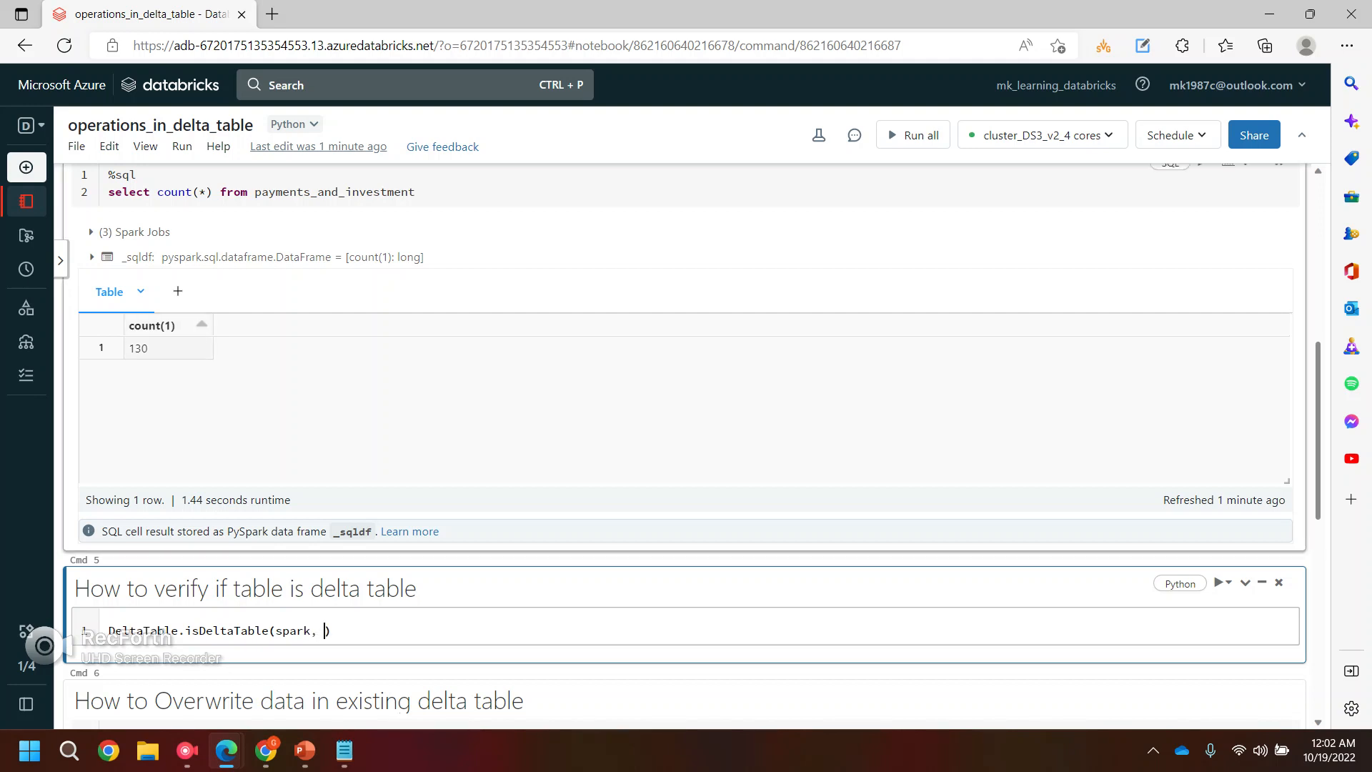
pyautogui.scroll(3)
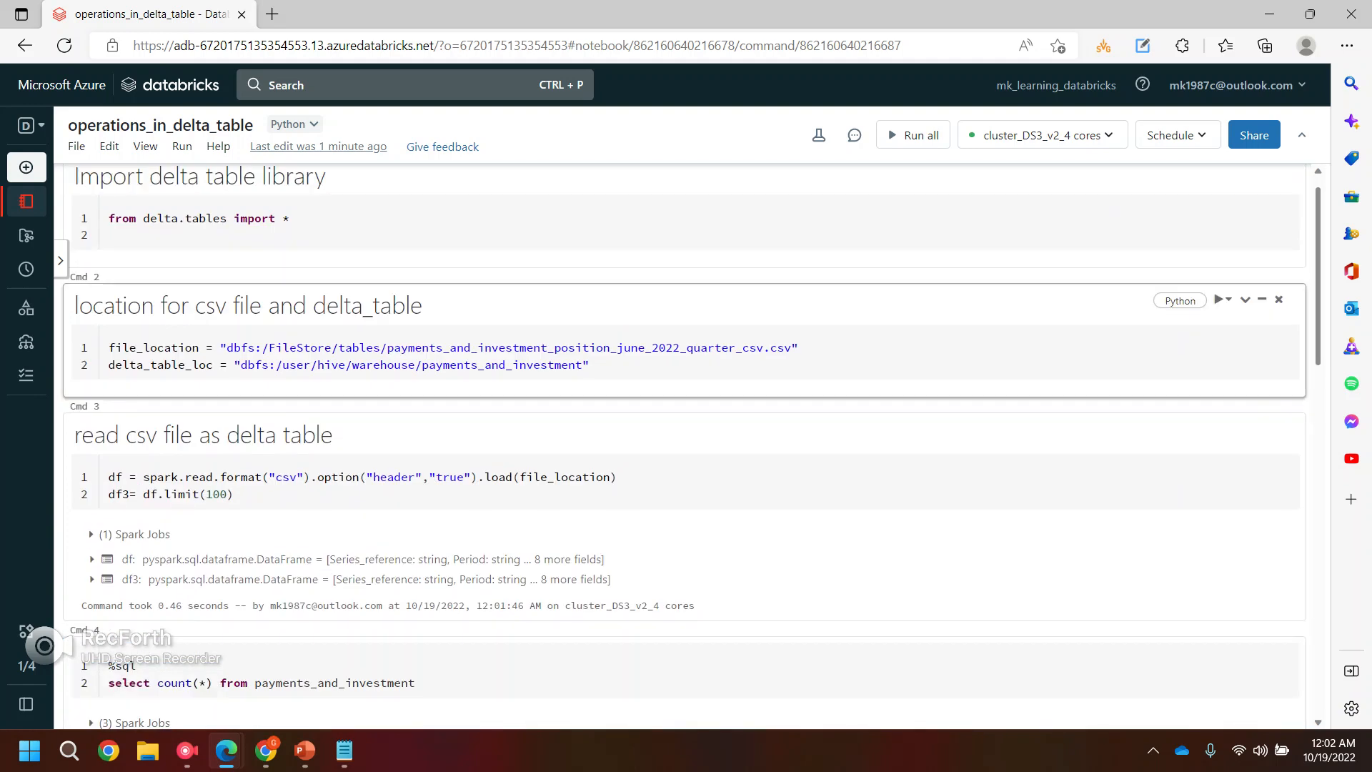
pyautogui.doubleClick(159, 365)
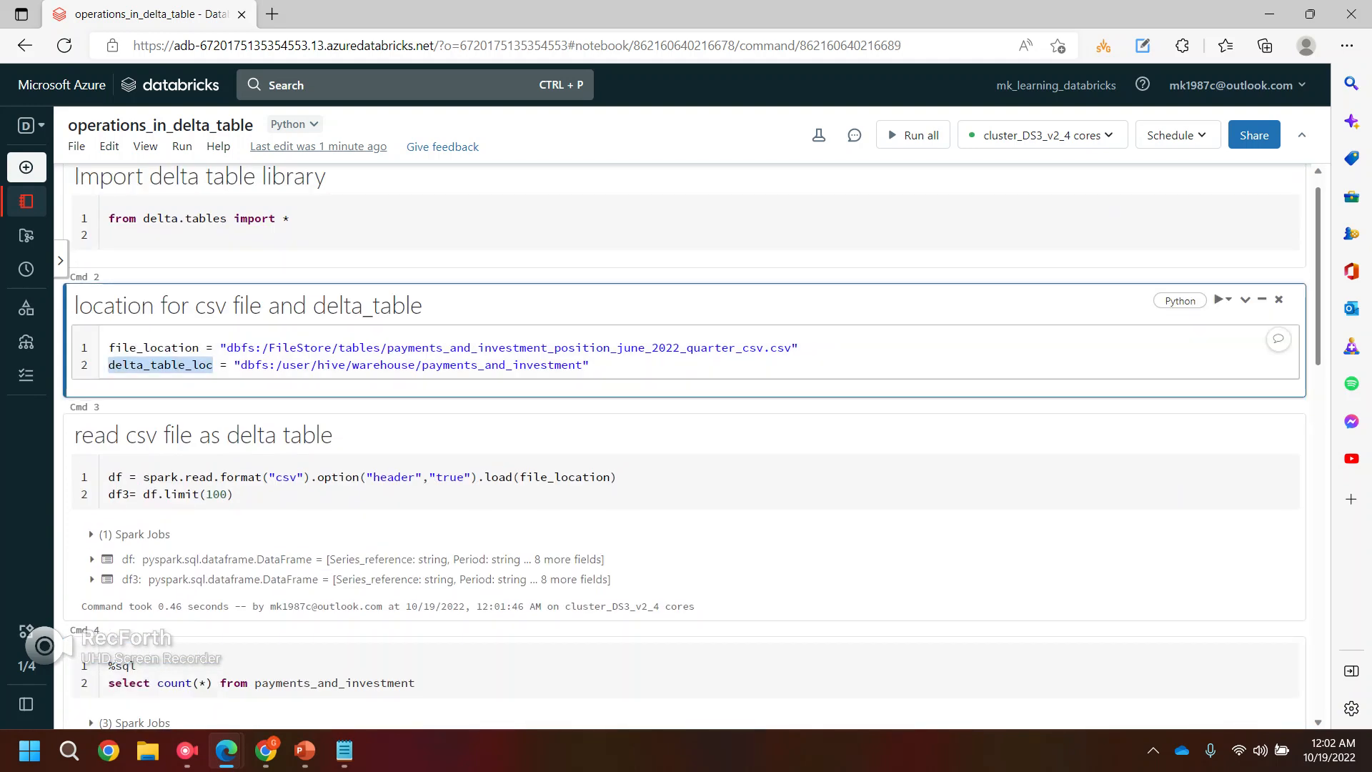
pyautogui.scroll(-3)
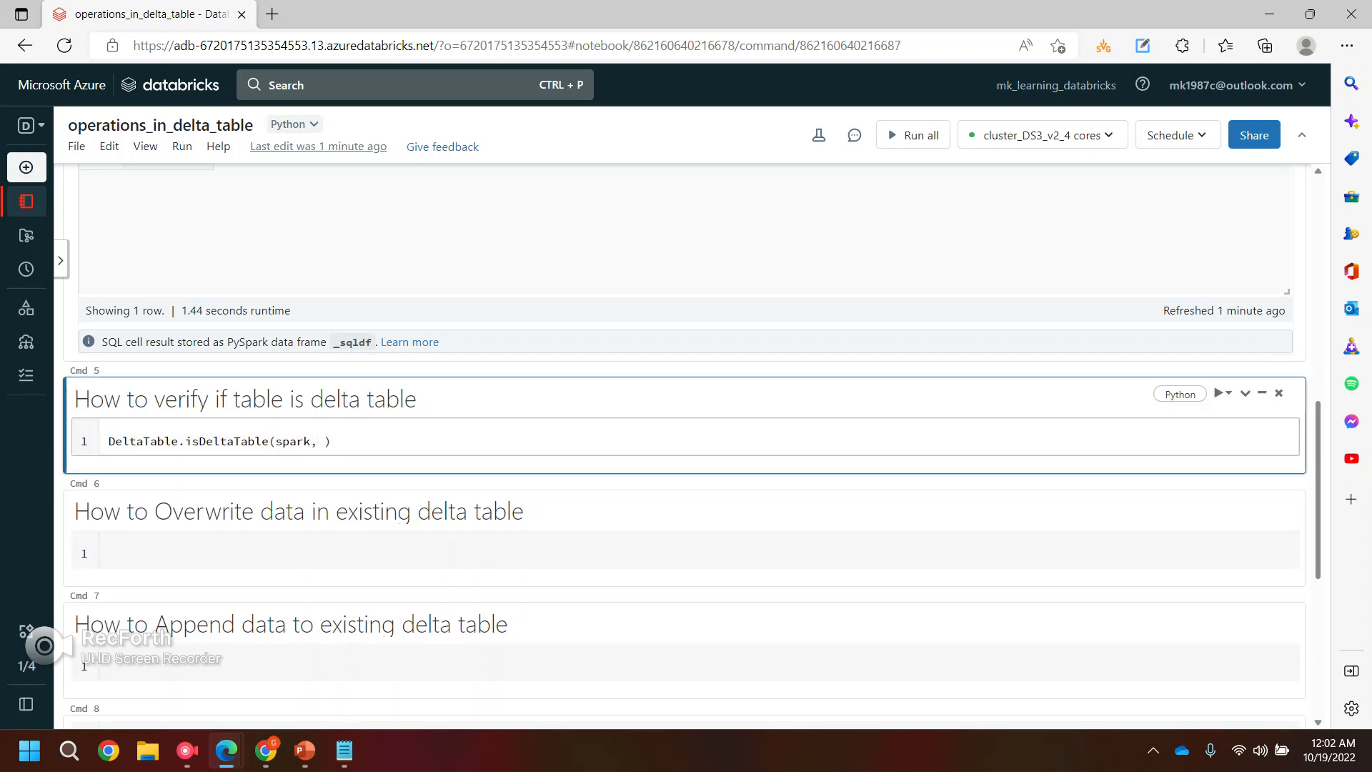
pyautogui.write('delta_table_loc')
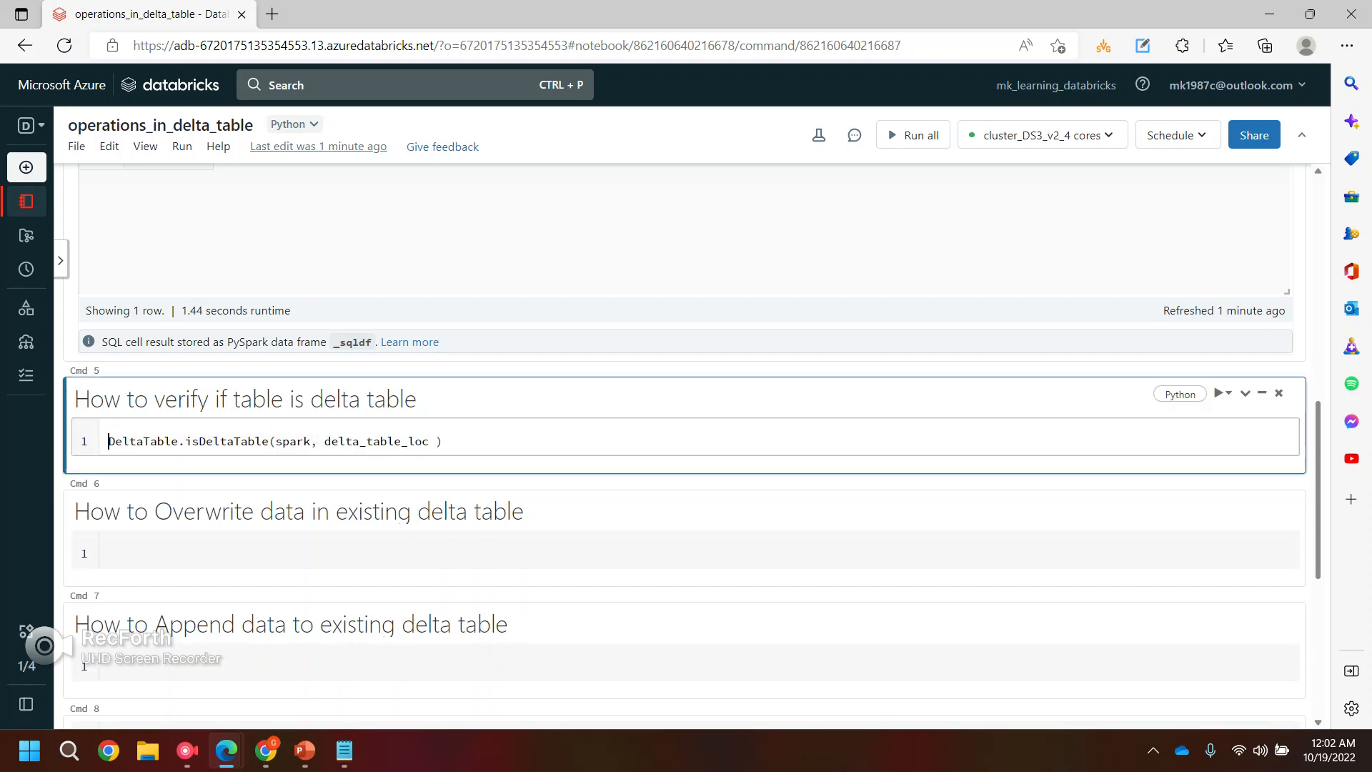
pyautogui.write('=')
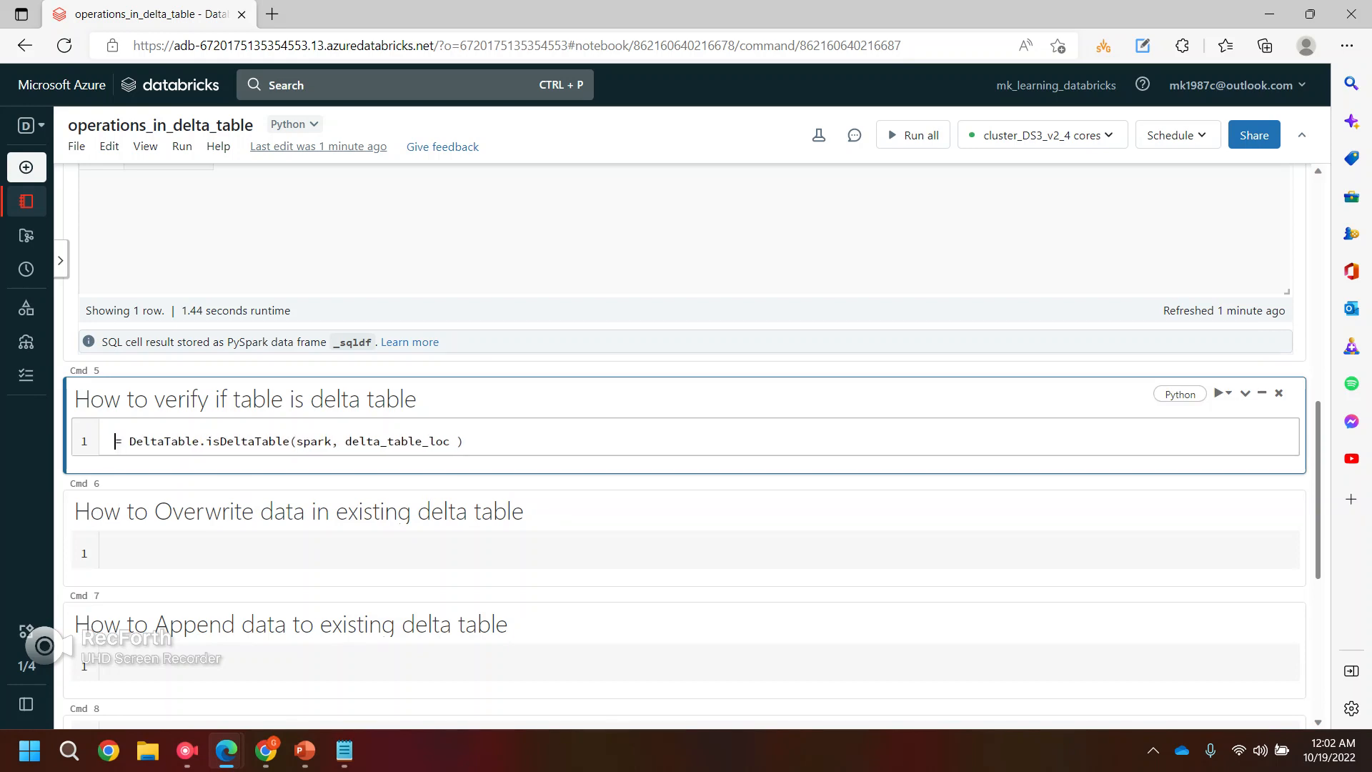
pyautogui.write('table=')
pyautogui.write('or')
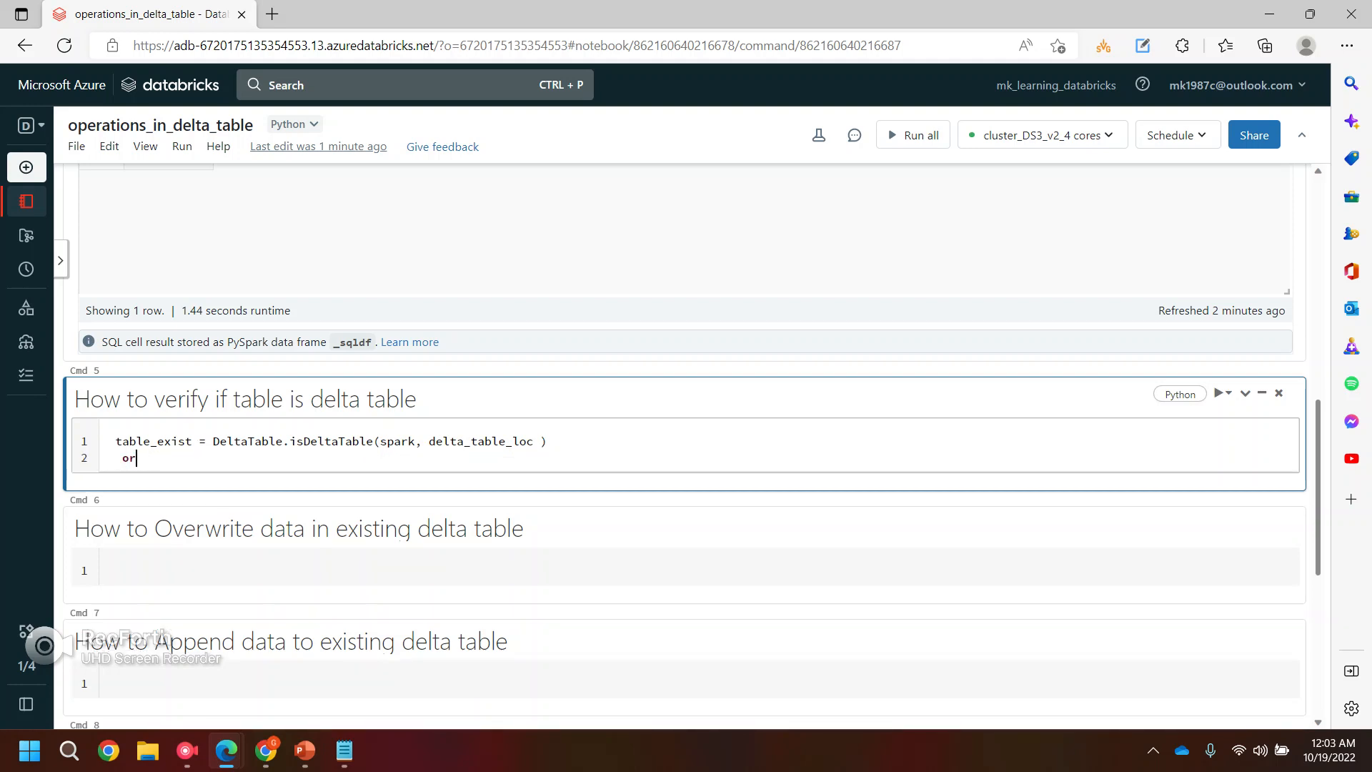
# Step: Add print(table_exist) and run the cell, which prints True
pyautogui.write('pri')
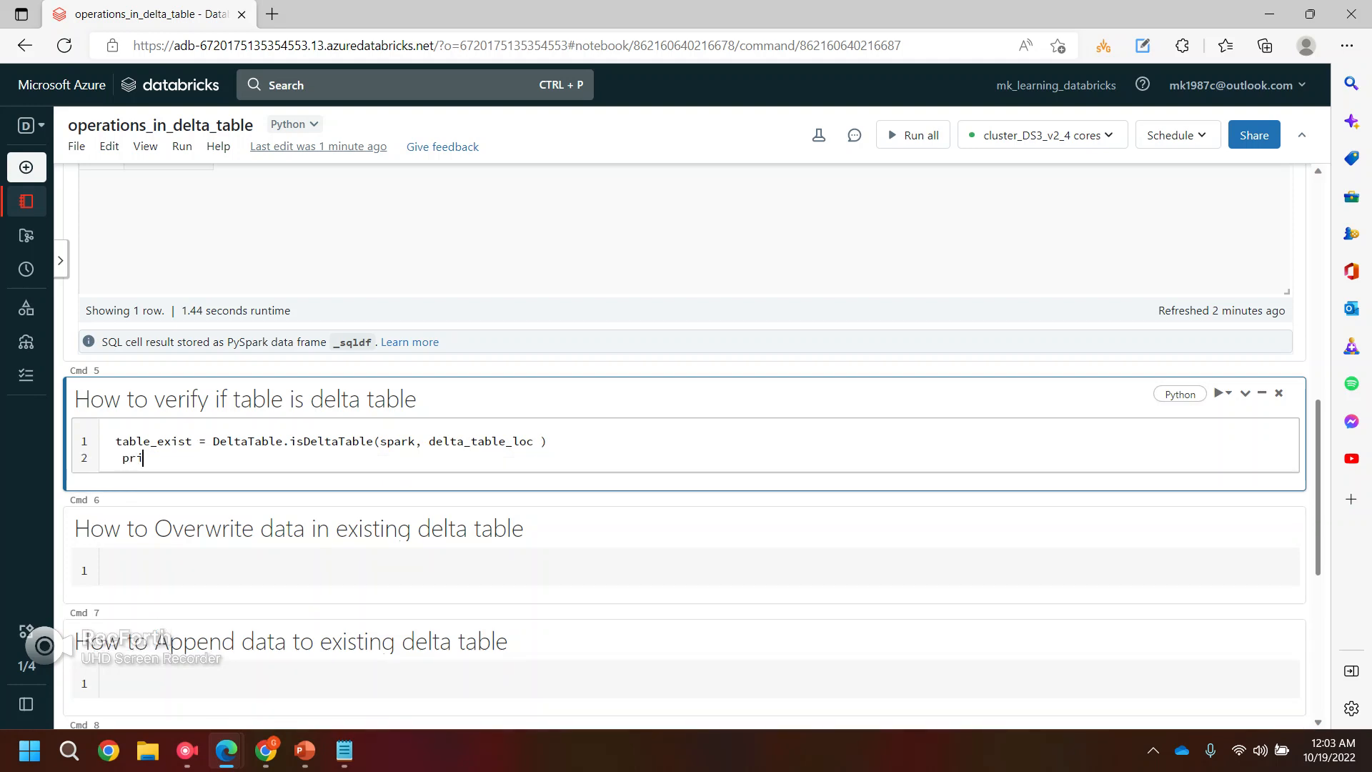
pyautogui.write('nt()')
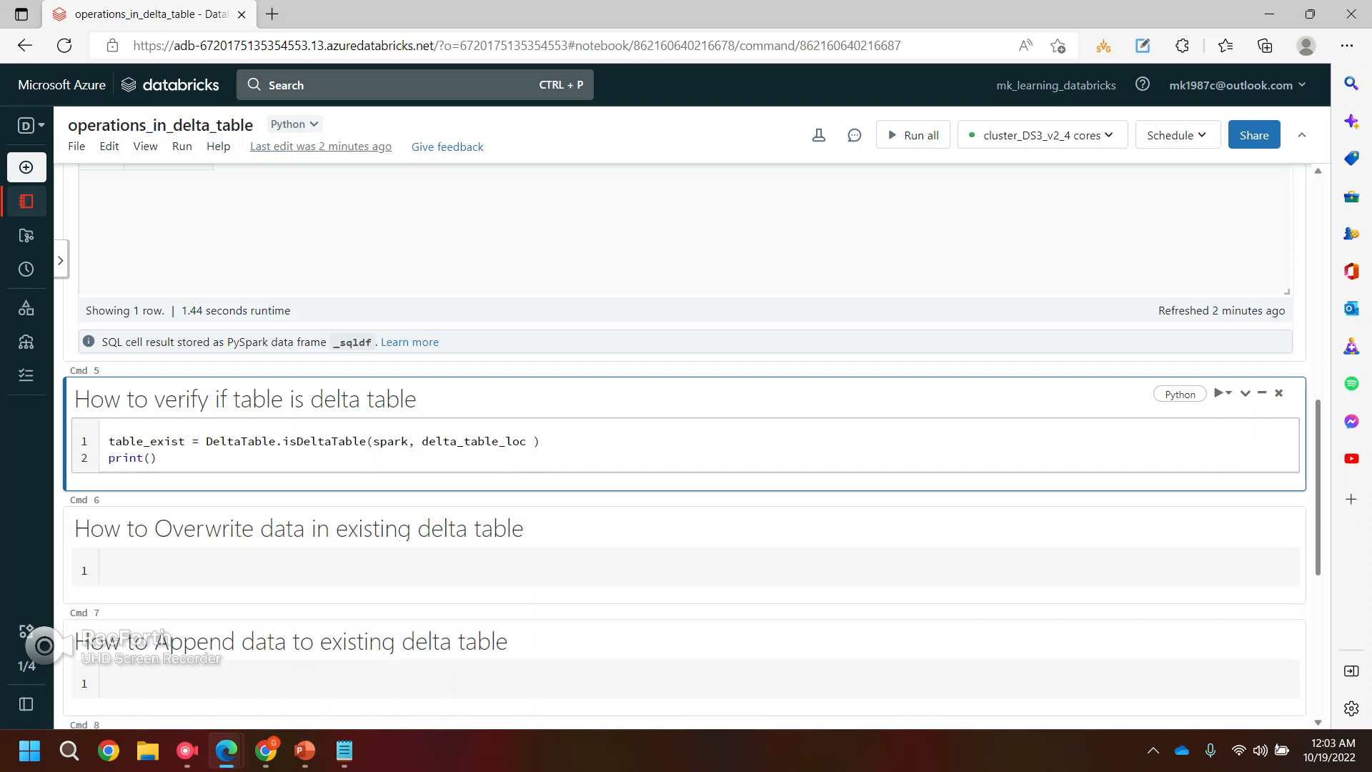
pyautogui.doubleClick(146, 441)
pyautogui.write('table_exist')
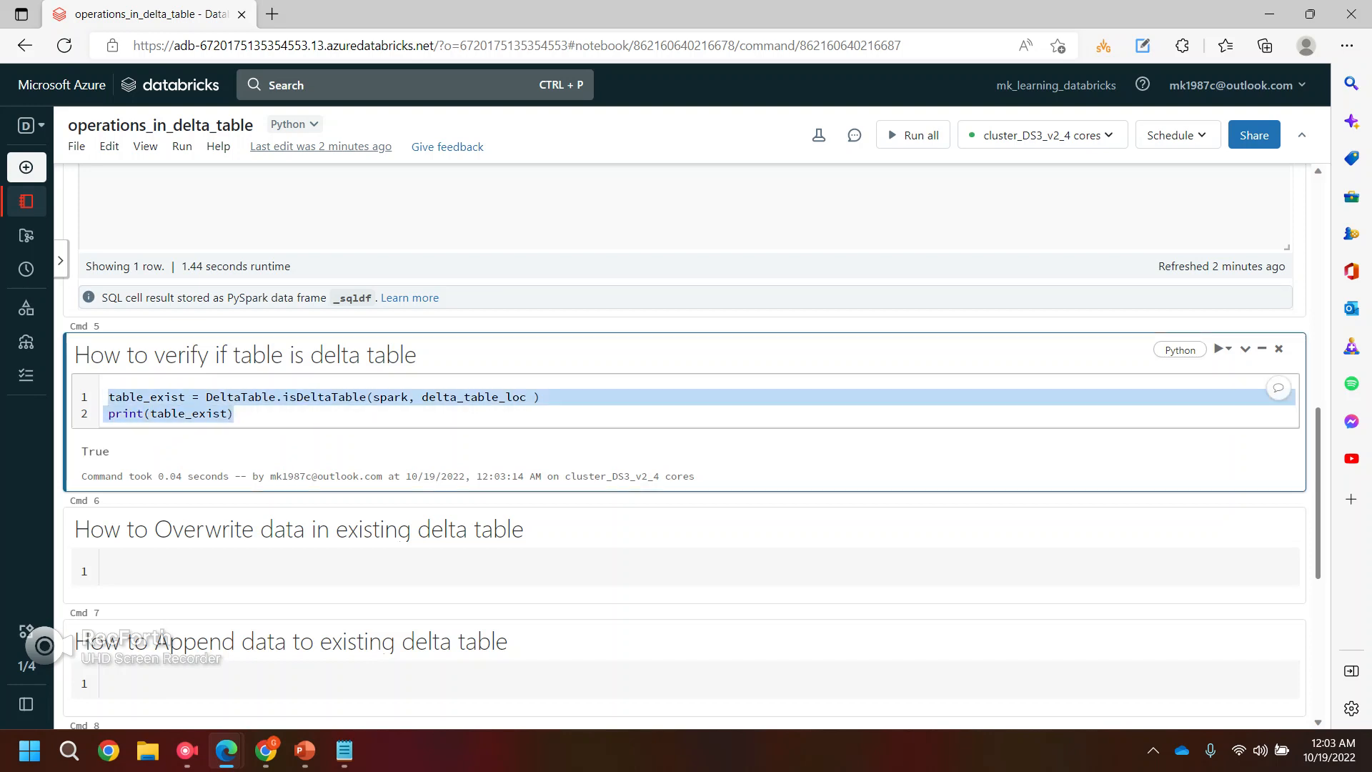
pyautogui.click(109, 396)
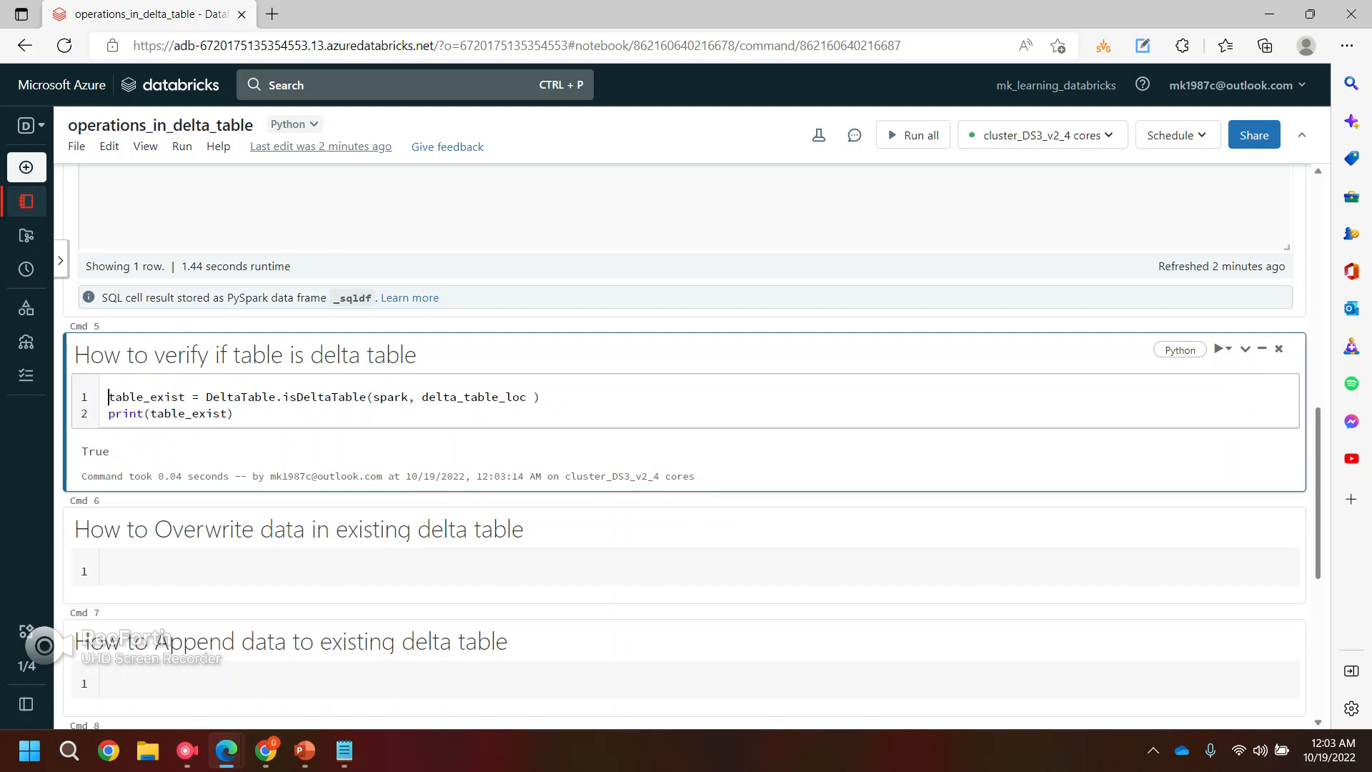
pyautogui.click(317, 396)
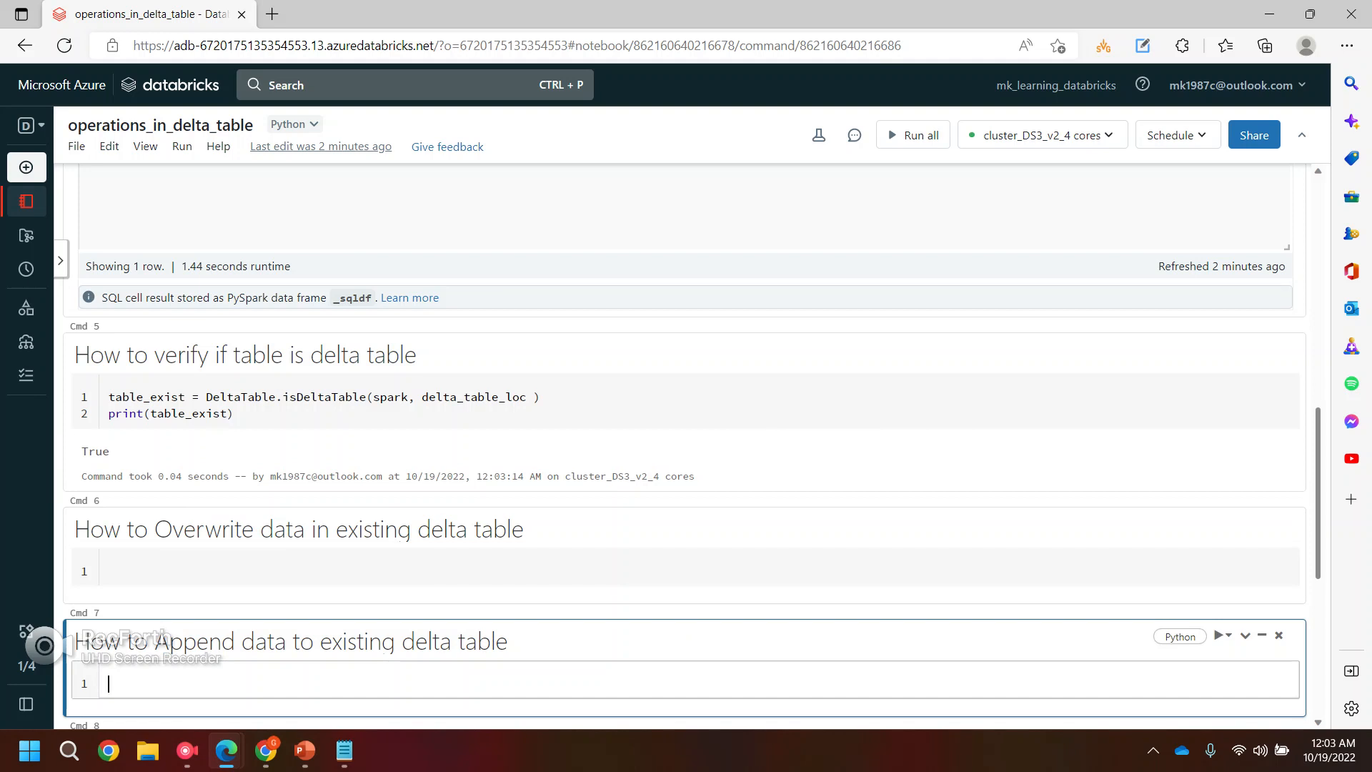
# Step: Type df3.write.format("delta").mode("append").save(delta_table_loc) into the append cell
pyautogui.write('d')
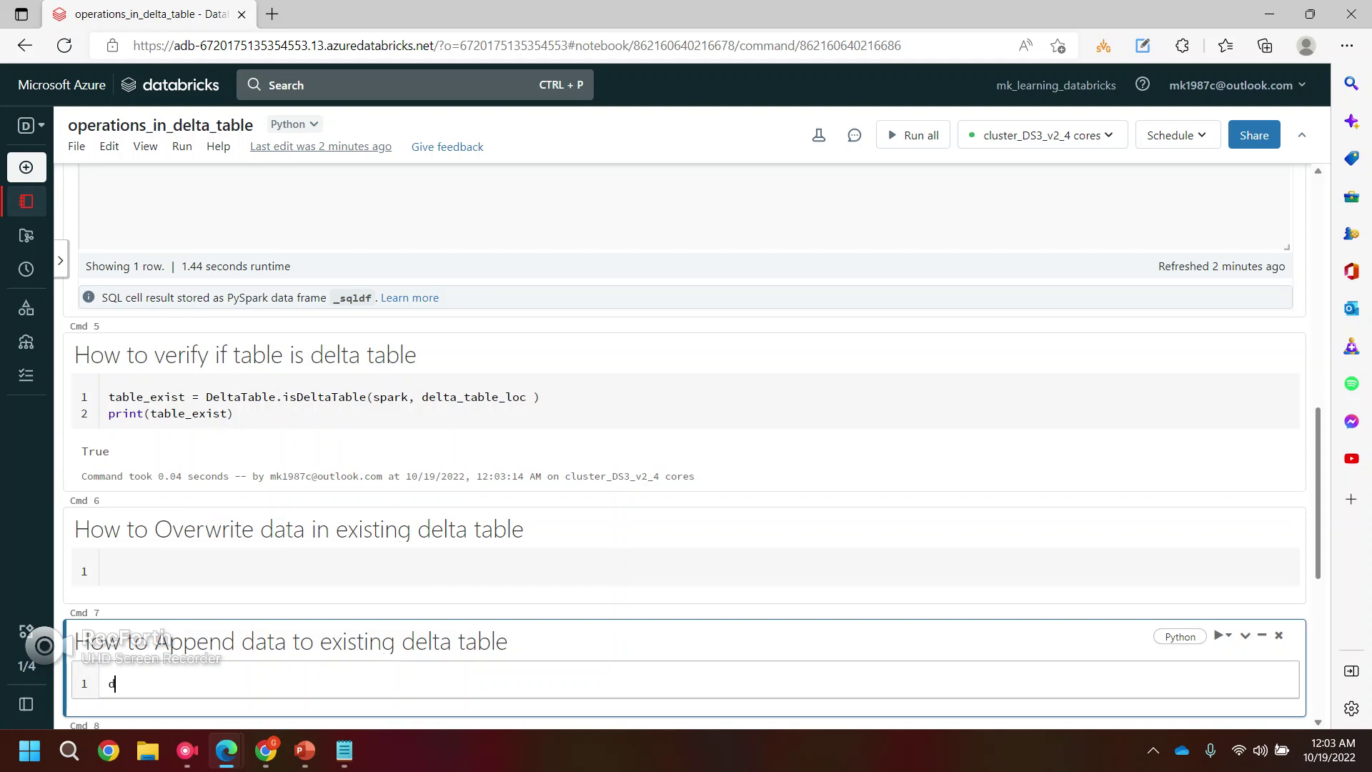
pyautogui.write('df3.')
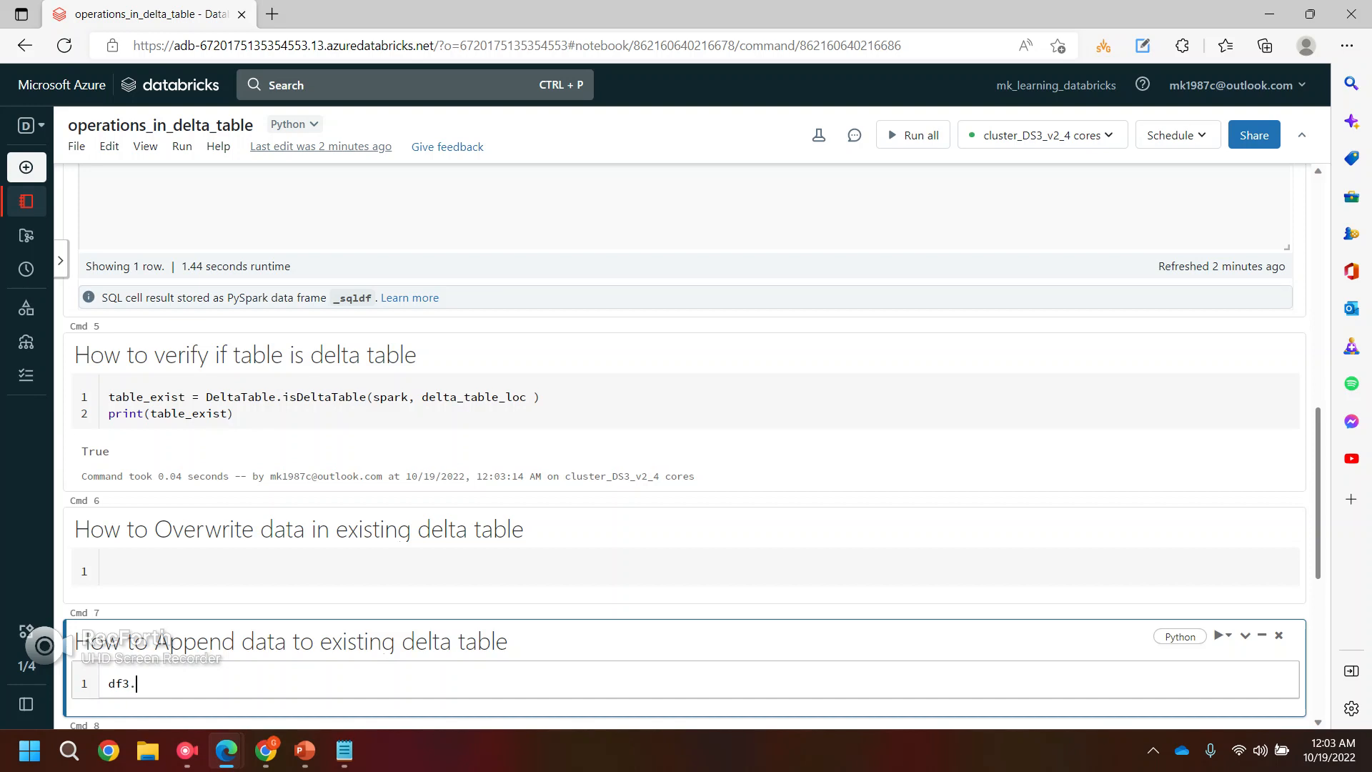
pyautogui.write('write')
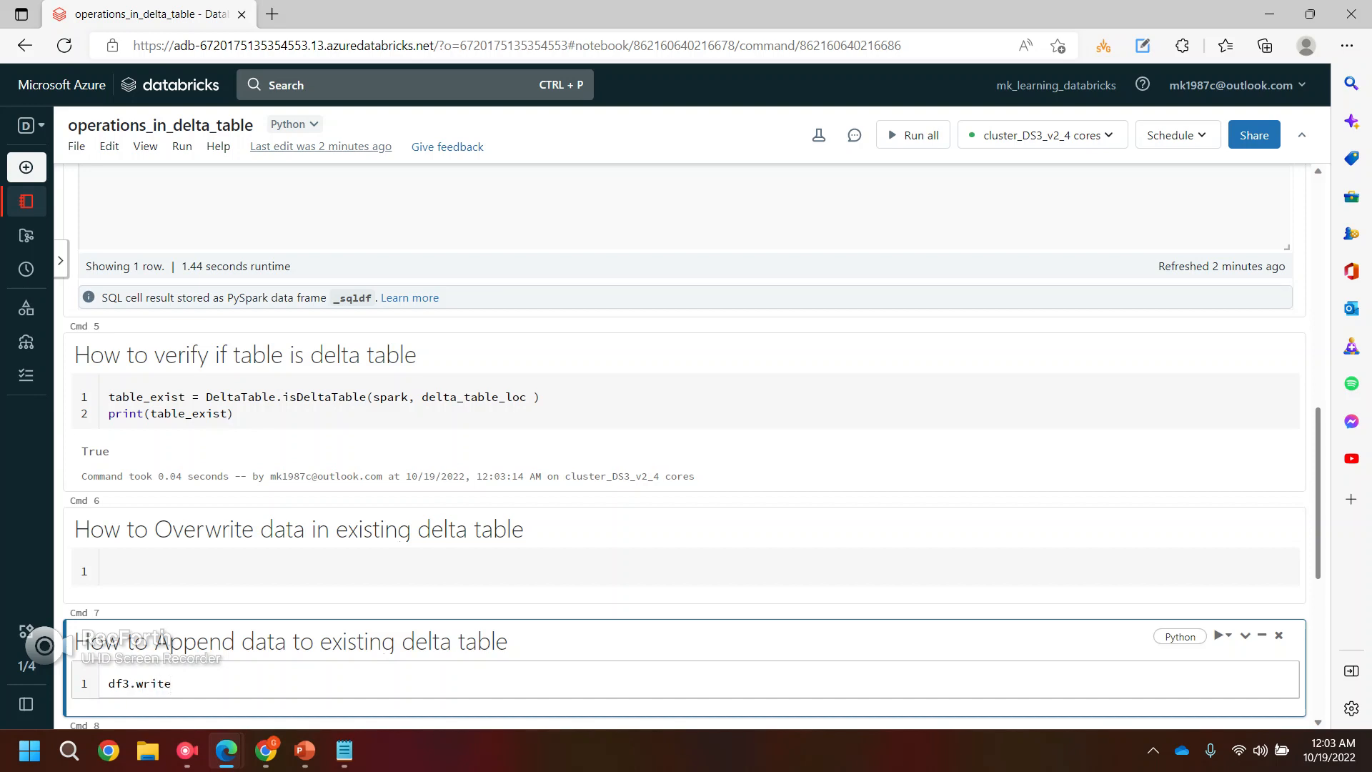
pyautogui.write('.f')
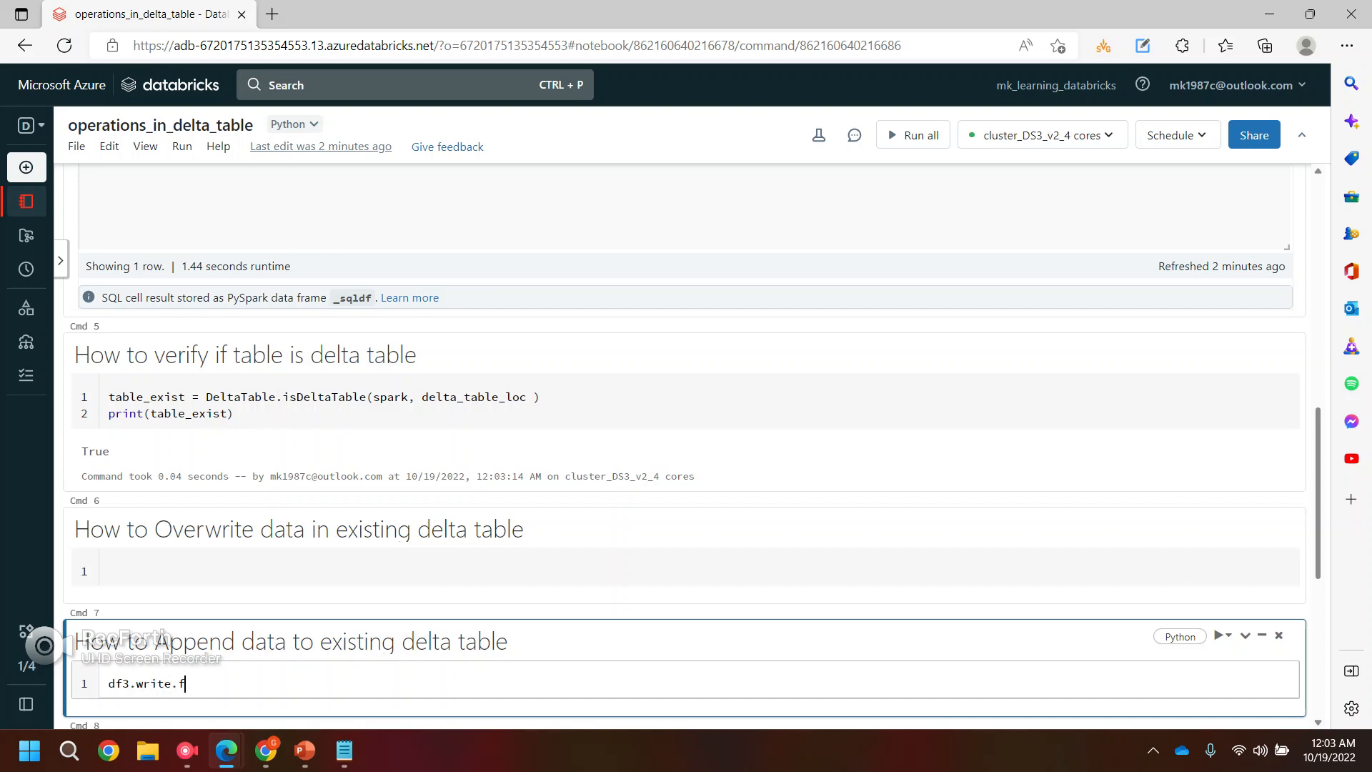
pyautogui.write('ormat()')
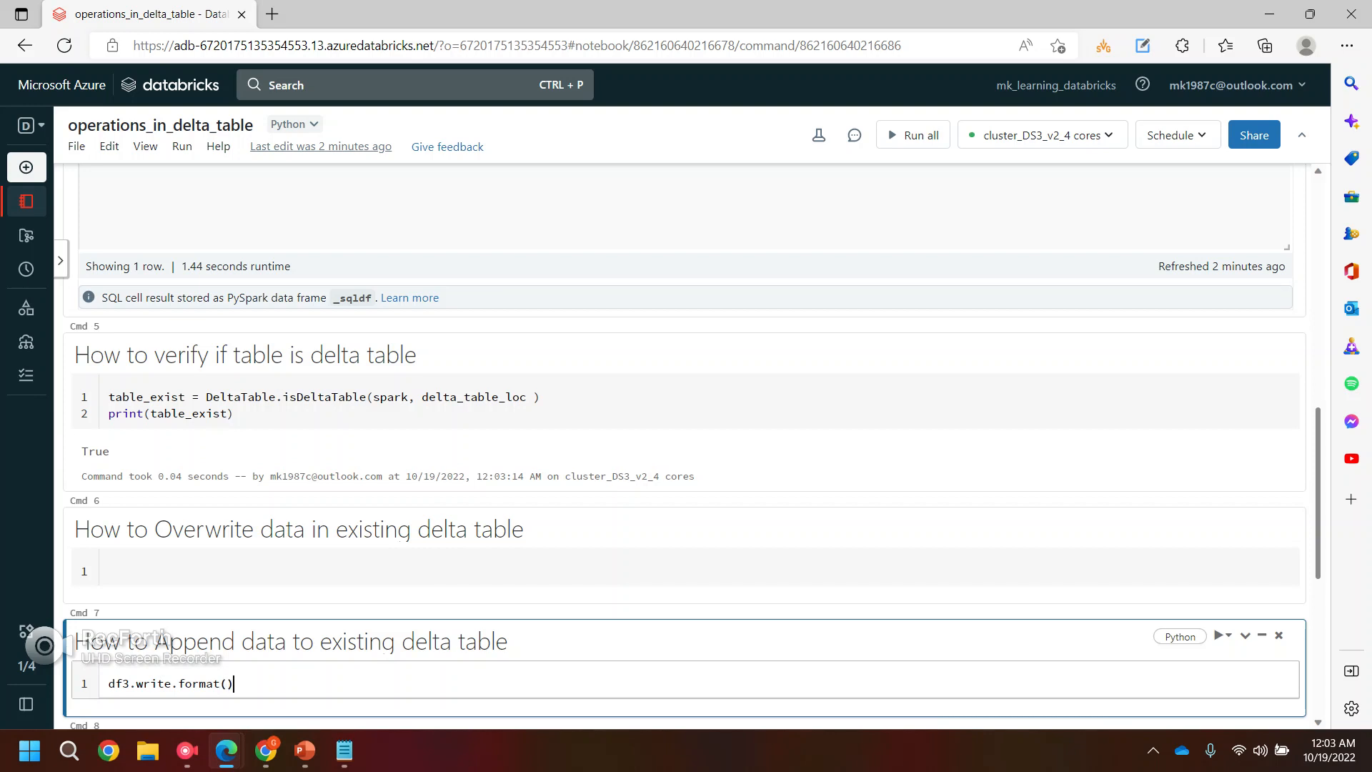
pyautogui.write('"delta"')
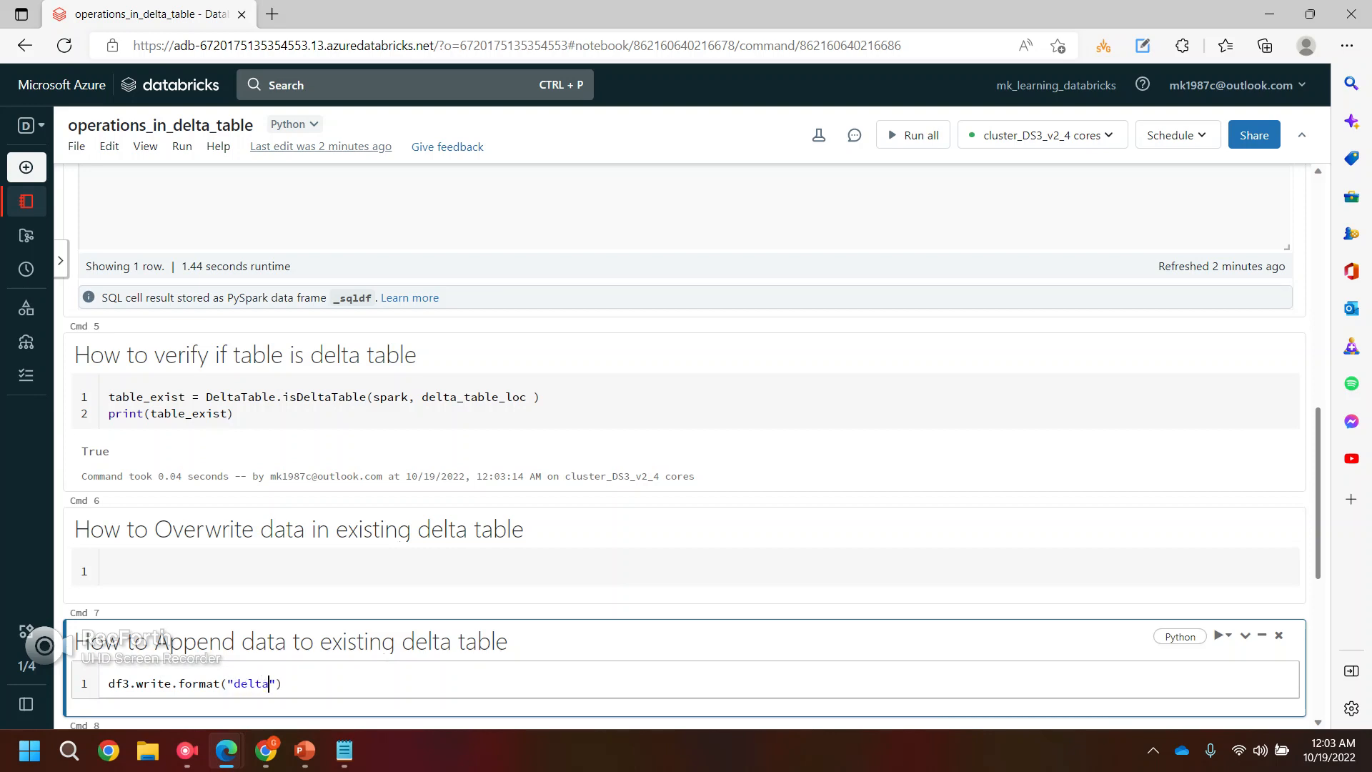
pyautogui.write('.')
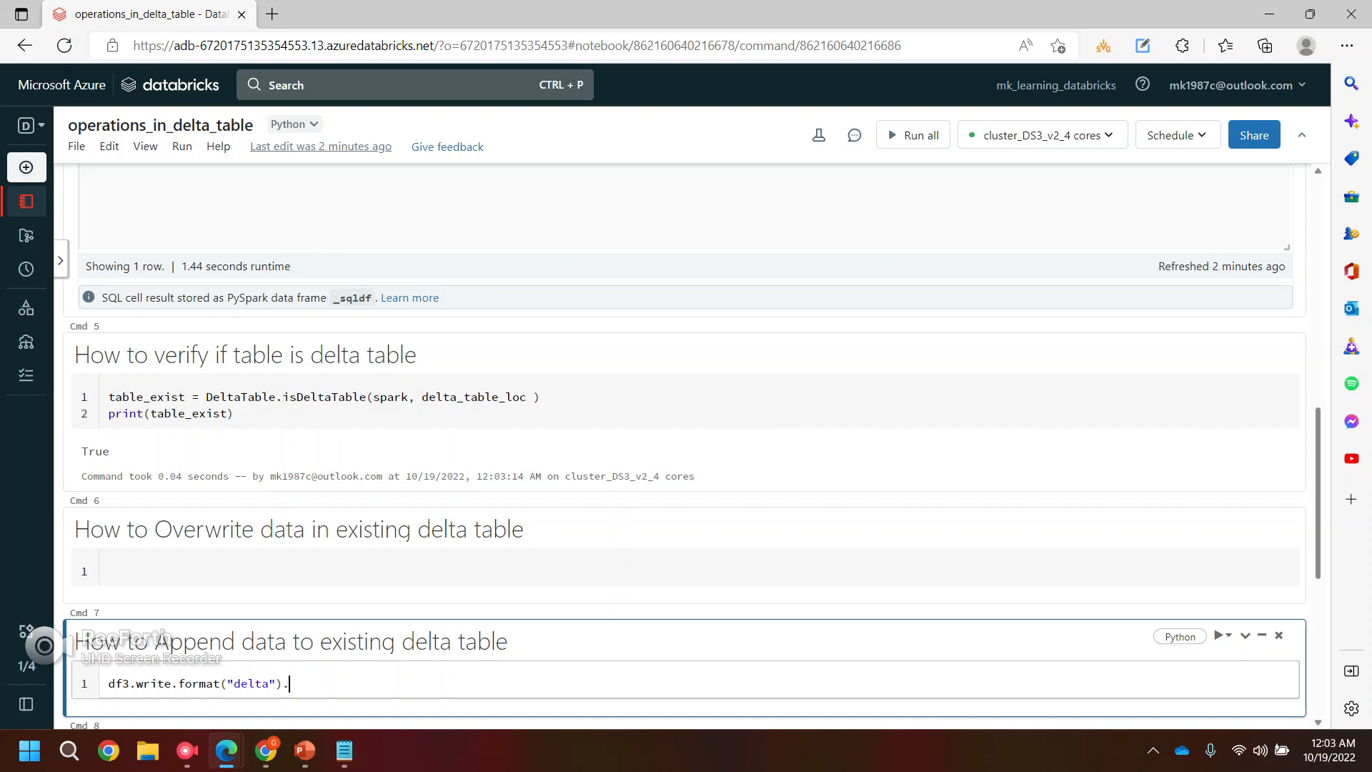
pyautogui.write('.mode()')
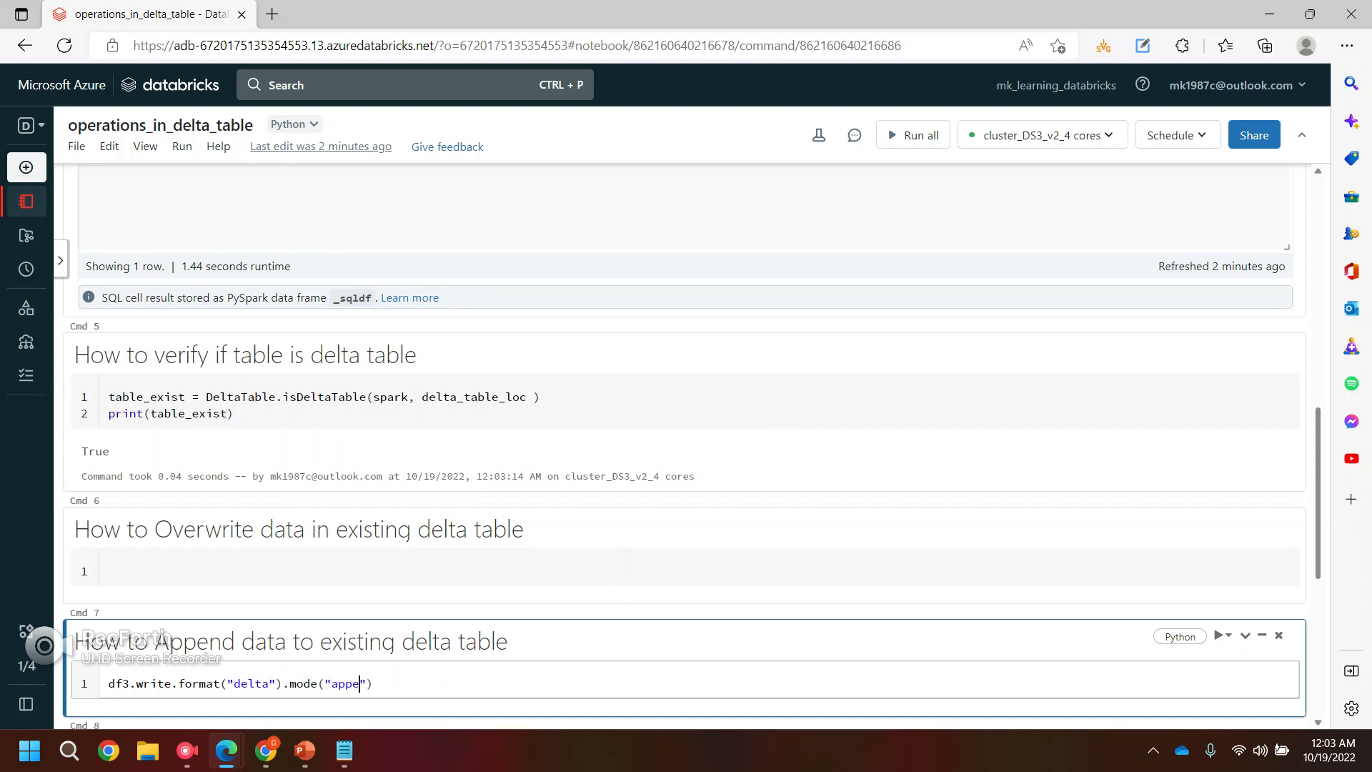
pyautogui.write('nd')
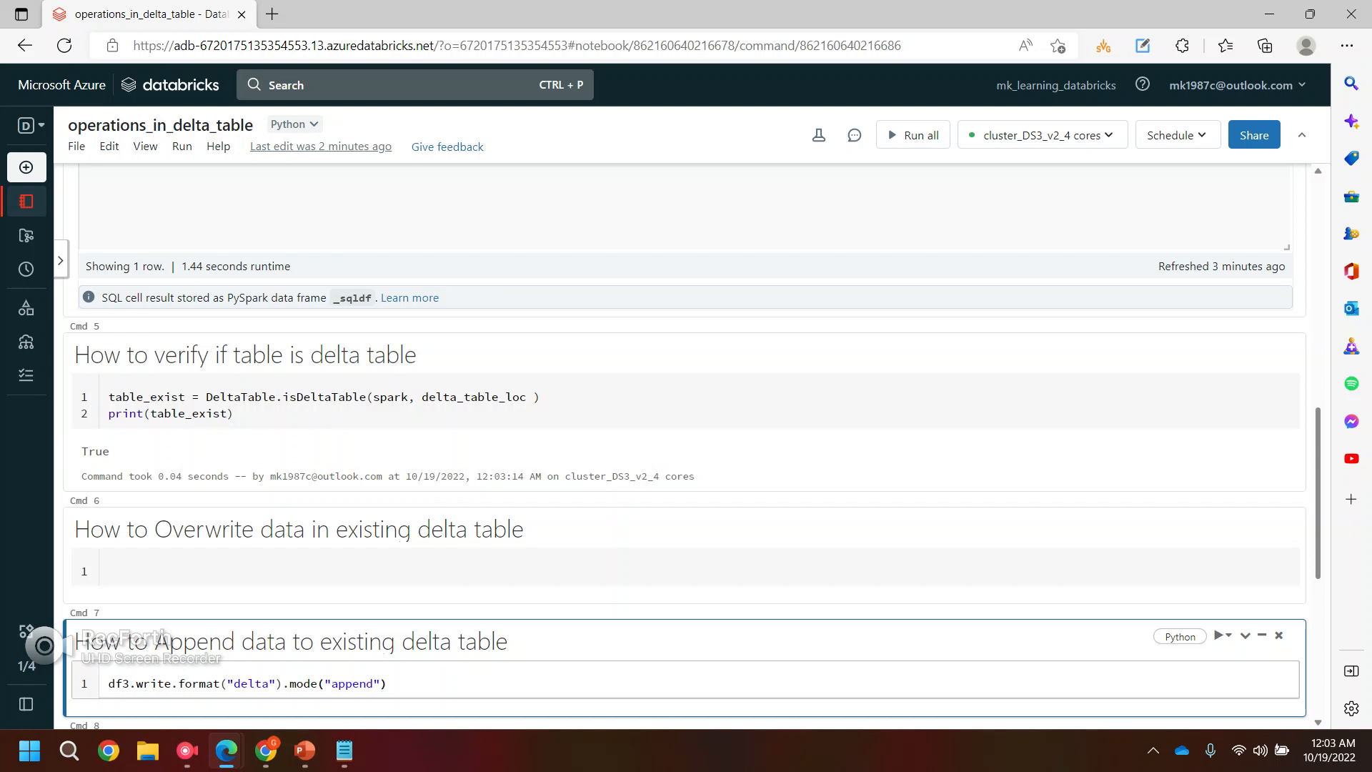
pyautogui.write('.save(delta_table_loc')
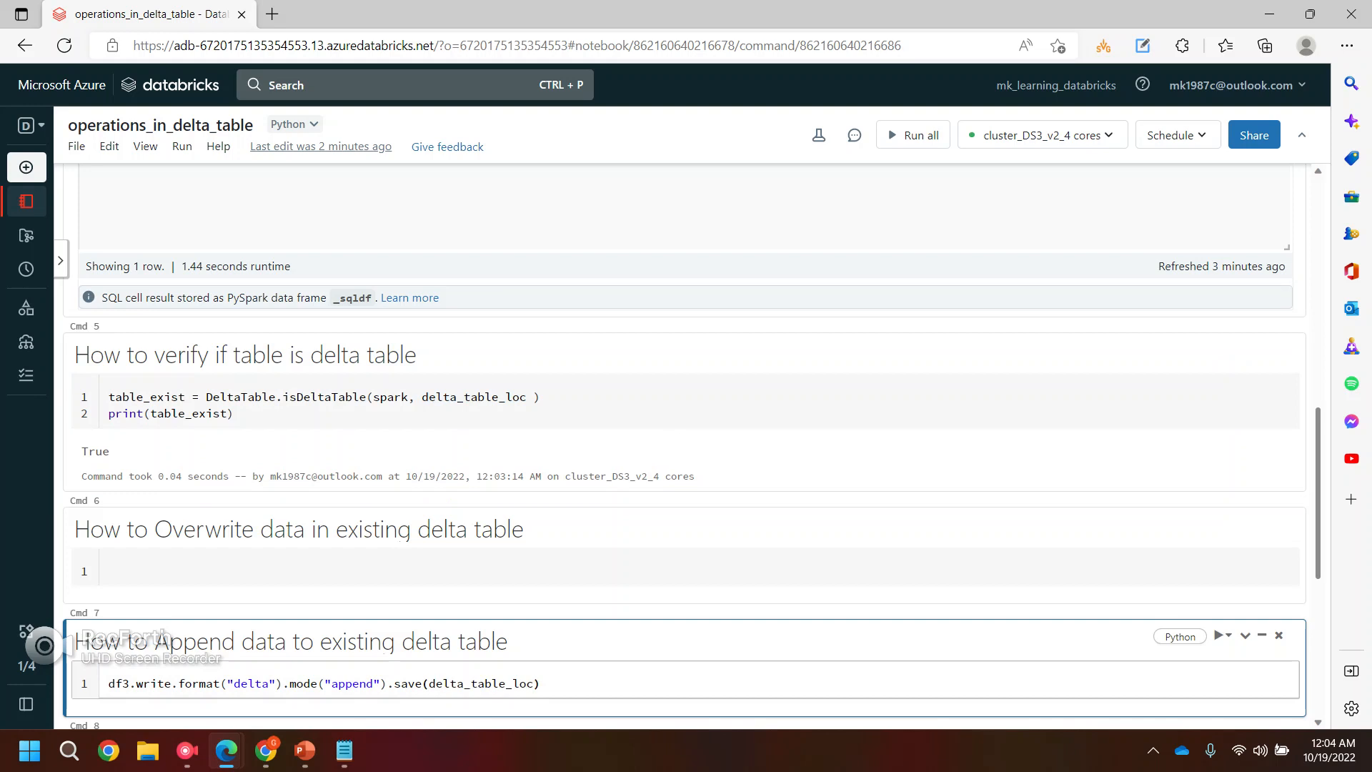
pyautogui.doubleClick(480, 683)
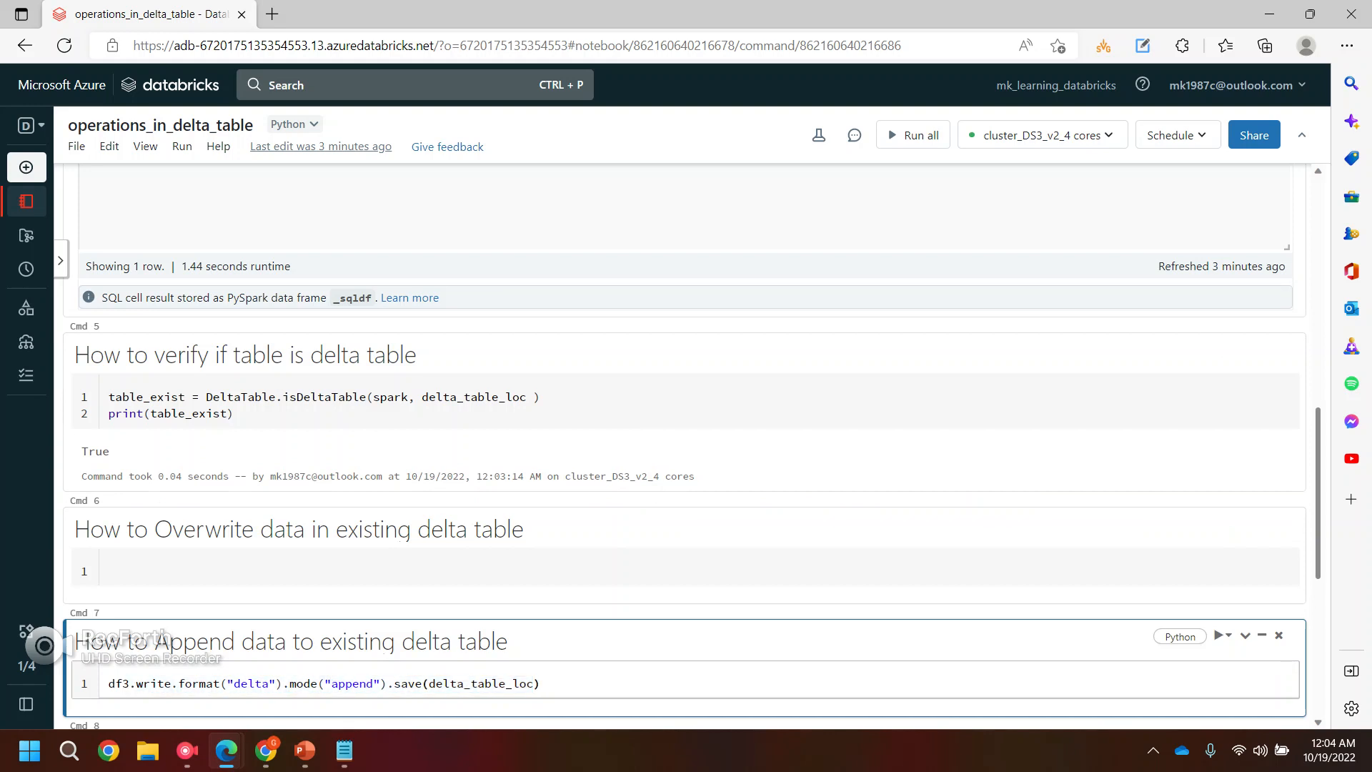
# Step: Run the append cell and confirm the row count reaches 230
pyautogui.click(1220, 616)
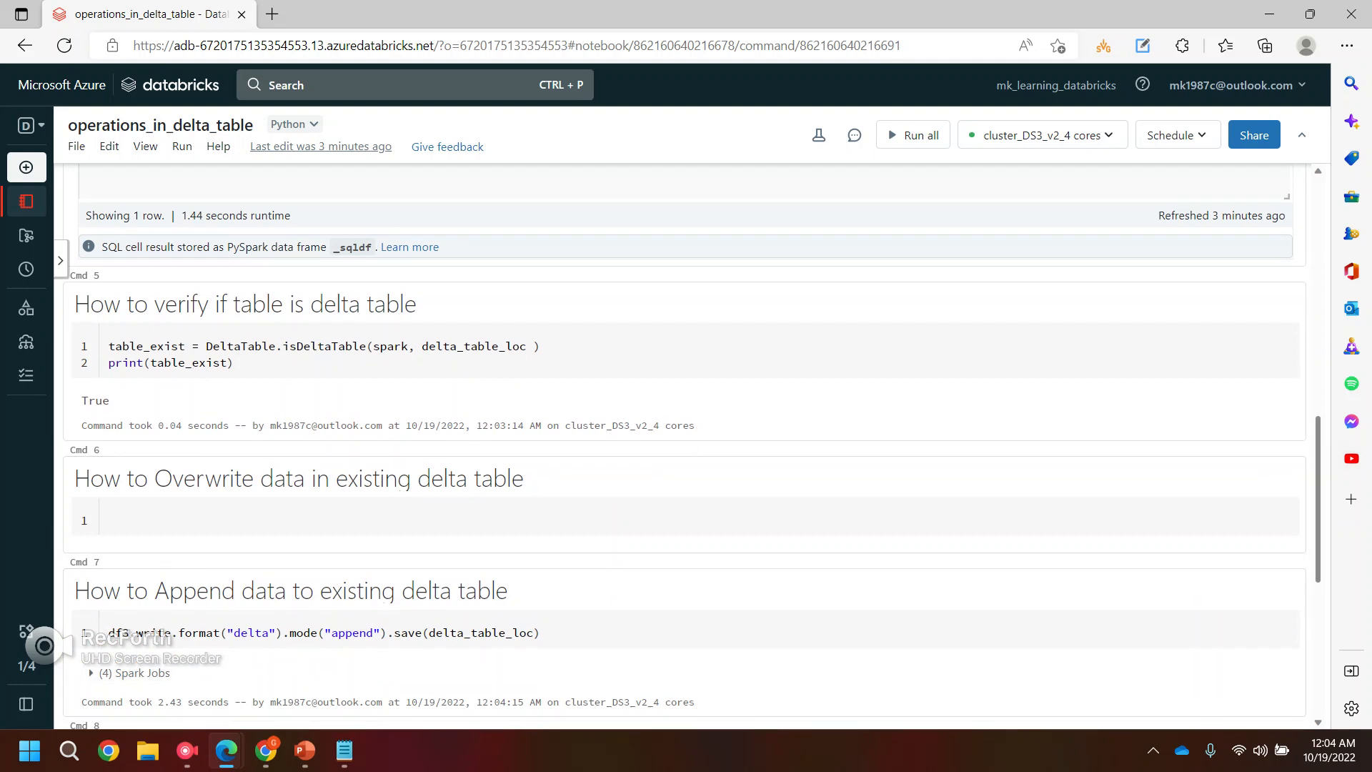
pyautogui.scroll(3)
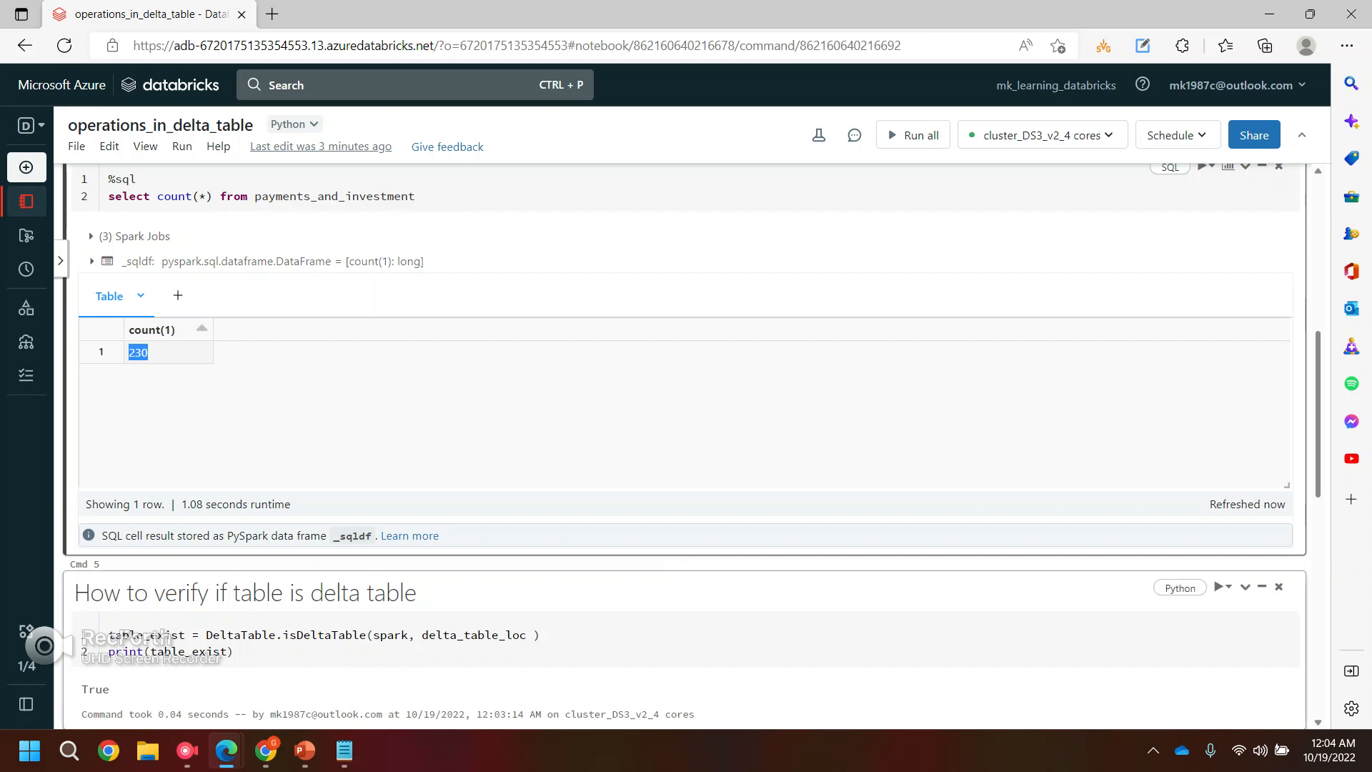
pyautogui.scroll(-3)
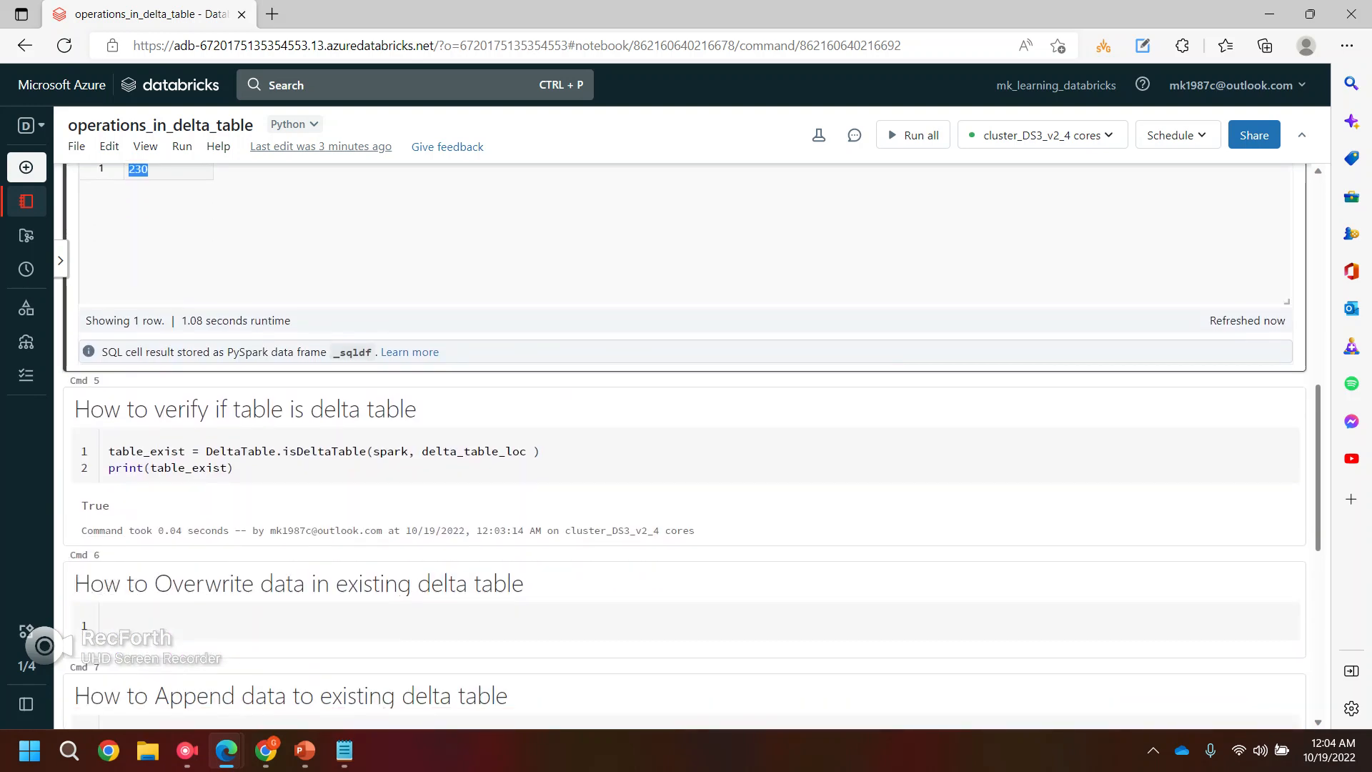
pyautogui.scroll(3)
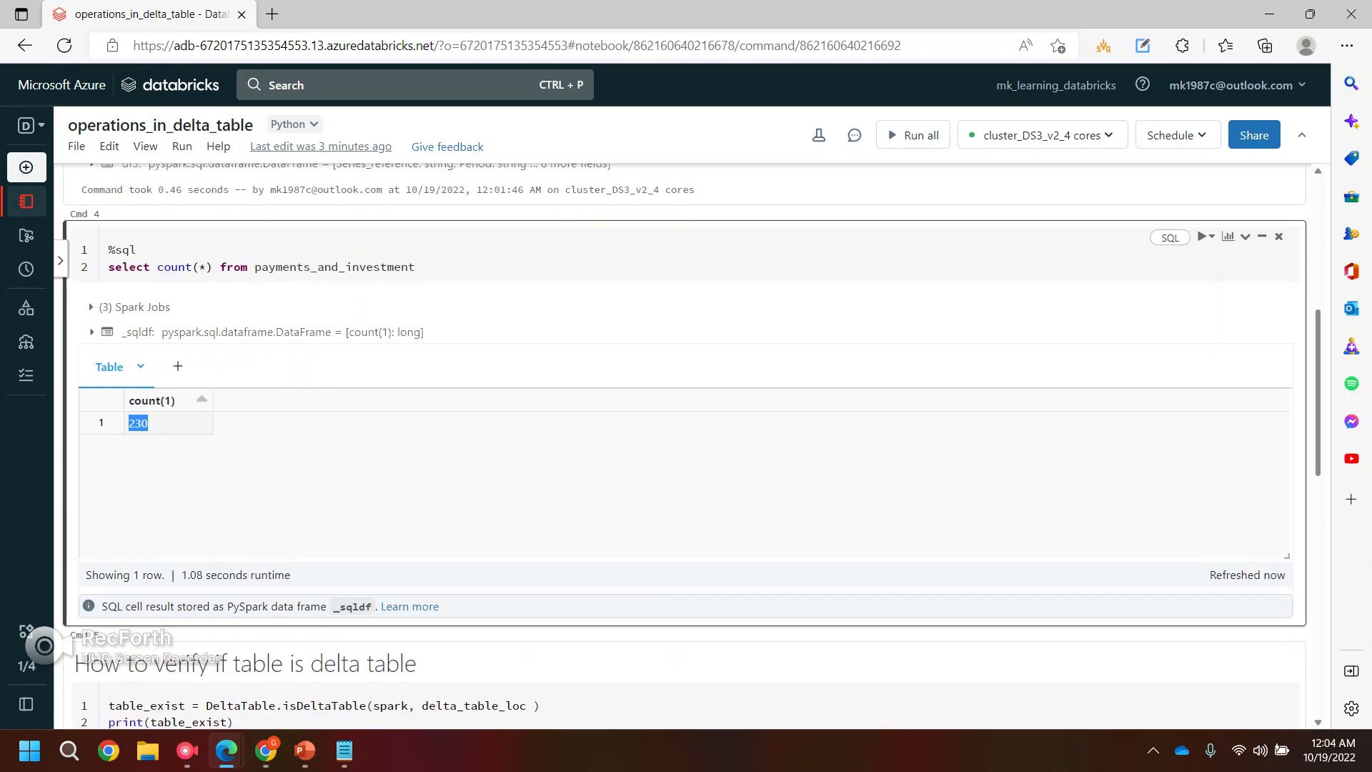
pyautogui.scroll(-3)
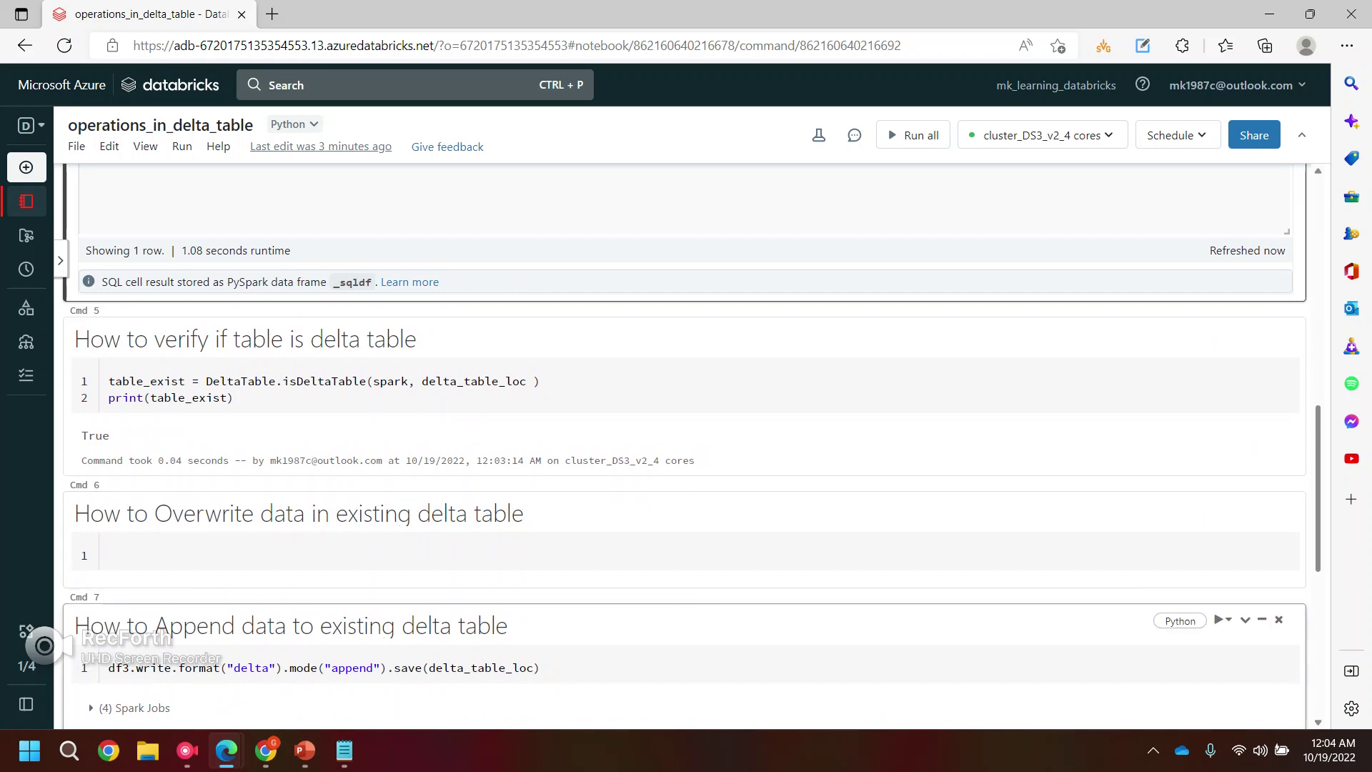
pyautogui.doubleClick(192, 625)
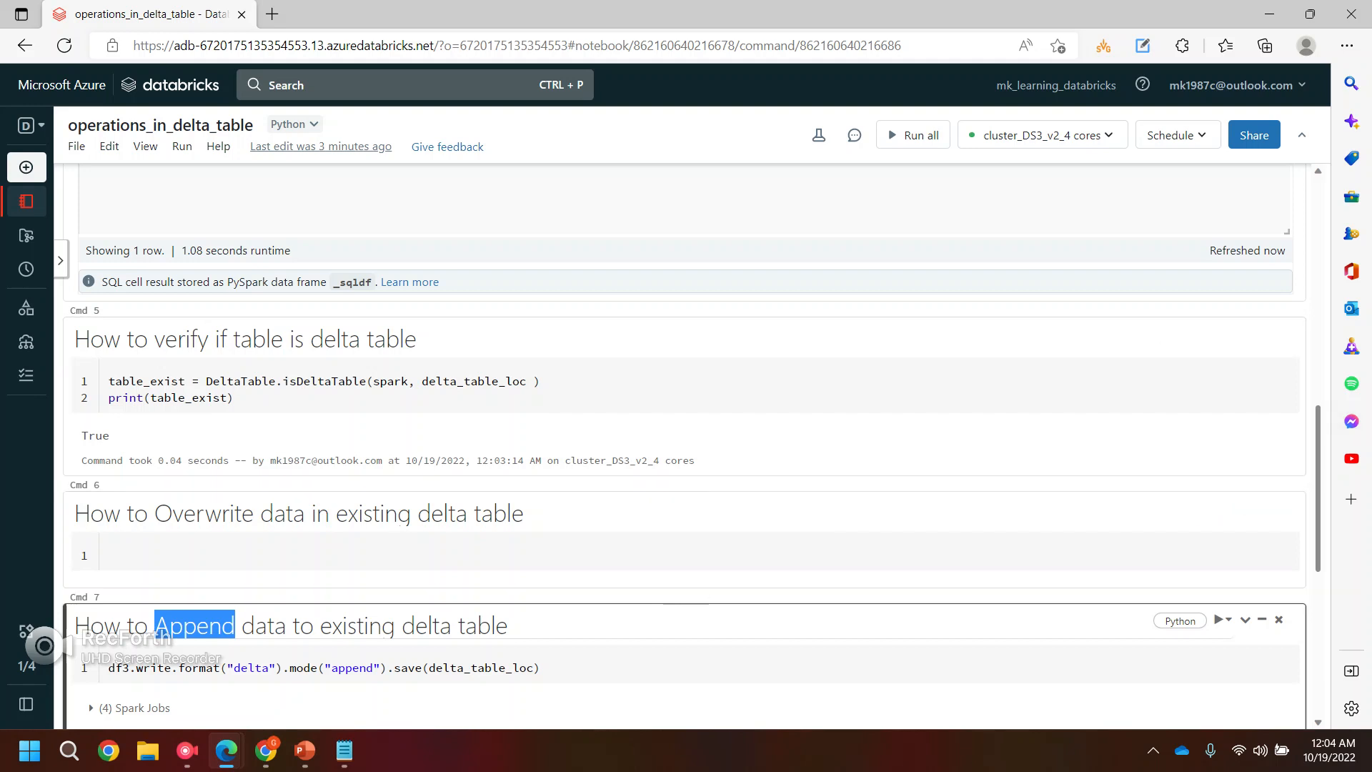
pyautogui.scroll(3)
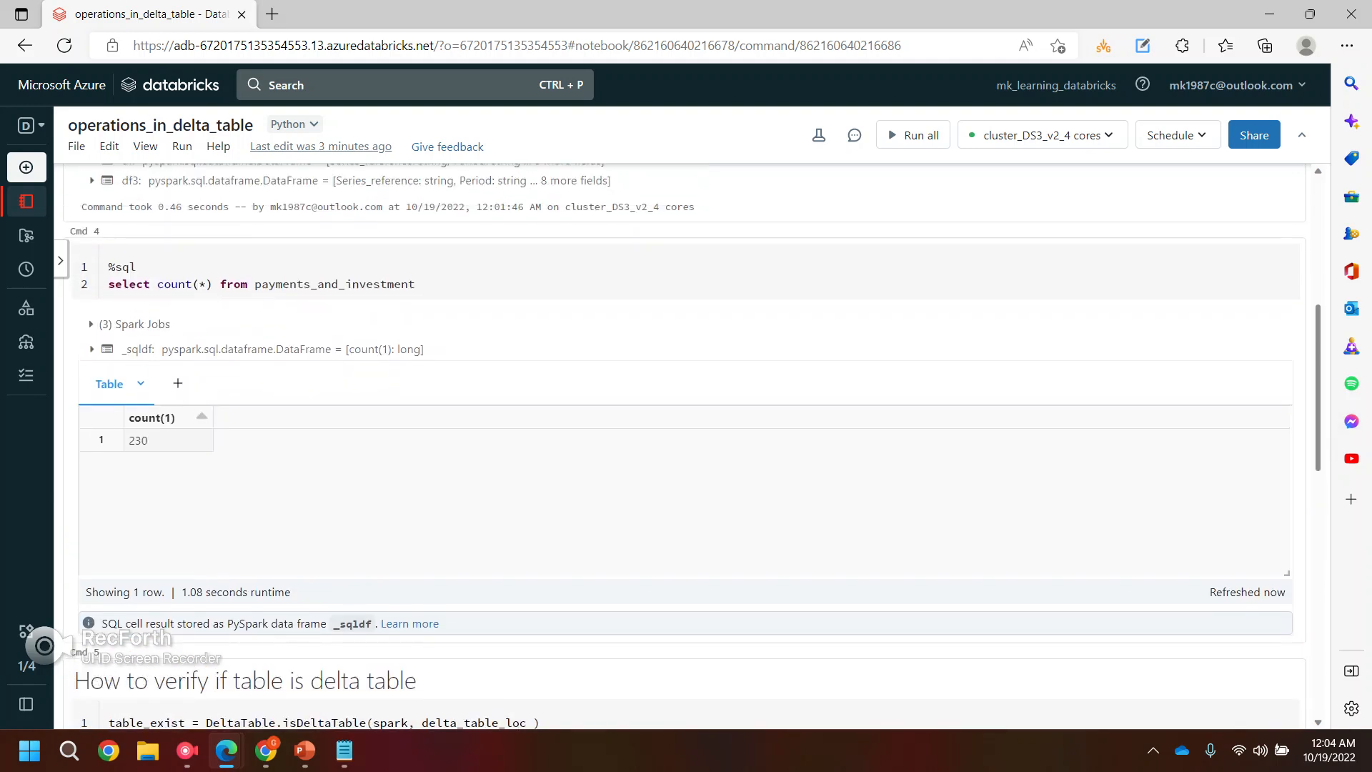
pyautogui.scroll(-3)
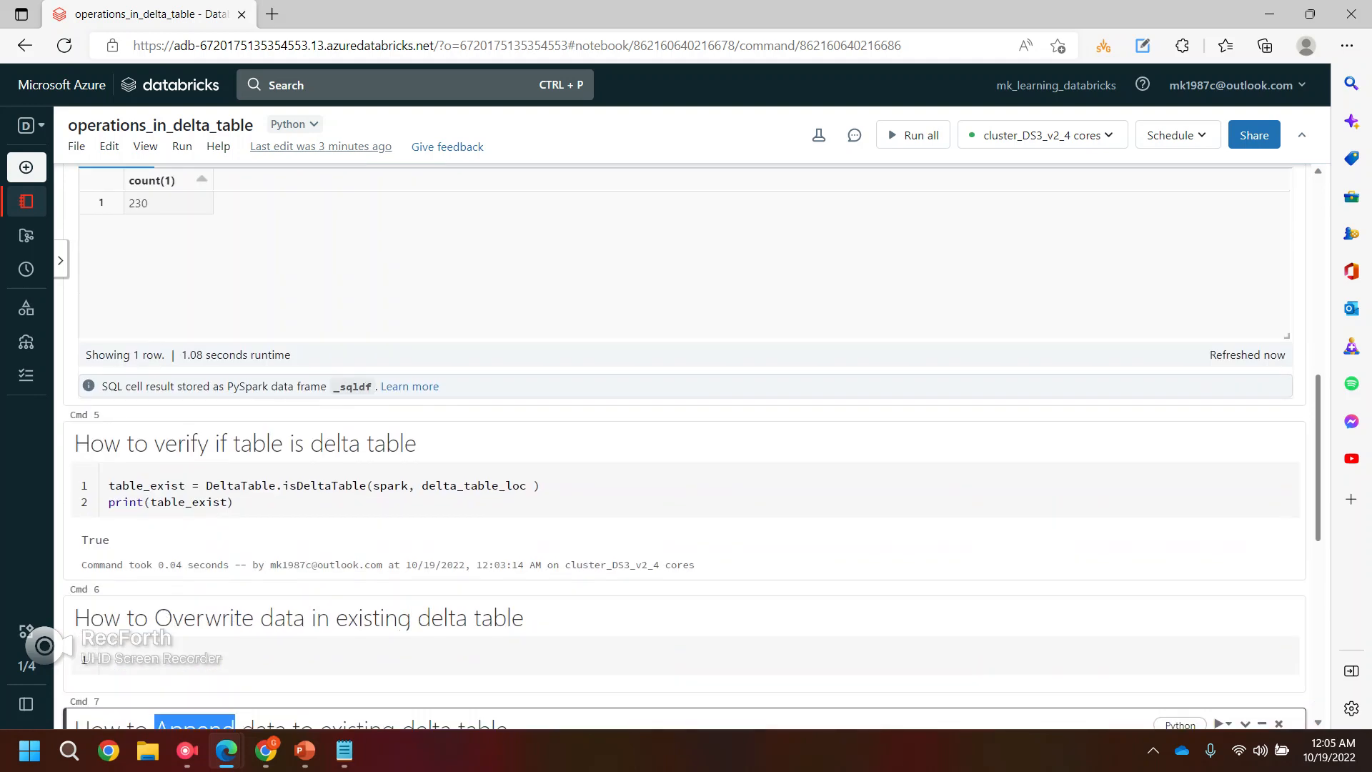
pyautogui.scroll(-3)
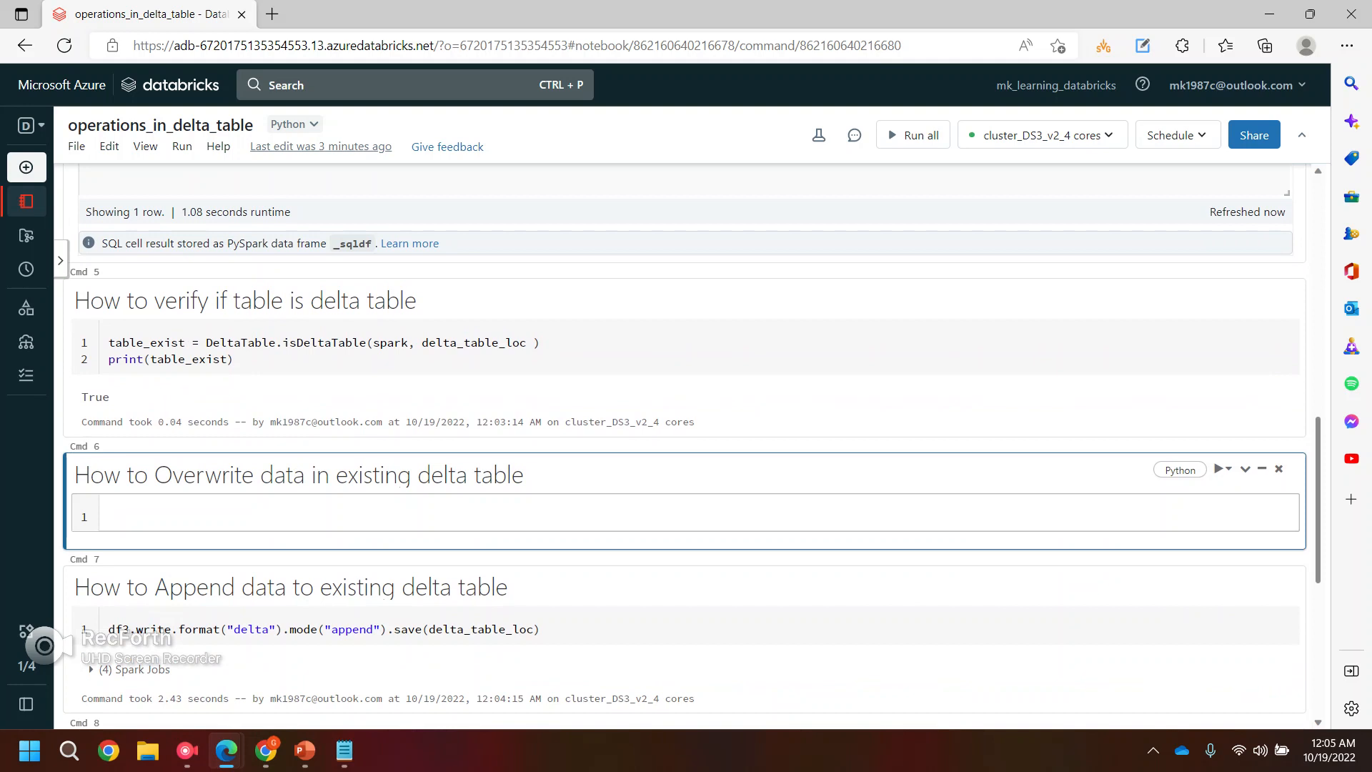
# Step: Enter and run df3.write.format("delta").mode("overwrite").save(delta_table_loc) in the overwrite cell
pyautogui.write('df3')
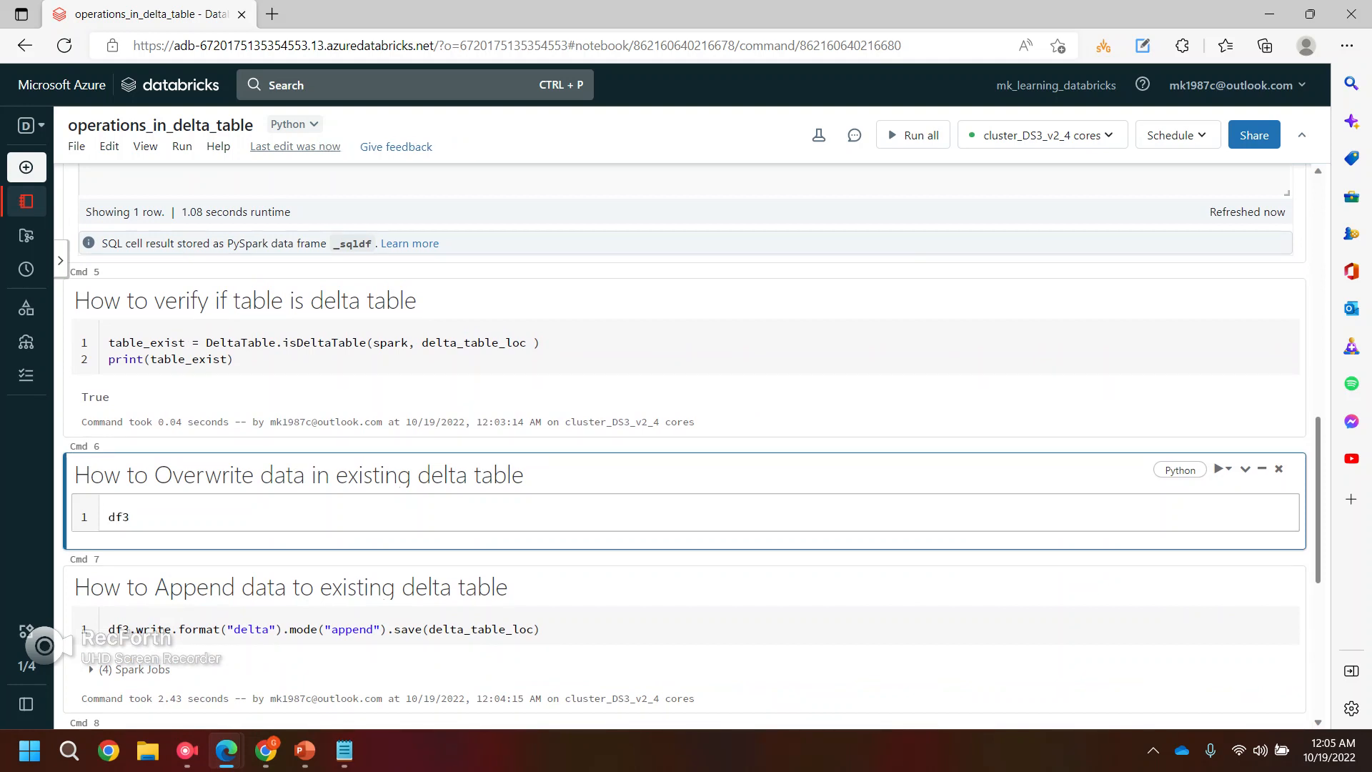
pyautogui.write('.write')
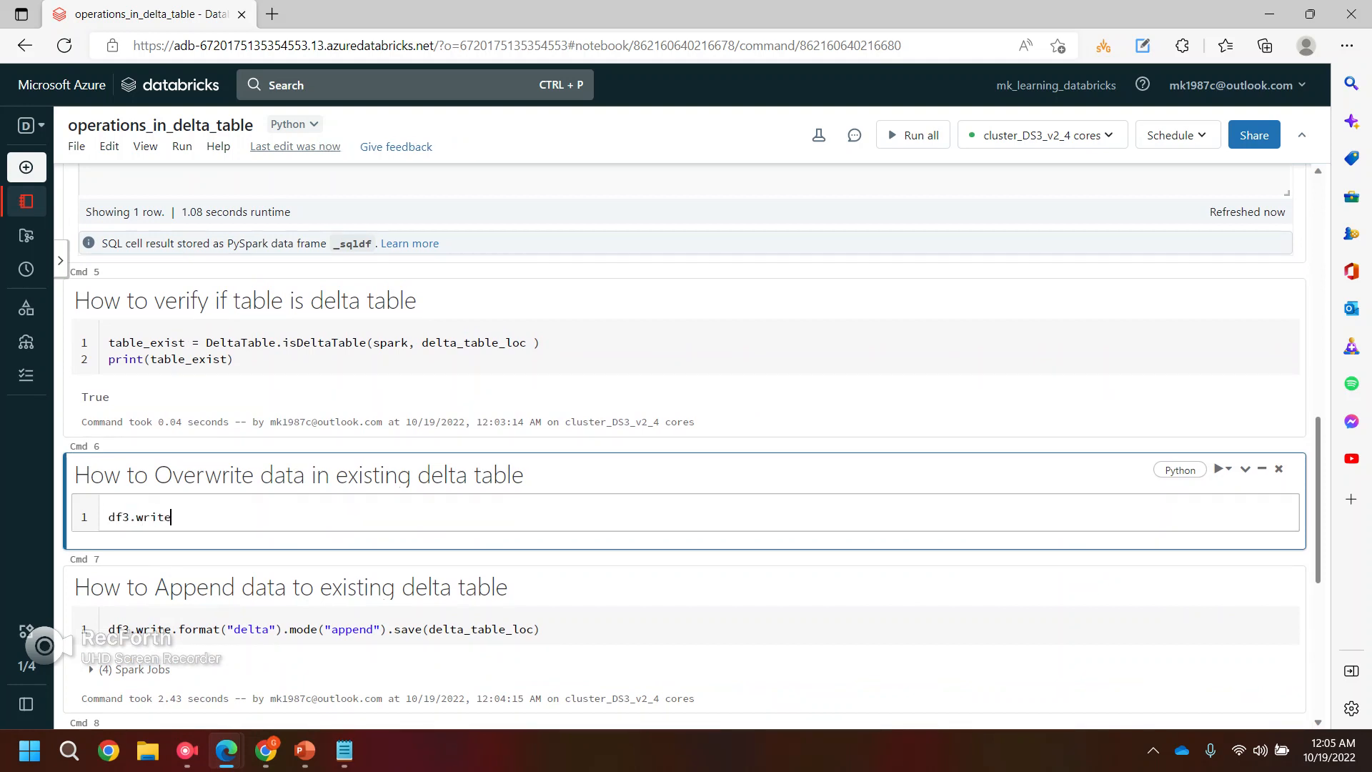
pyautogui.write('.forma')
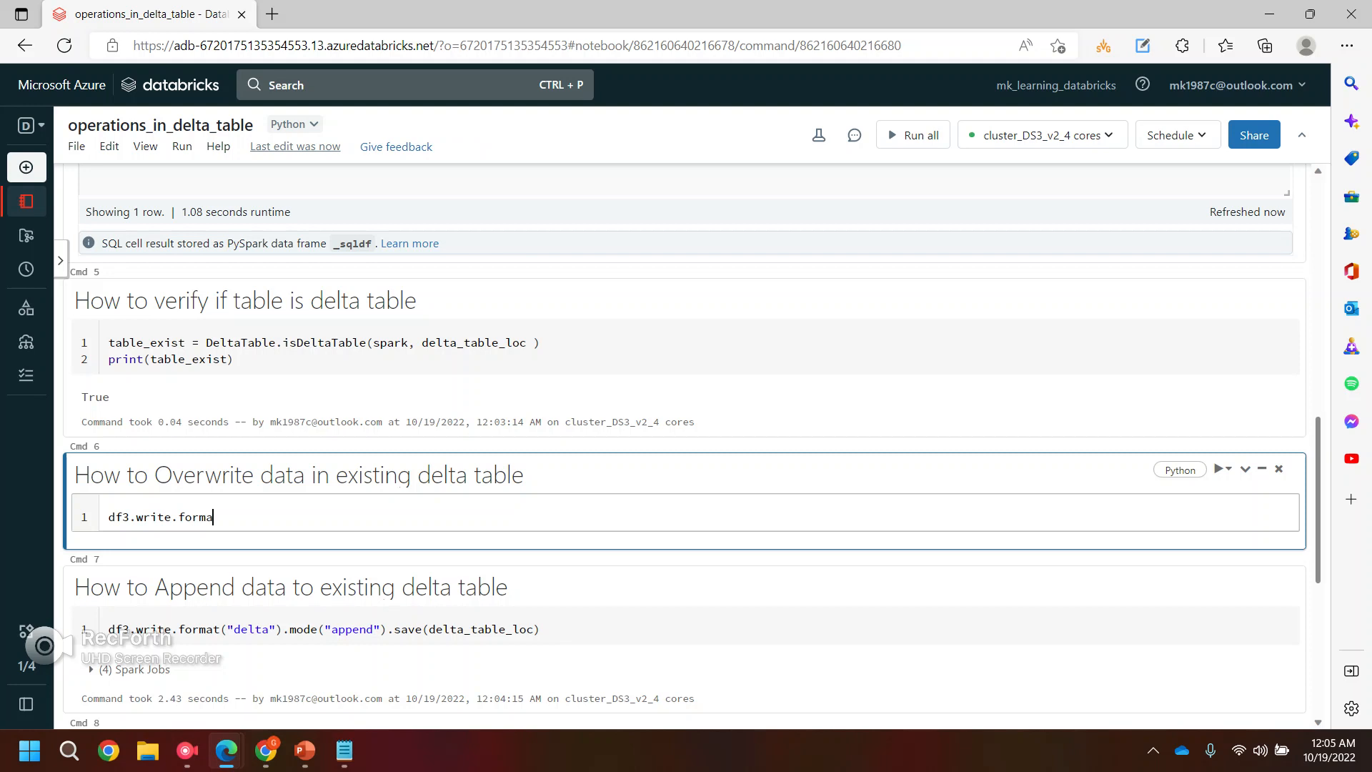
pyautogui.write('(')
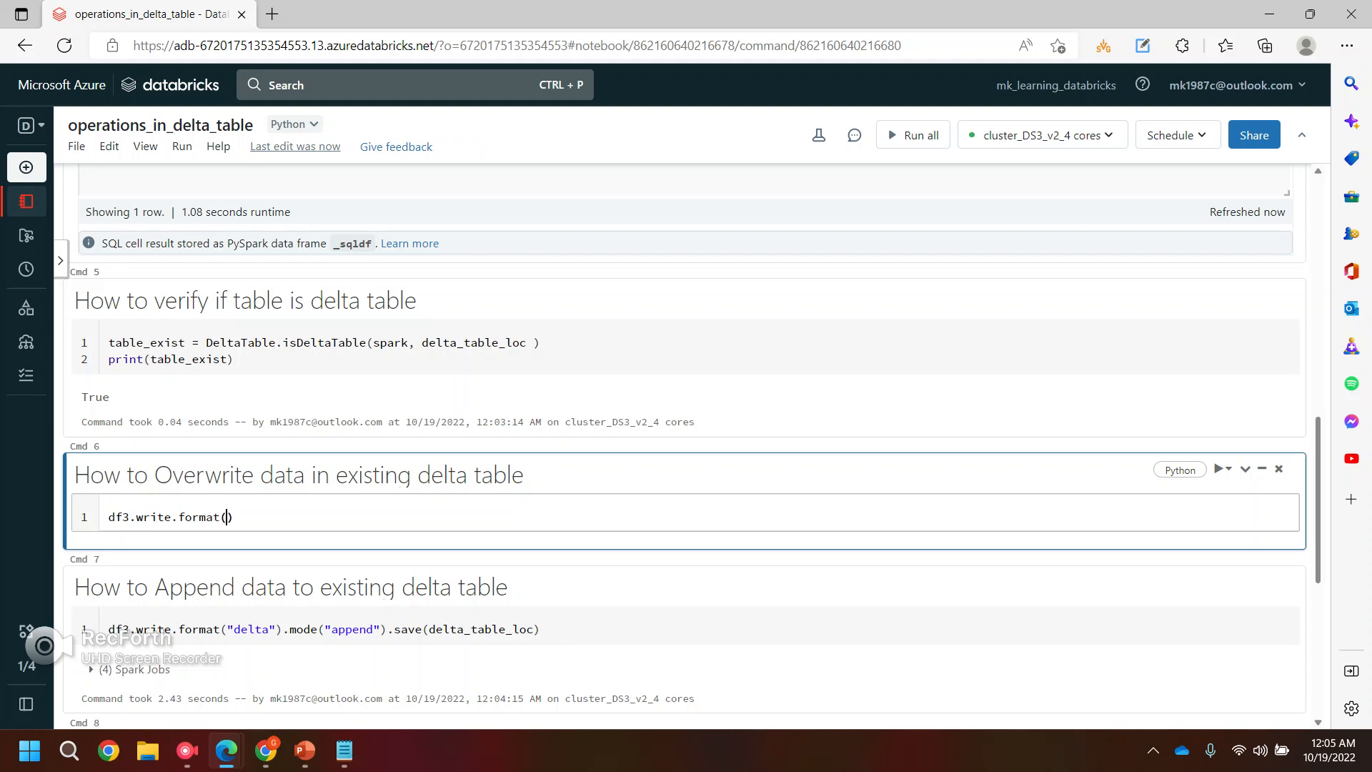
pyautogui.write('"delta"')
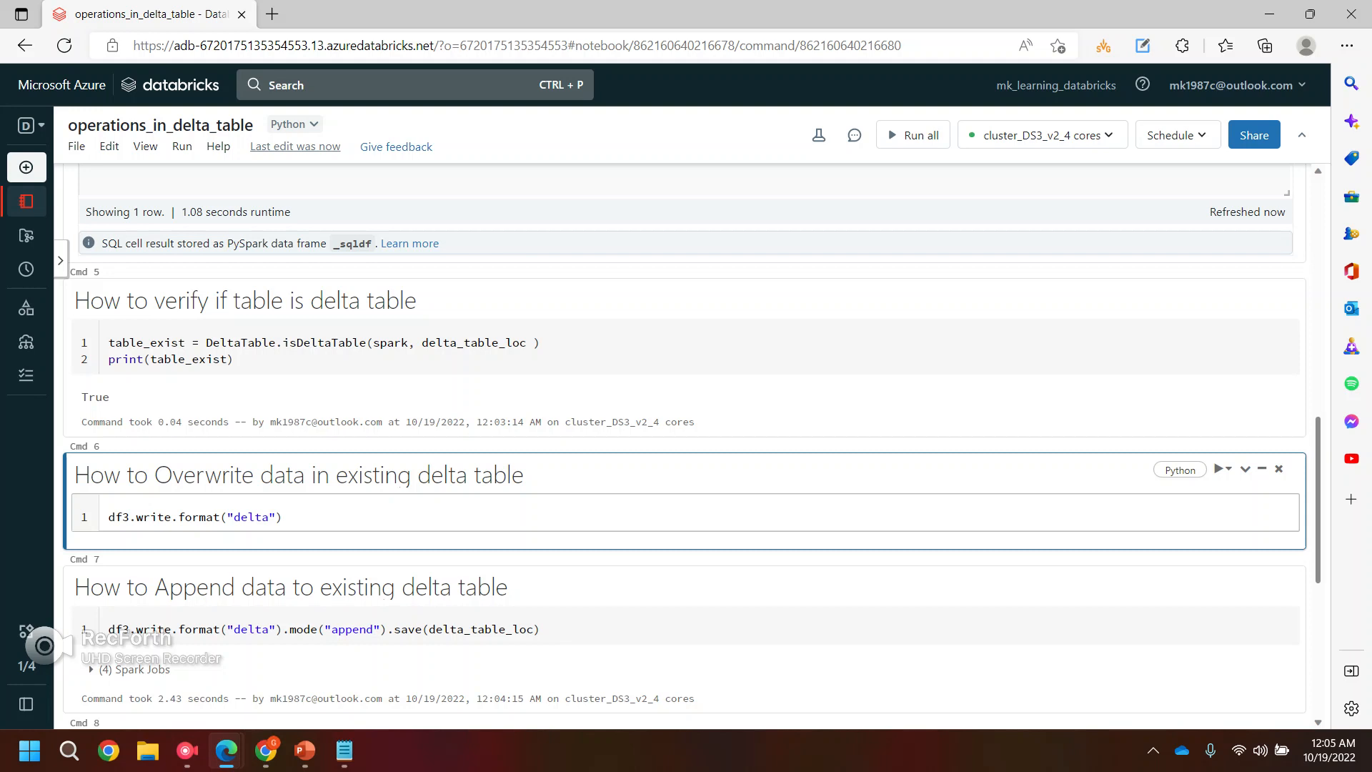
pyautogui.write('.m')
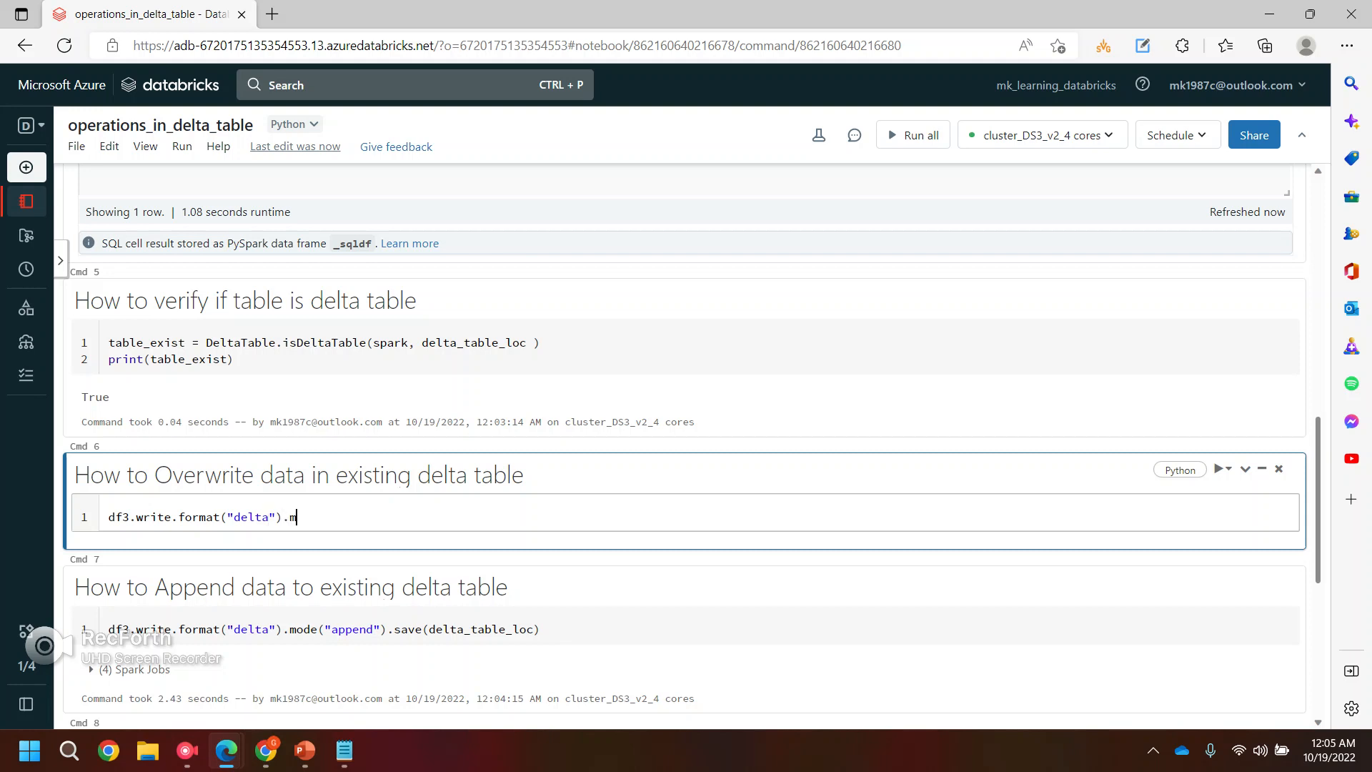
pyautogui.write('ode()')
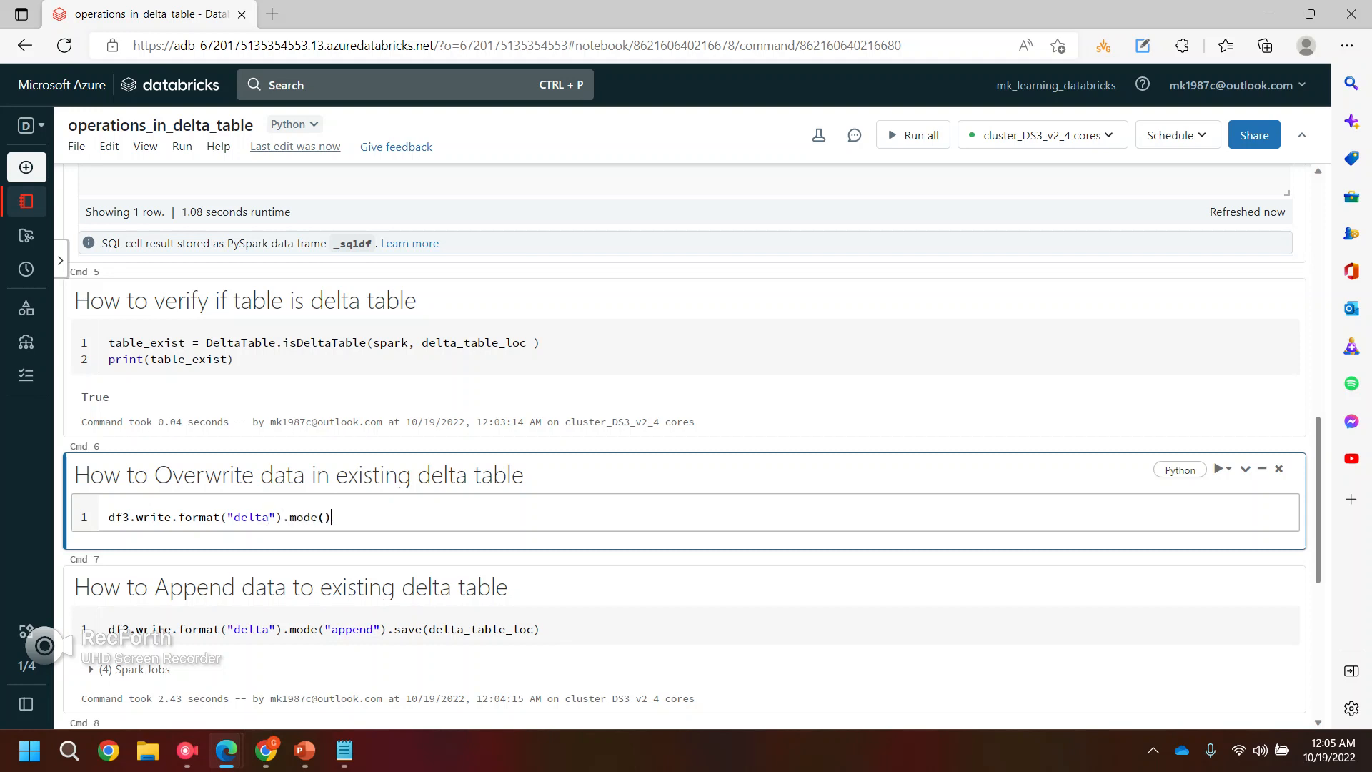
pyautogui.write('"over"')
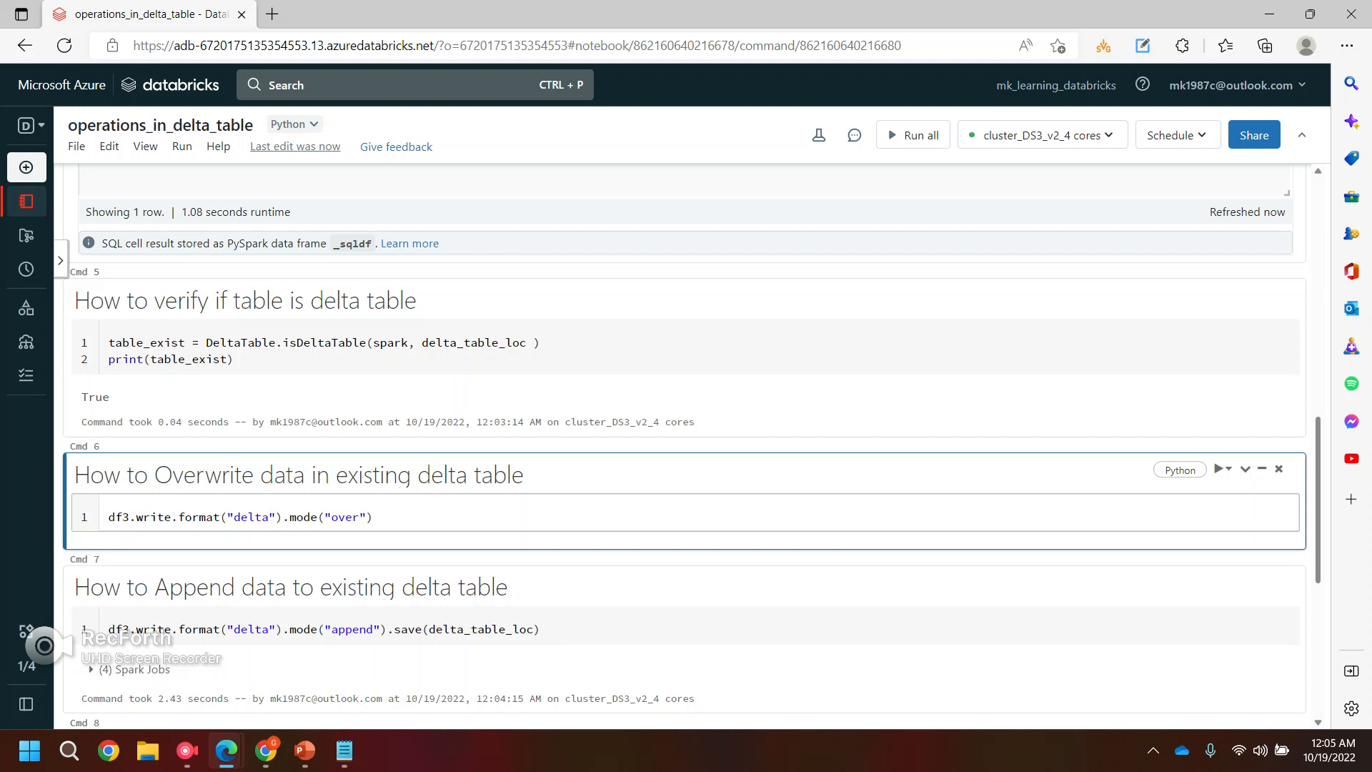
pyautogui.write('write')
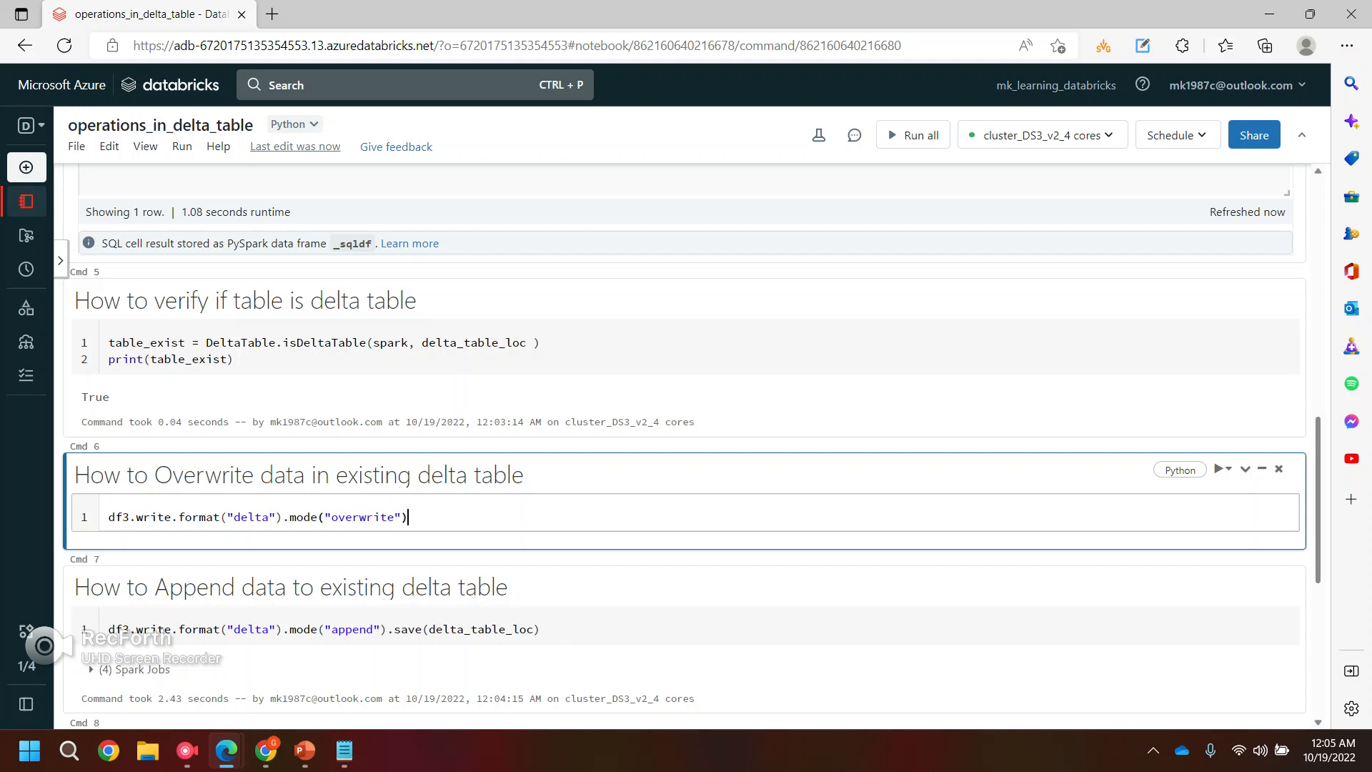
pyautogui.write('.save()')
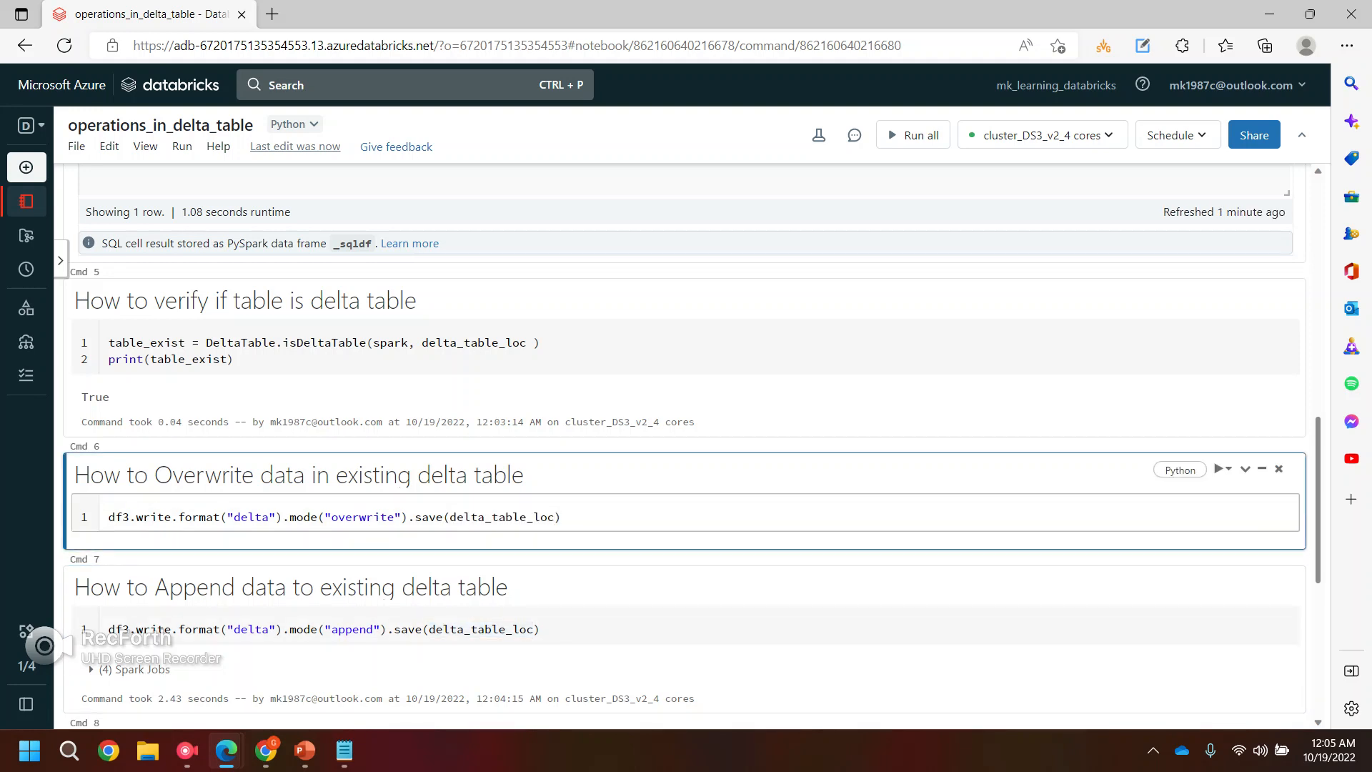
pyautogui.click(1219, 470)
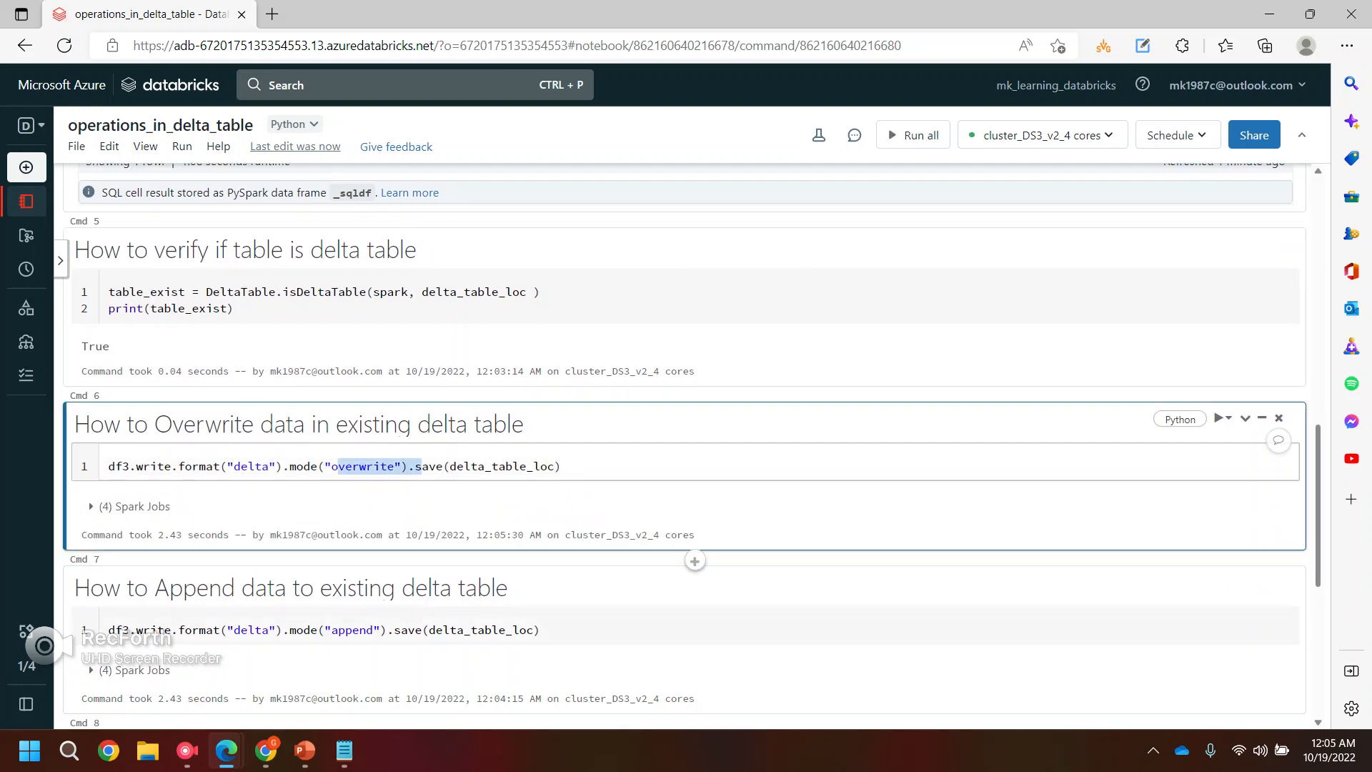
# Step: Rerun the %sql count(*) query, now showing 100 rows
pyautogui.scroll(3)
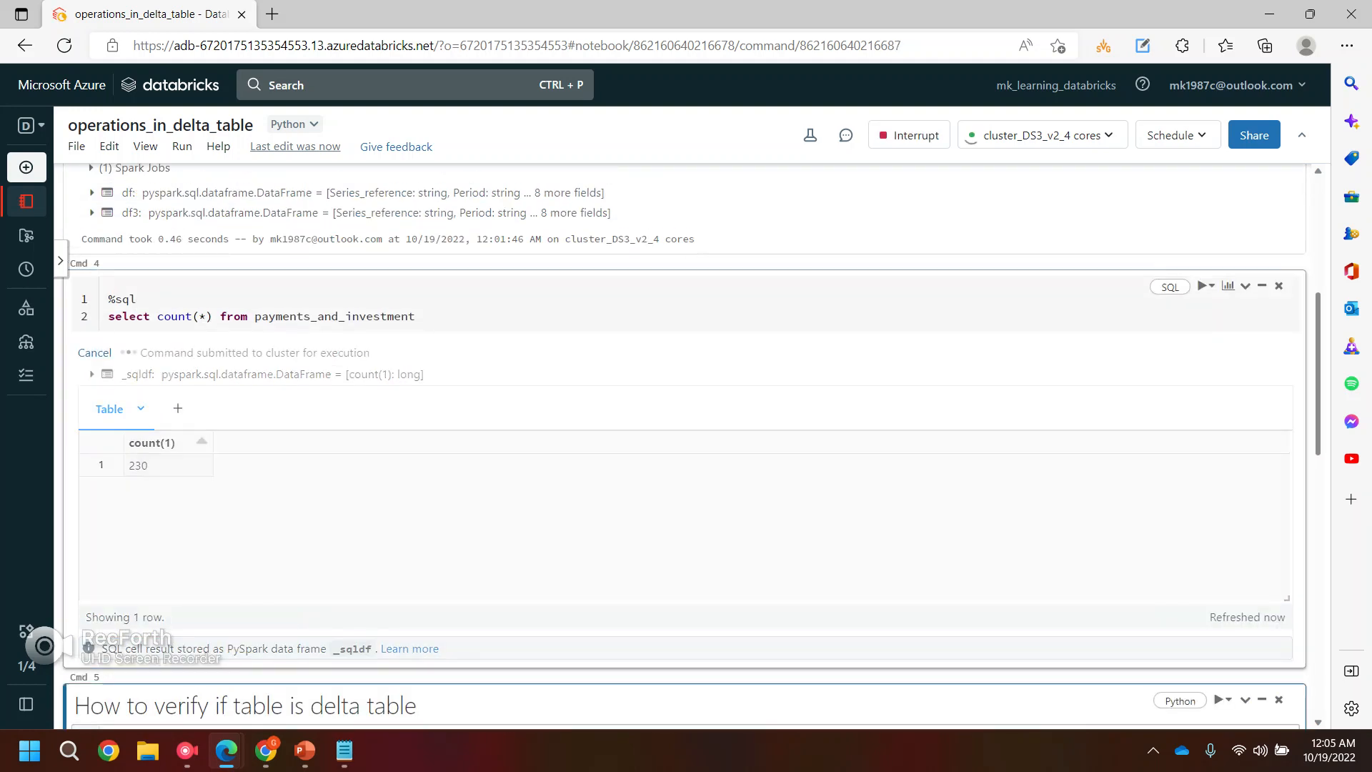
pyautogui.click(1205, 277)
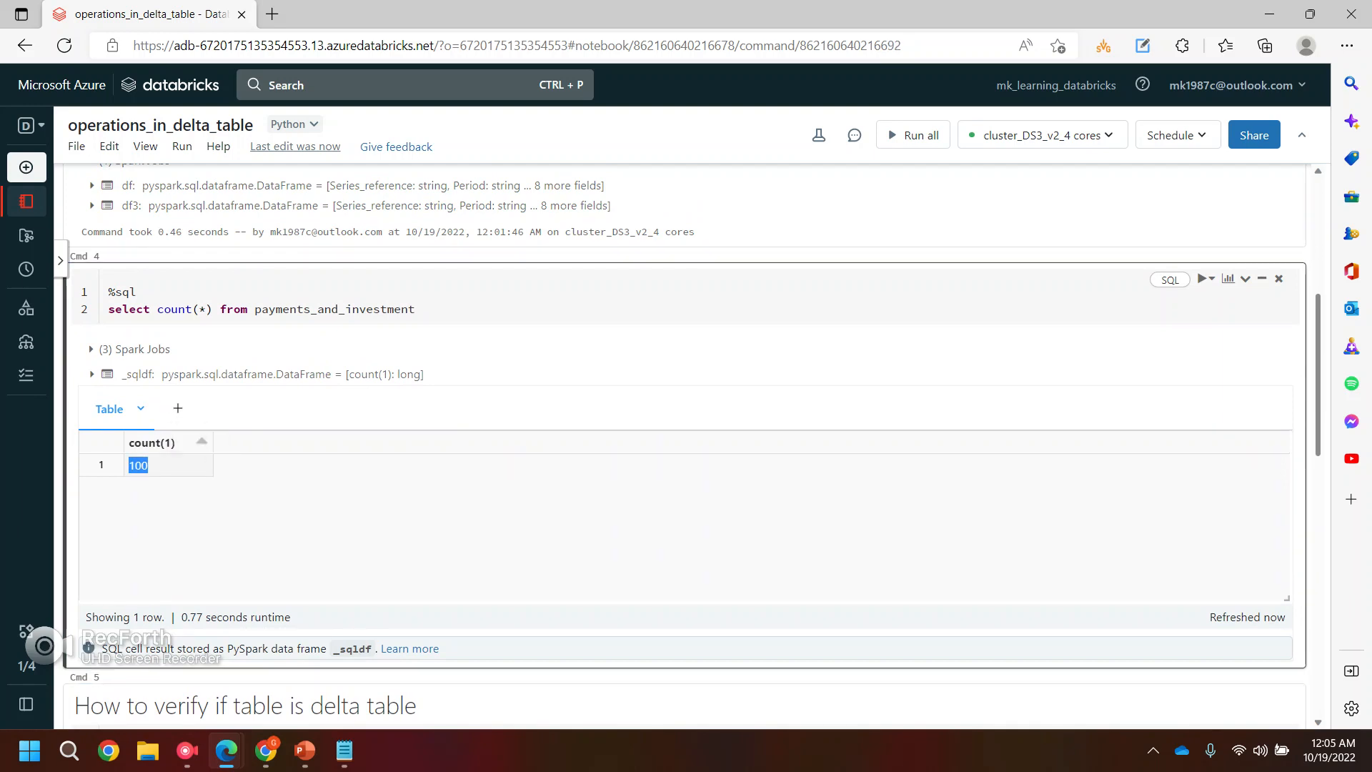
# Step: Select the DeltaTable.forPath line in the delta_table_history notebook
pyautogui.scroll(-3)
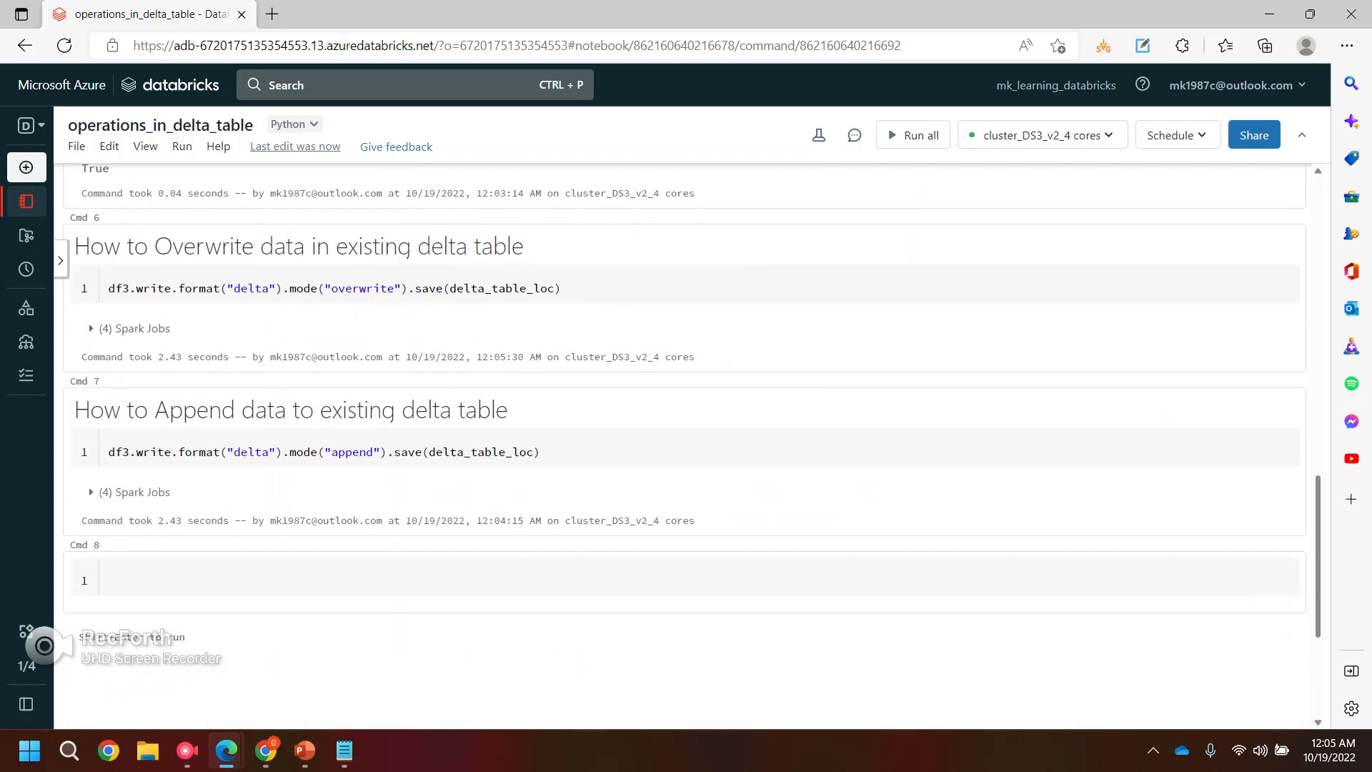
pyautogui.scroll(-3)
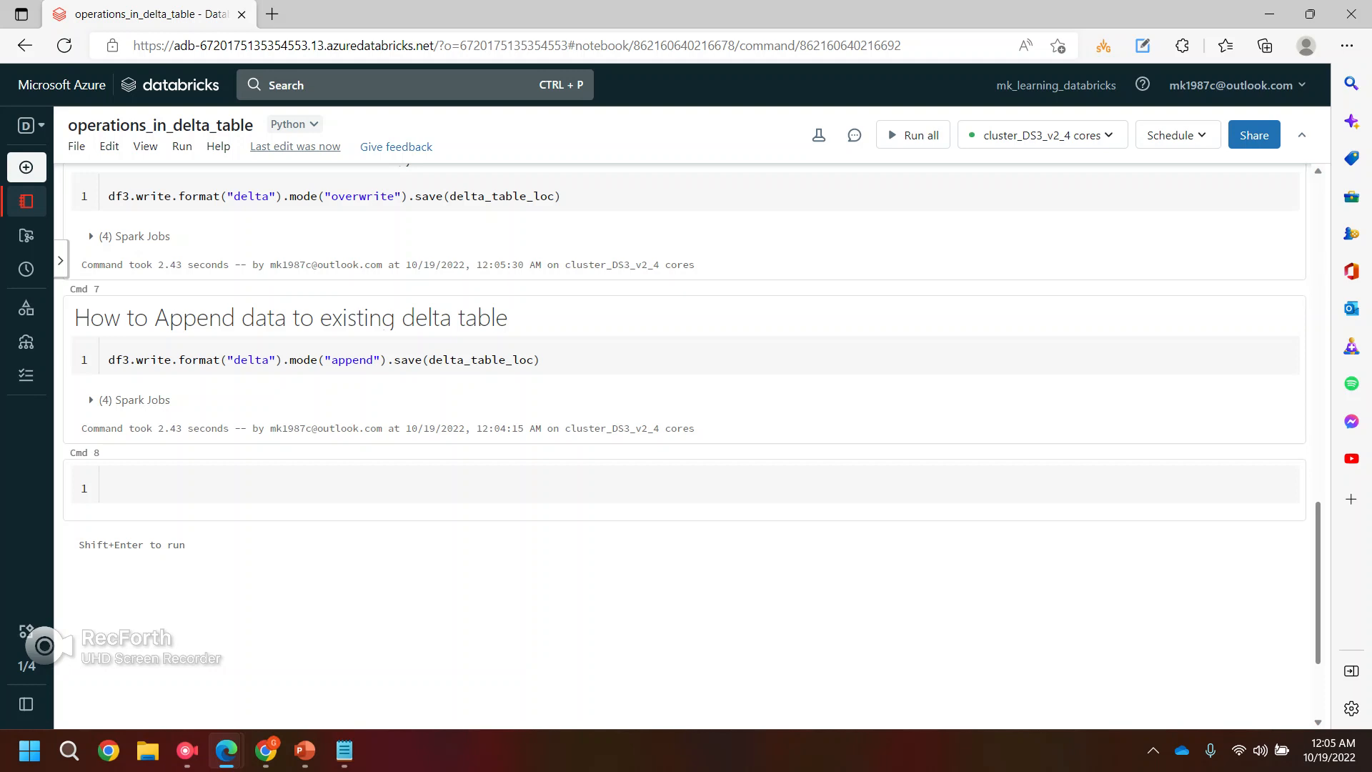
pyautogui.click(26, 201)
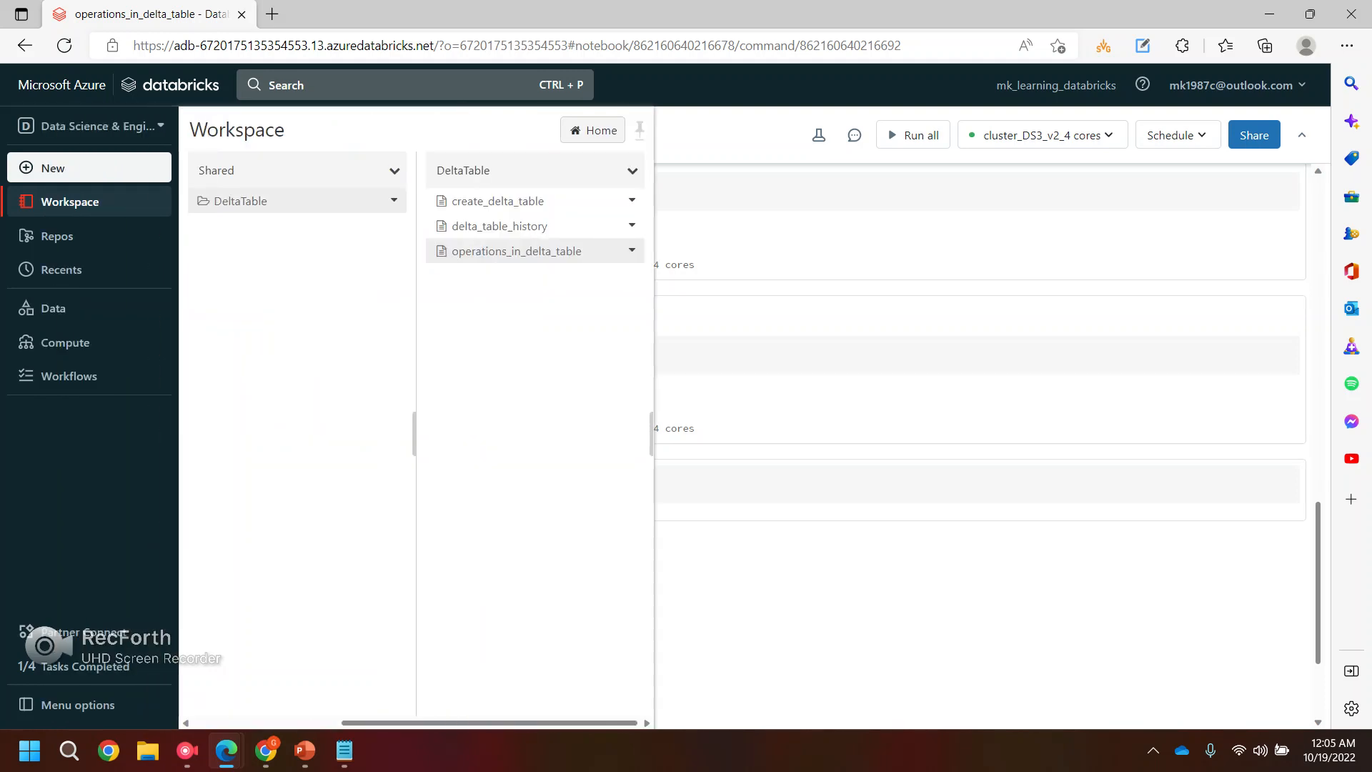
pyautogui.click(499, 226)
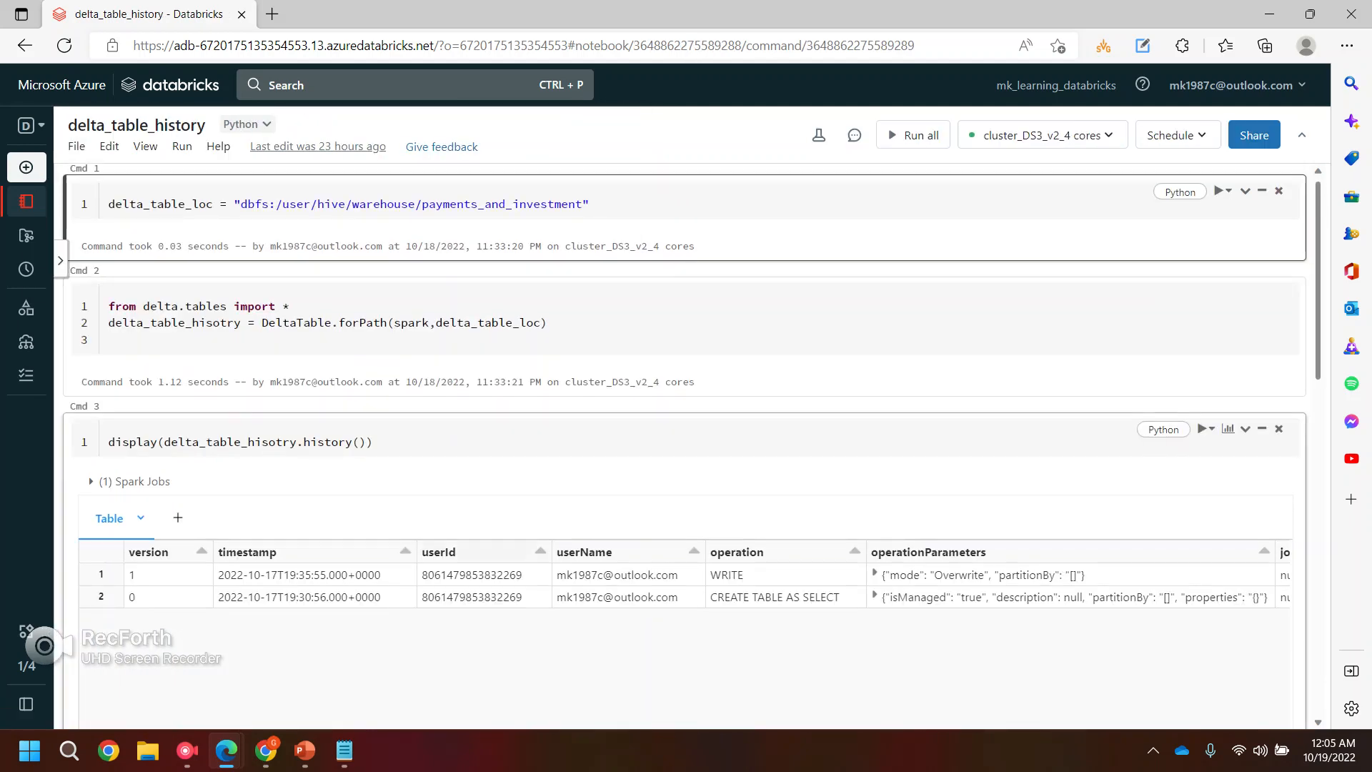
pyautogui.doubleClick(327, 441)
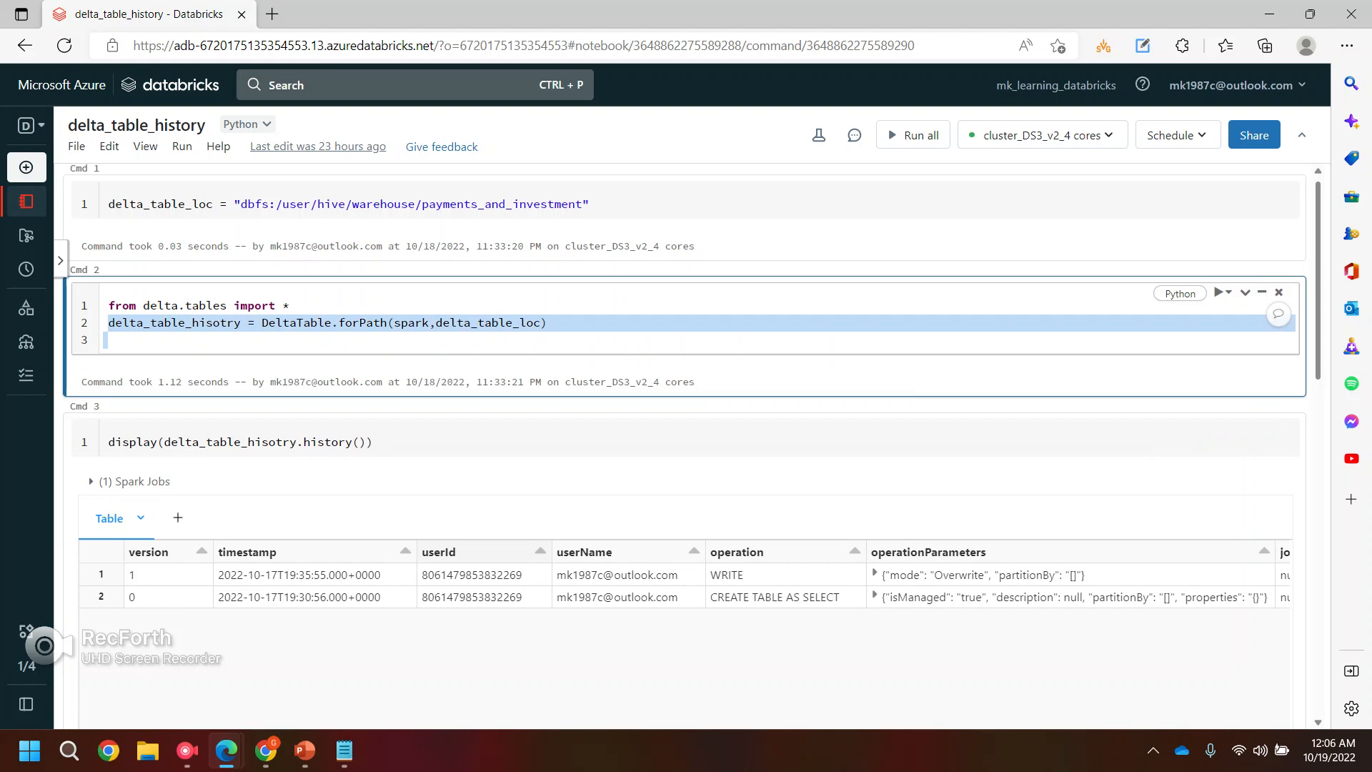
# Step: Reopen the operations_in_delta_table notebook from the Workspace
pyautogui.click(25, 125)
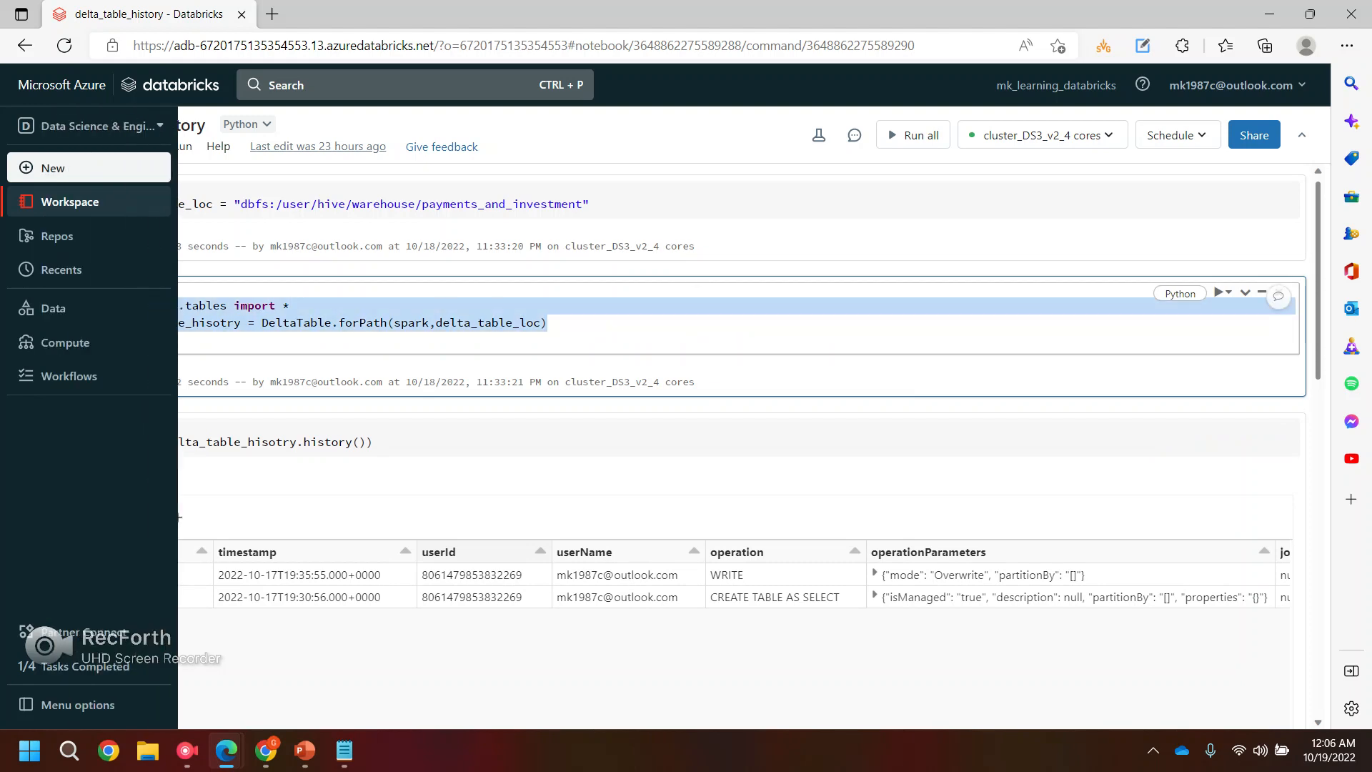
pyautogui.click(70, 201)
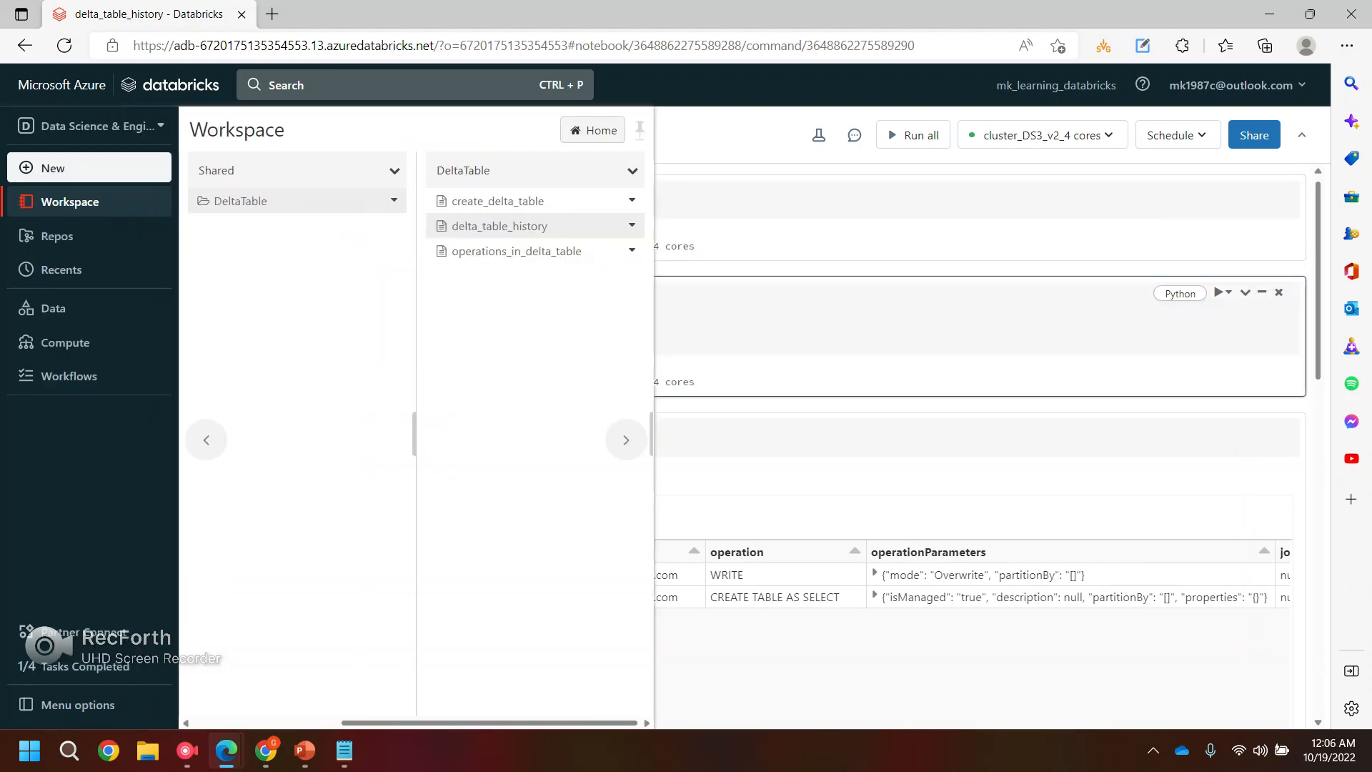
pyautogui.click(516, 251)
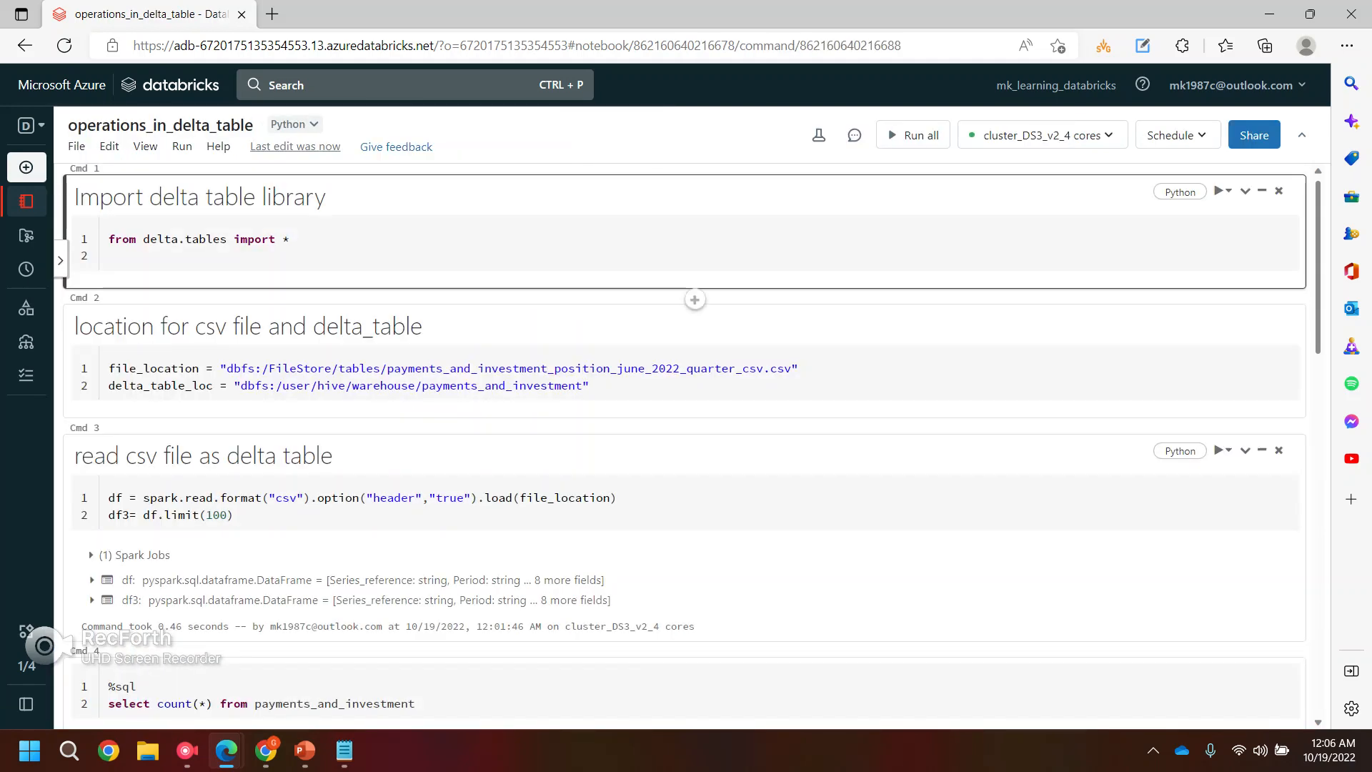
# Step: Run a cell defining delta_table_hisotry = DeltaTable.forPath(spark, delta_table_loc)
pyautogui.scroll(-3)
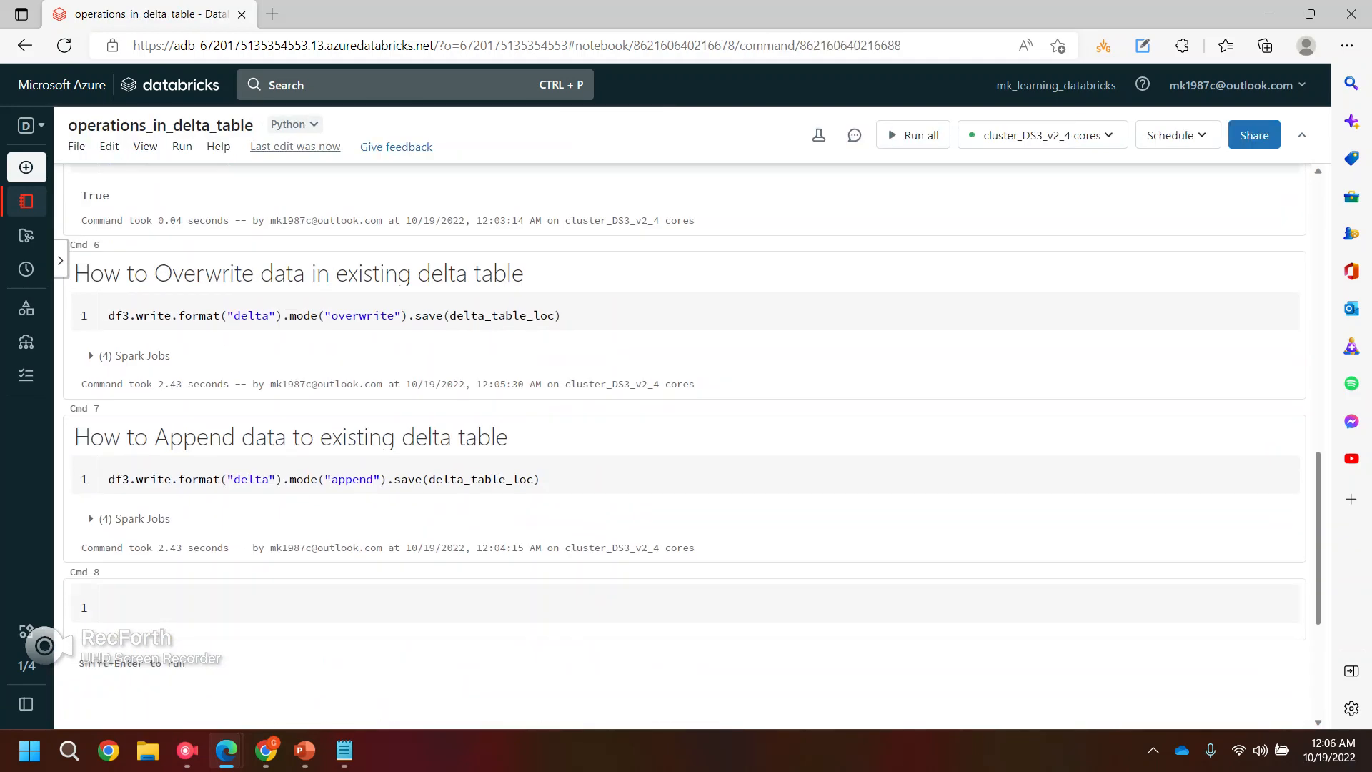
pyautogui.write('delta_table_hisotry = DeltaTable.forPath(spark,delta_table_loc)')
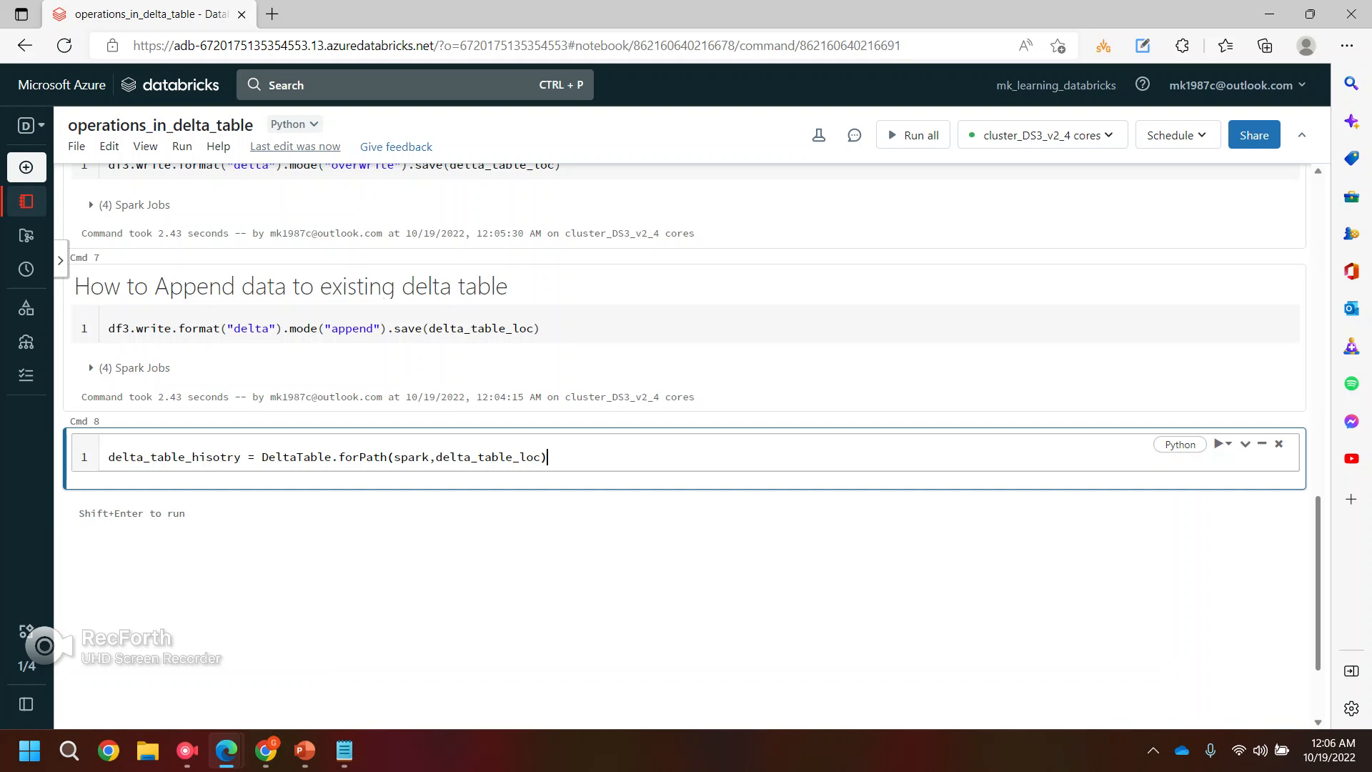
pyautogui.press('shift+enter')
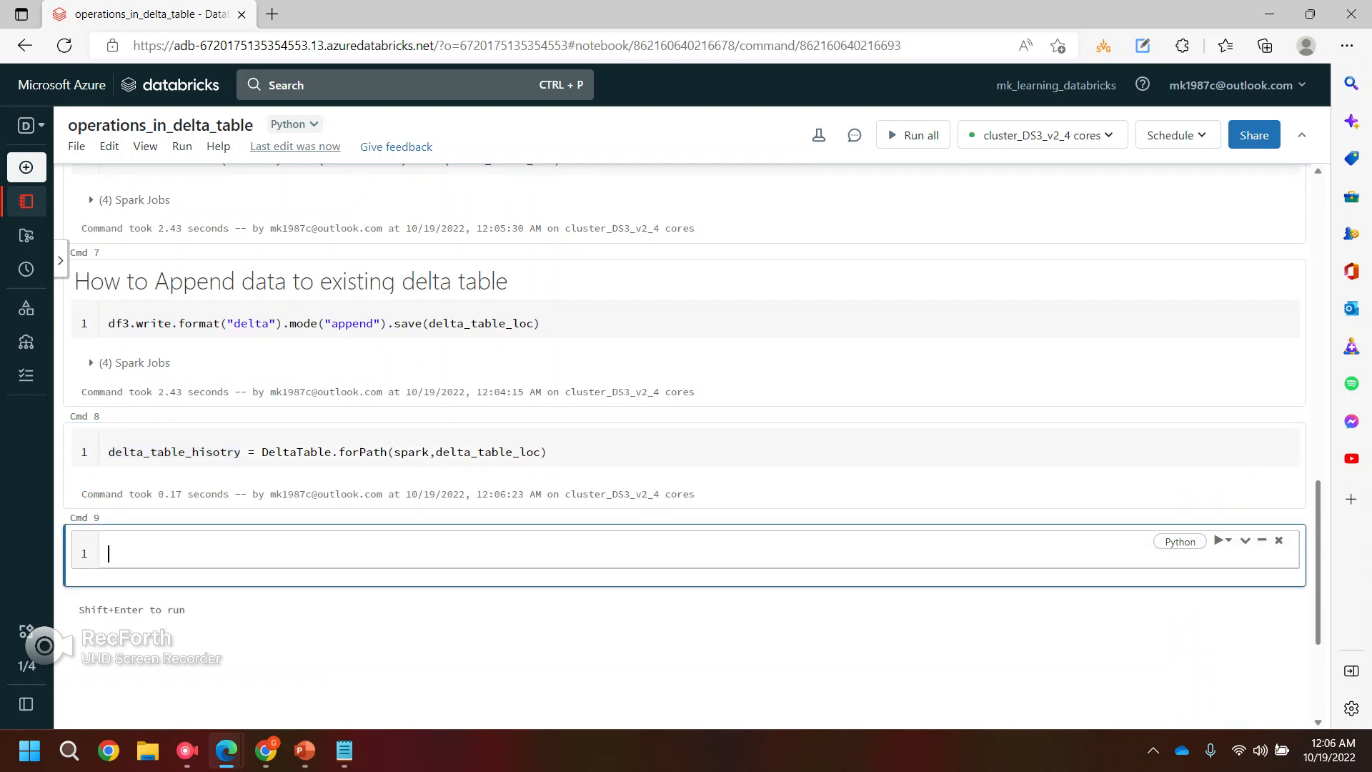
# Step: Type delta_table_hisotry.history(), fixing the misspelling, and begin wrapping it in display()
pyautogui.write('delta_table_hisotry.hisot')
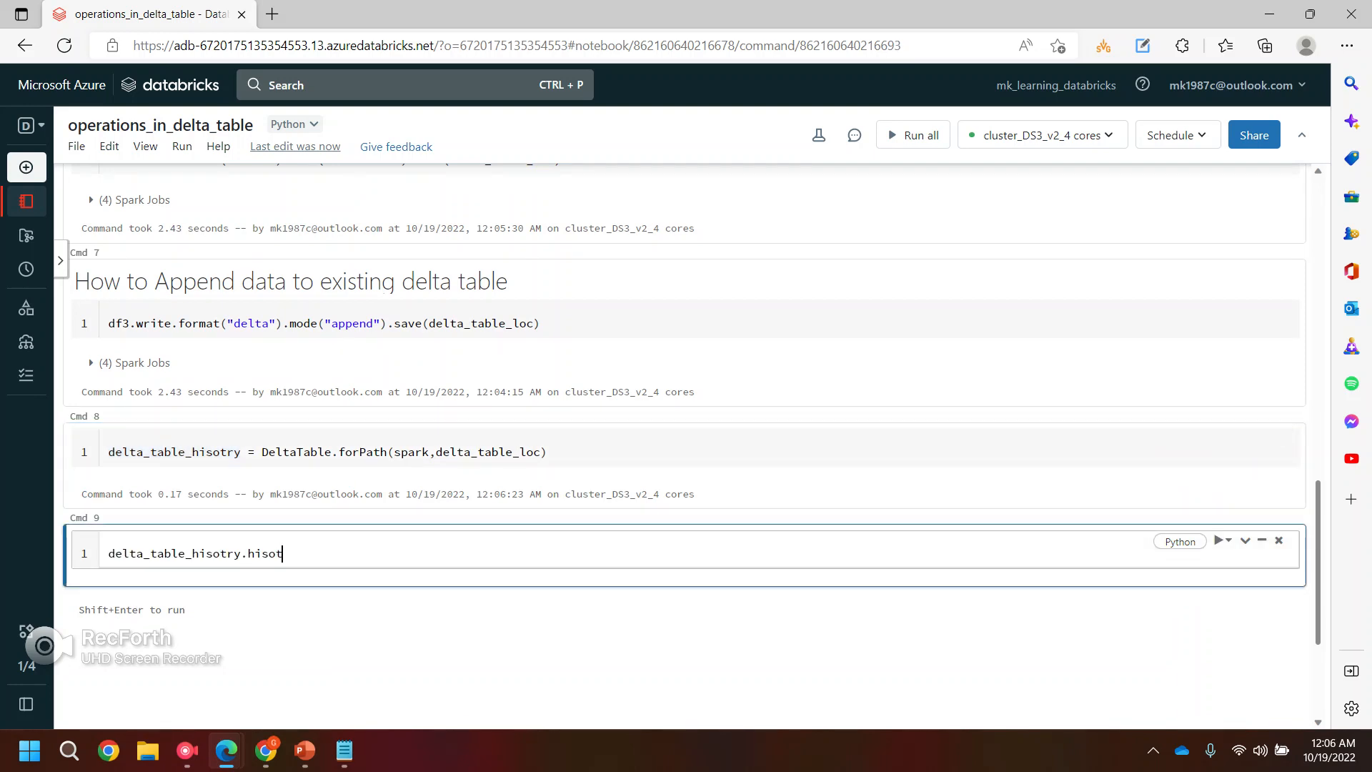
pyautogui.press('Backspace')
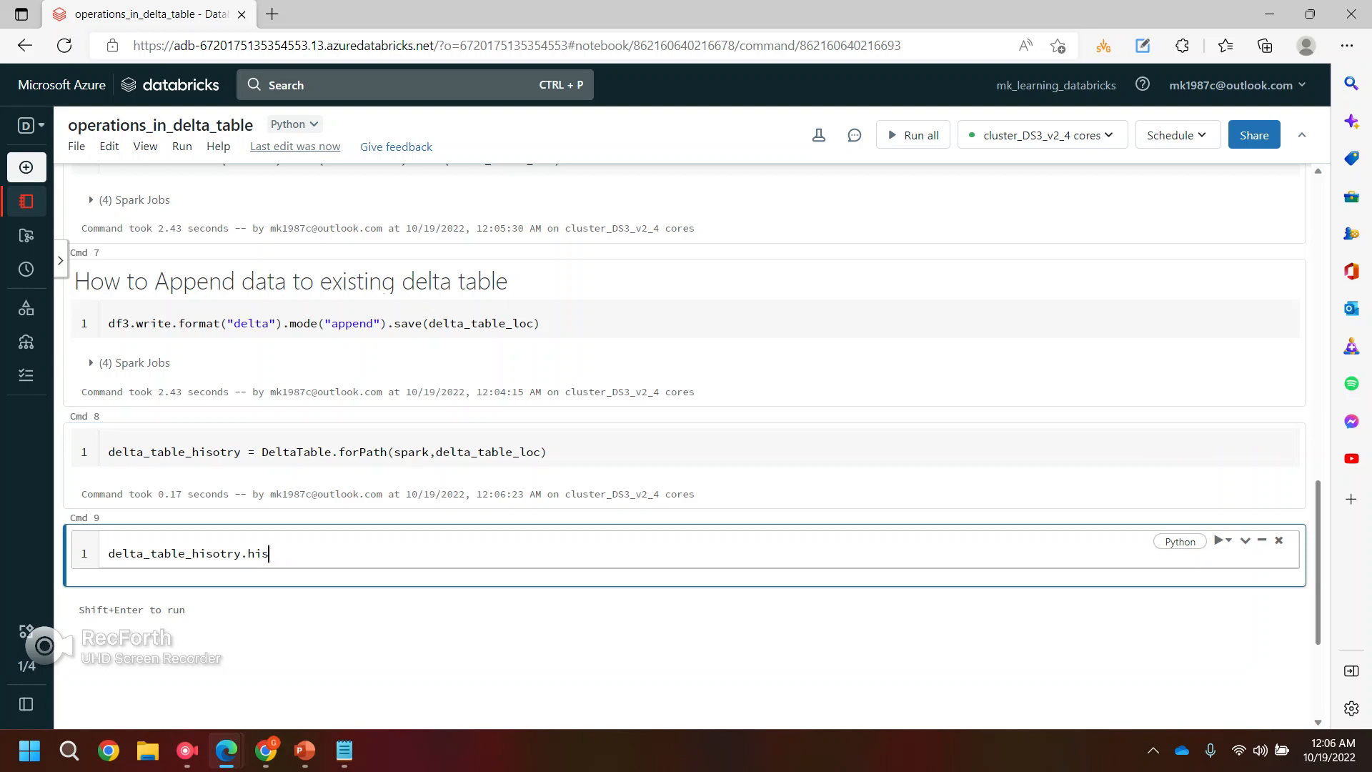
pyautogui.write('tory()')
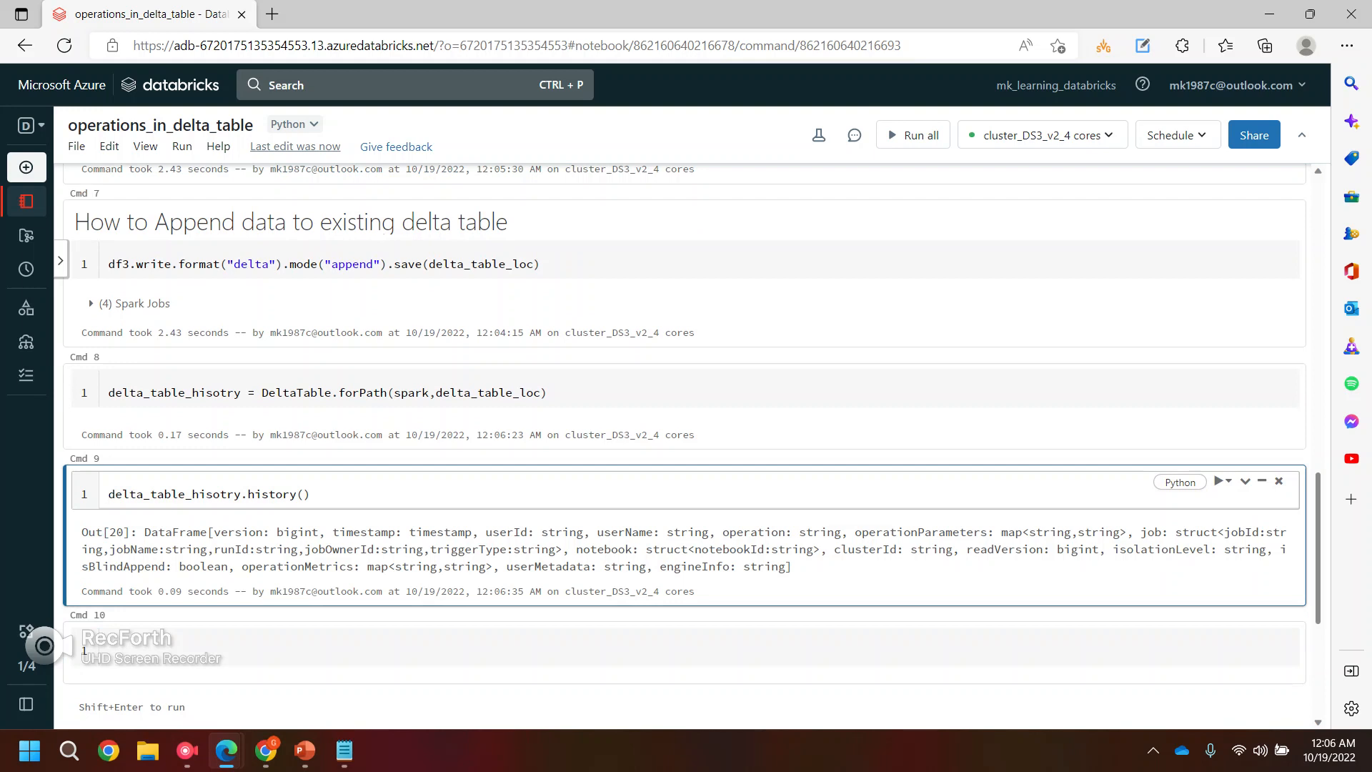
pyautogui.write('display(')
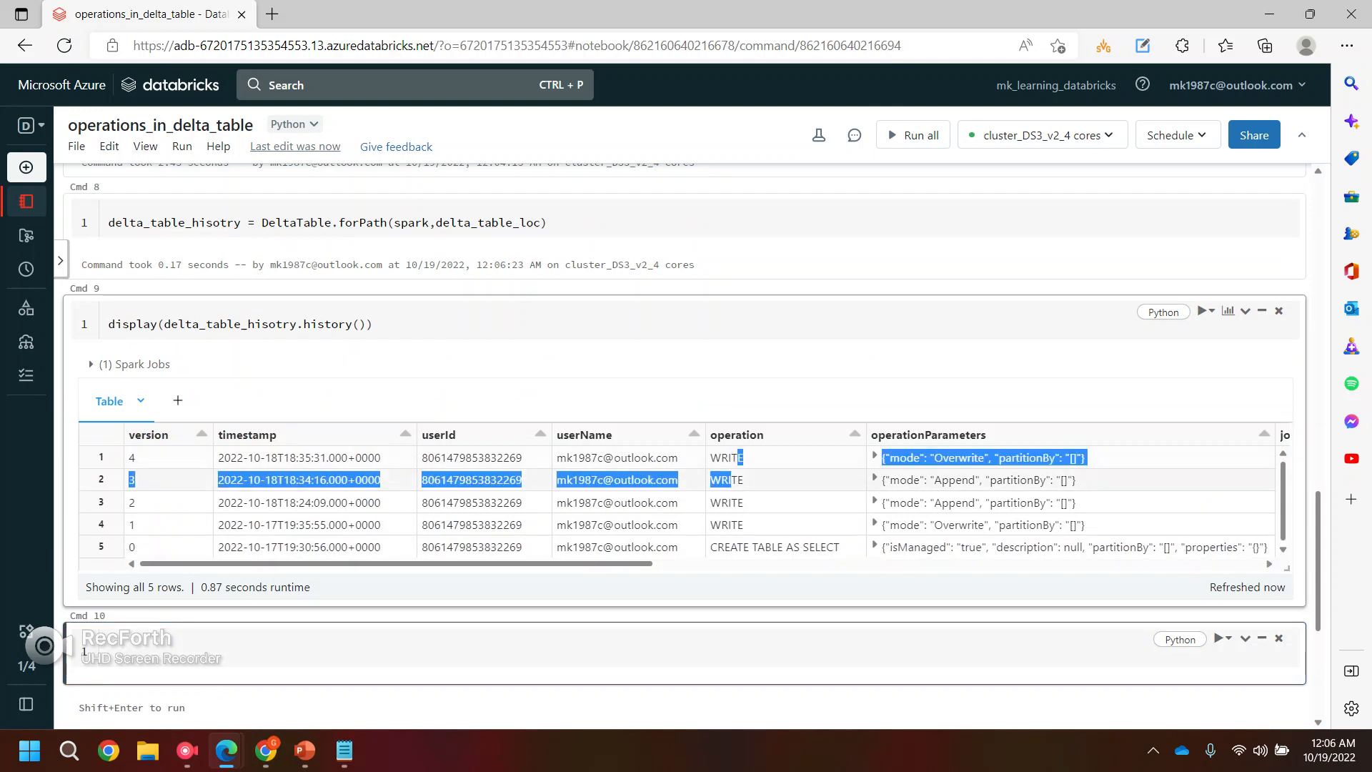
# Step: Inspect the rendered history table and select version 3's Append parameters
pyautogui.scroll(3)
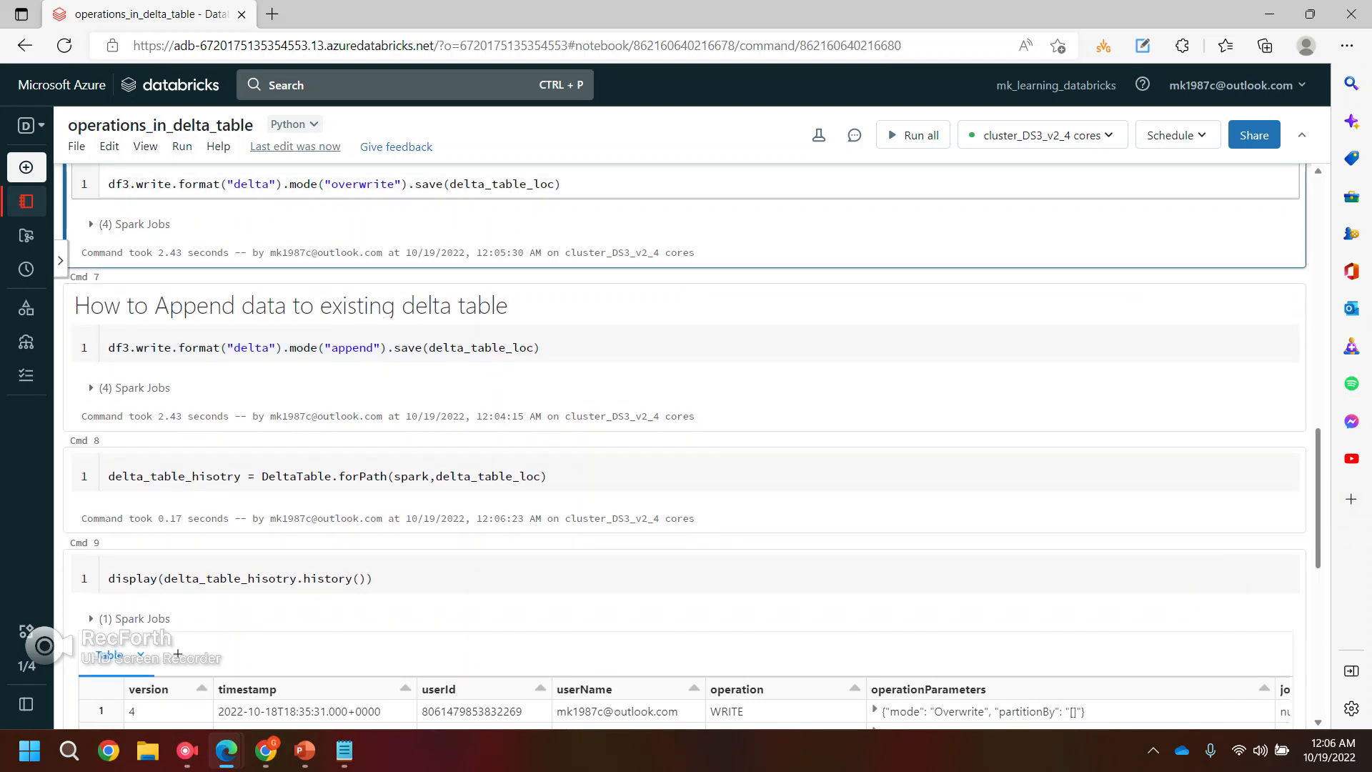
pyautogui.scroll(-3)
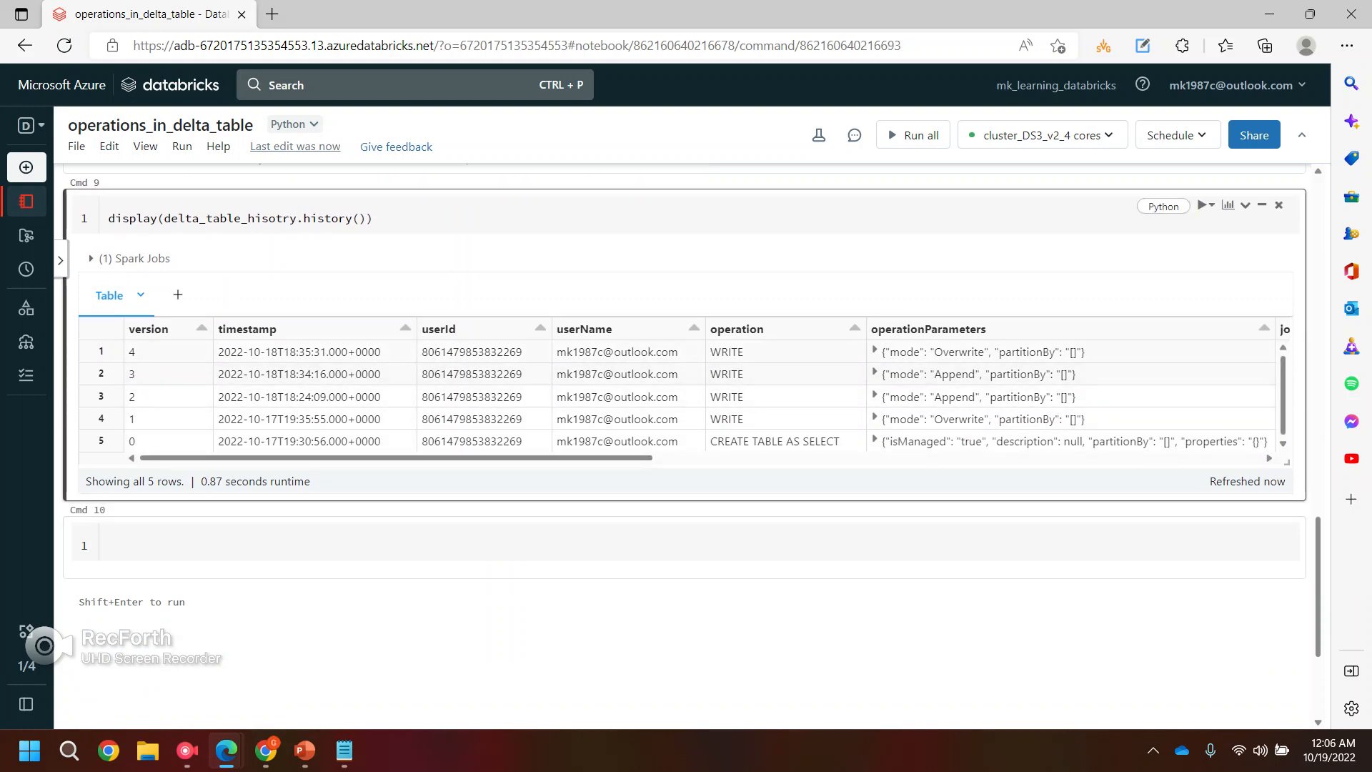
pyautogui.doubleClick(960, 351)
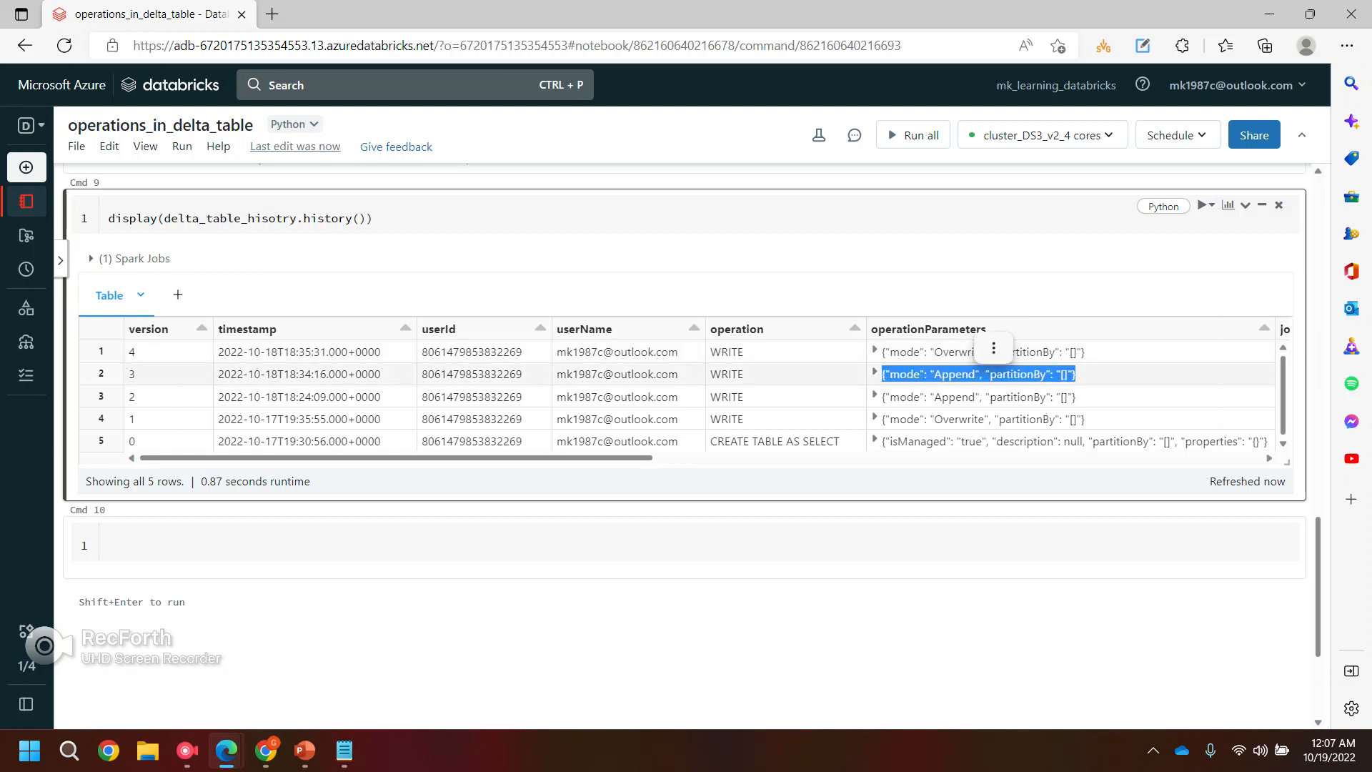
# Step: Expand version 4's Overwrite parameters and output metrics, highlighting the 100 output rows
pyautogui.click(875, 351)
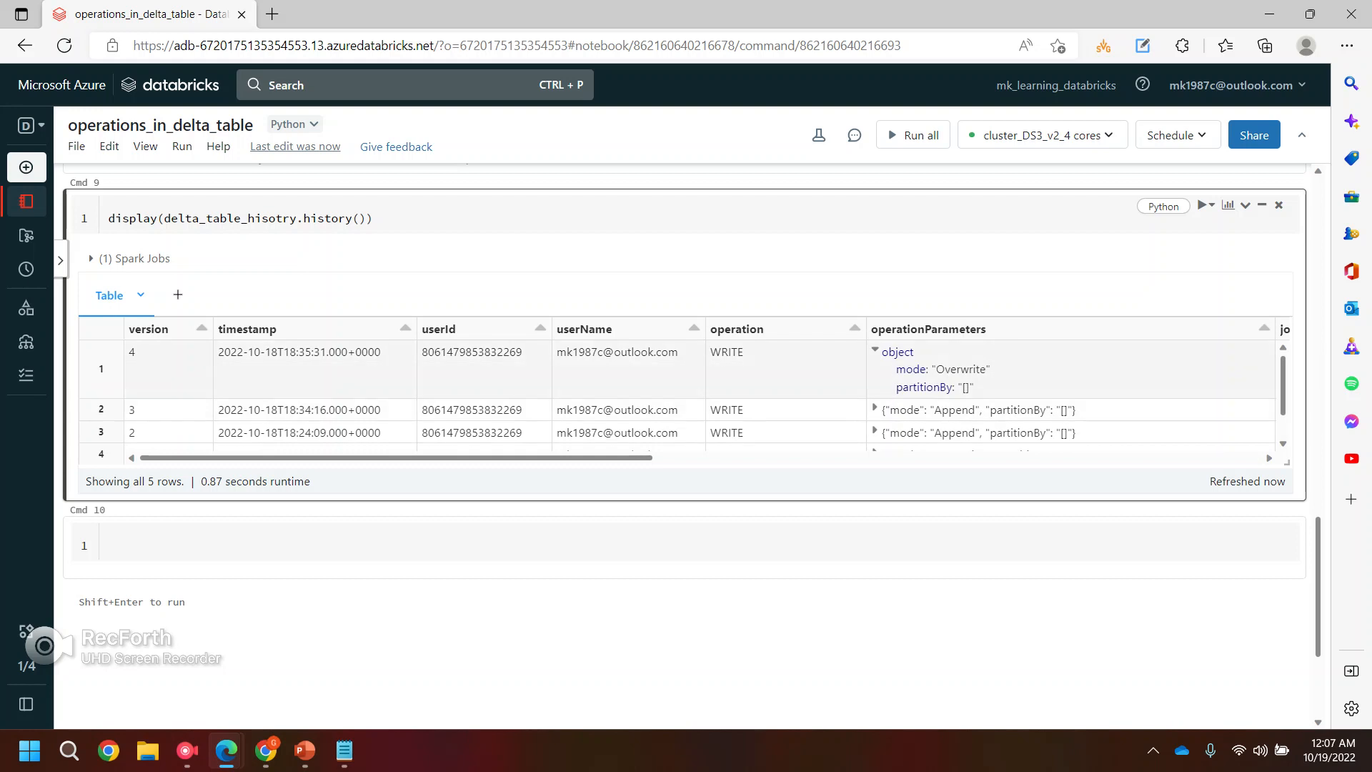
pyautogui.hscroll(3)
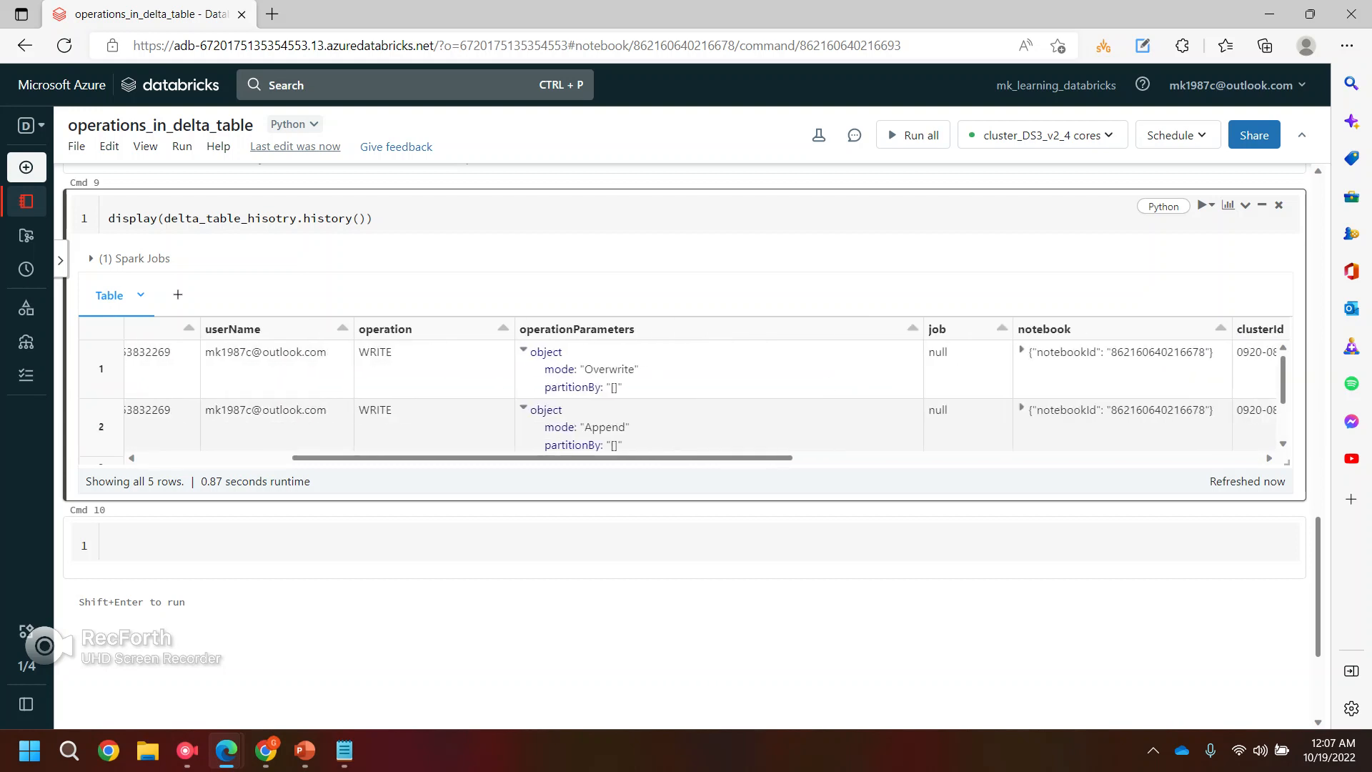
pyautogui.hscroll(3)
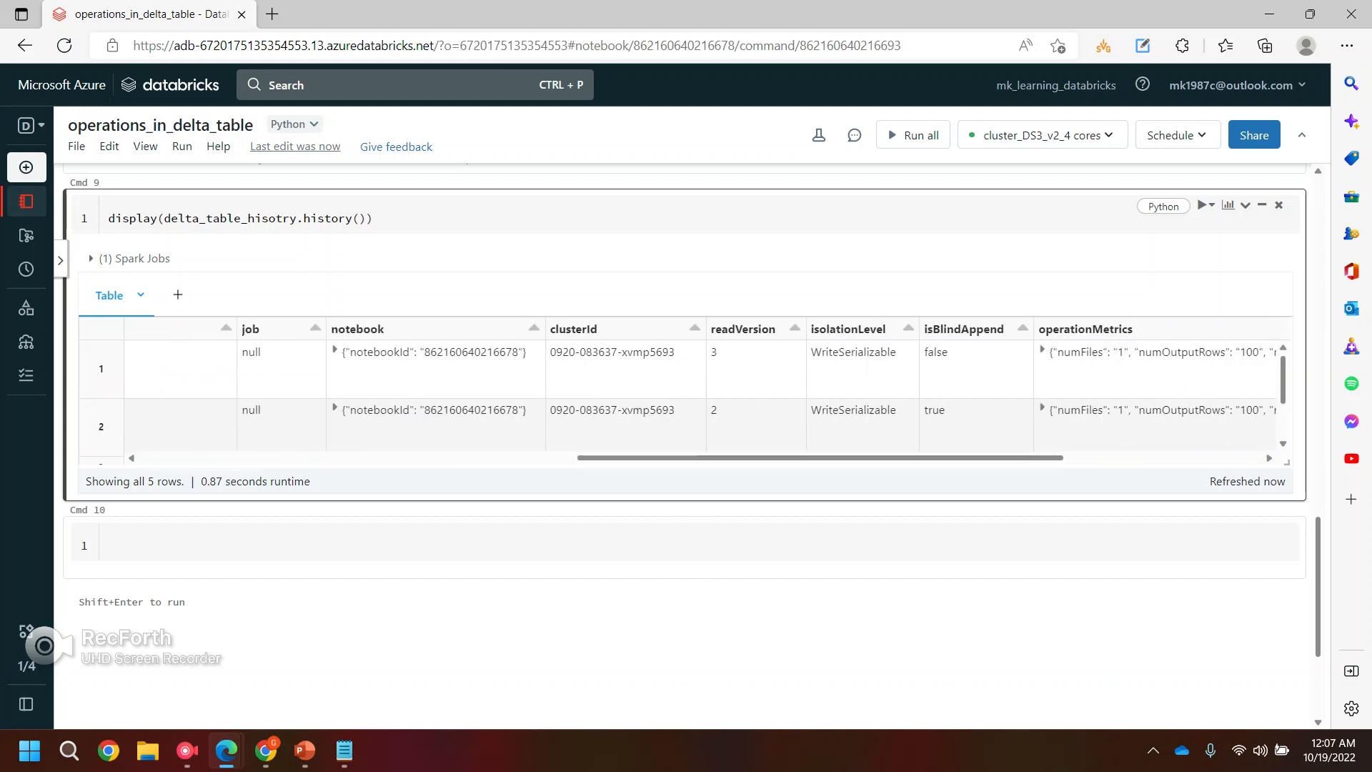
pyautogui.hscroll(3)
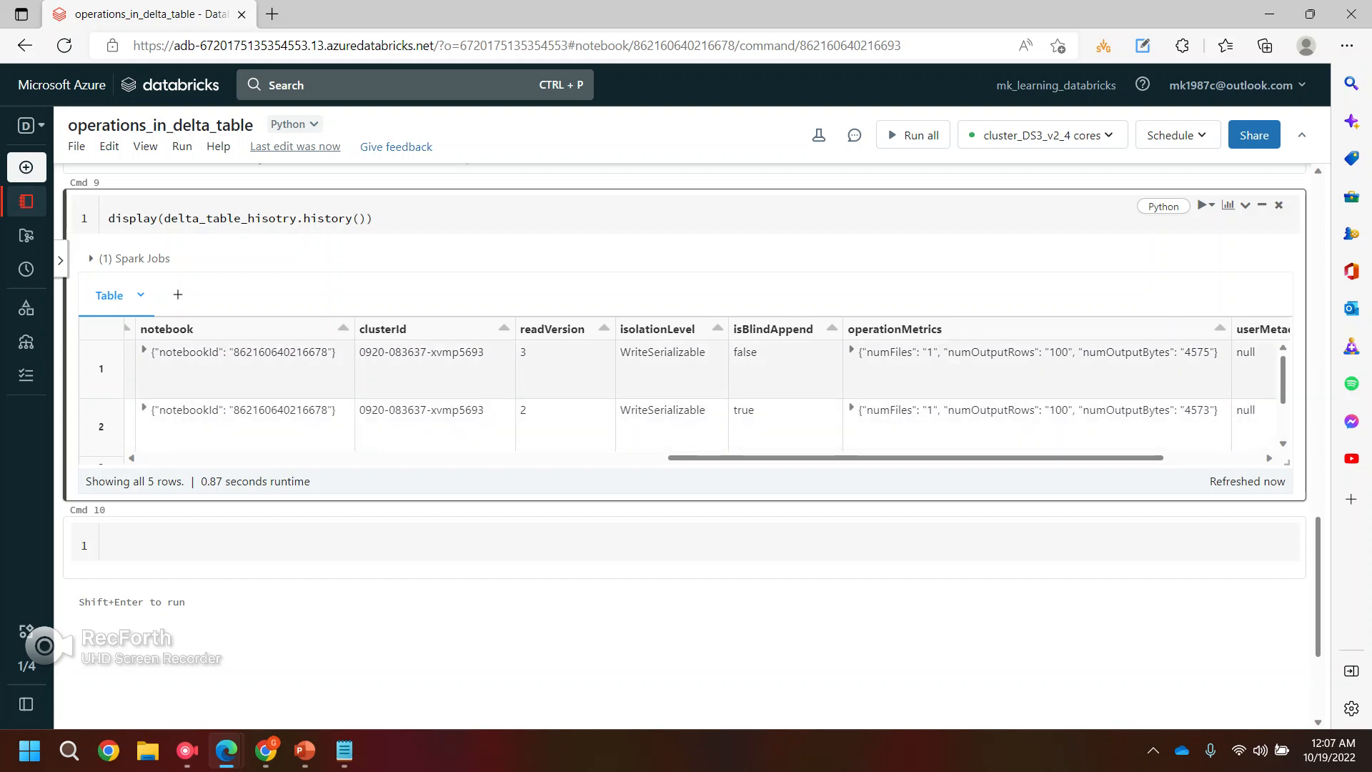
pyautogui.click(852, 352)
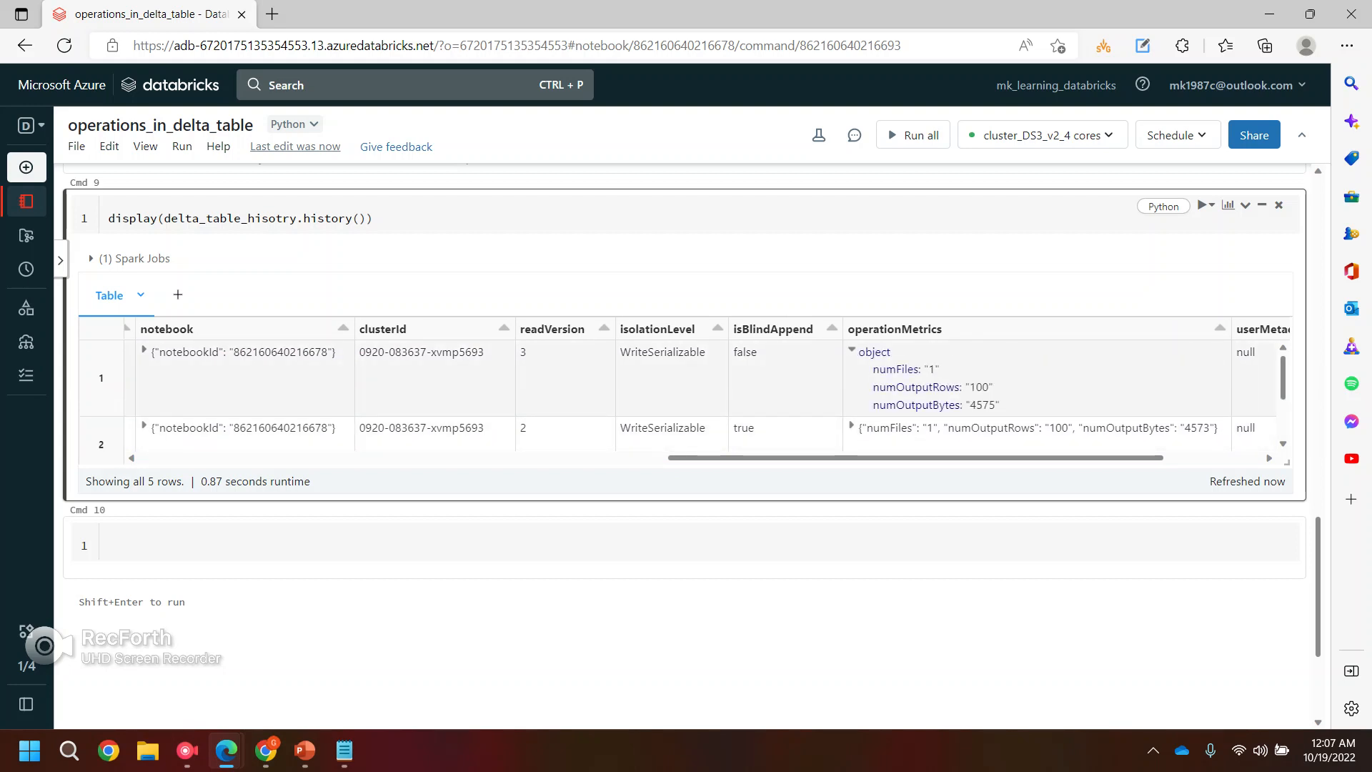
pyautogui.doubleClick(979, 387)
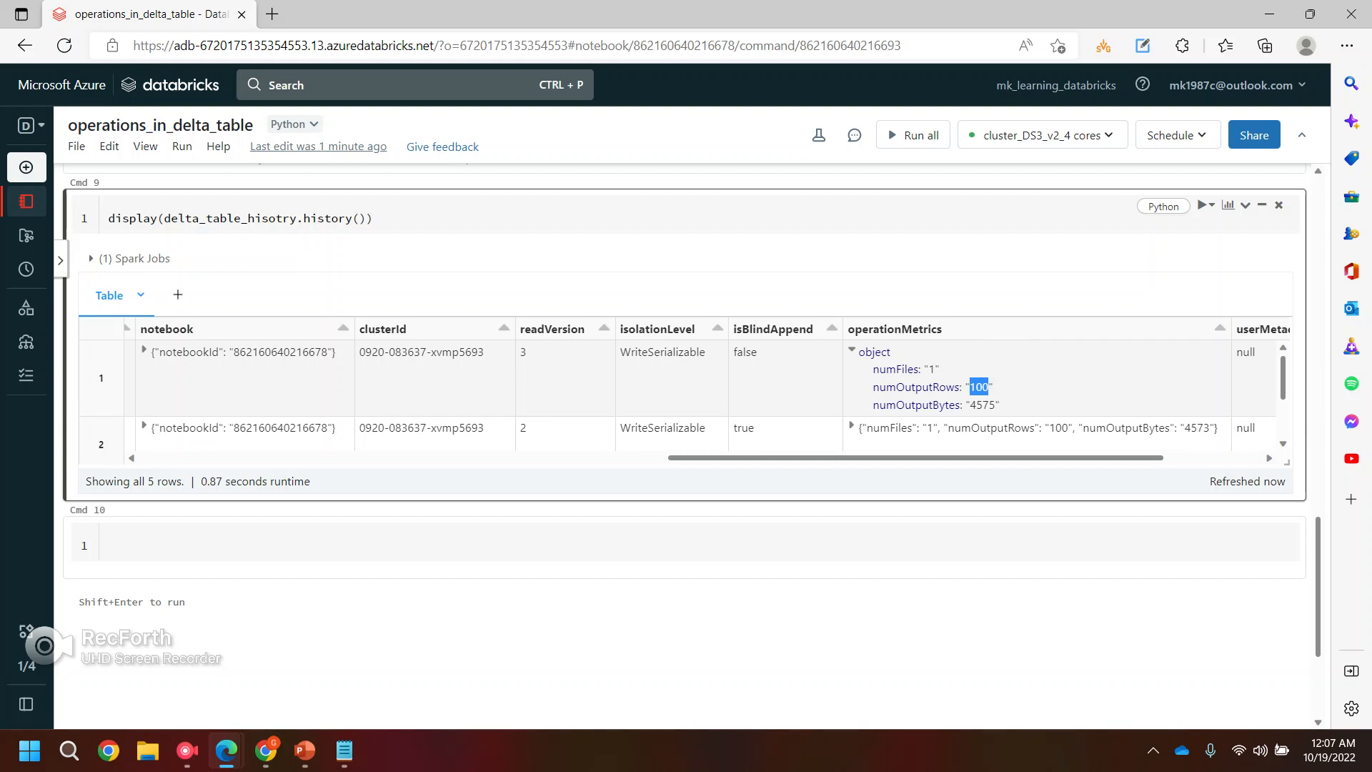
# Step: Expand version 3's notebook details and scroll around the history table to inspect
pyautogui.scroll(-3)
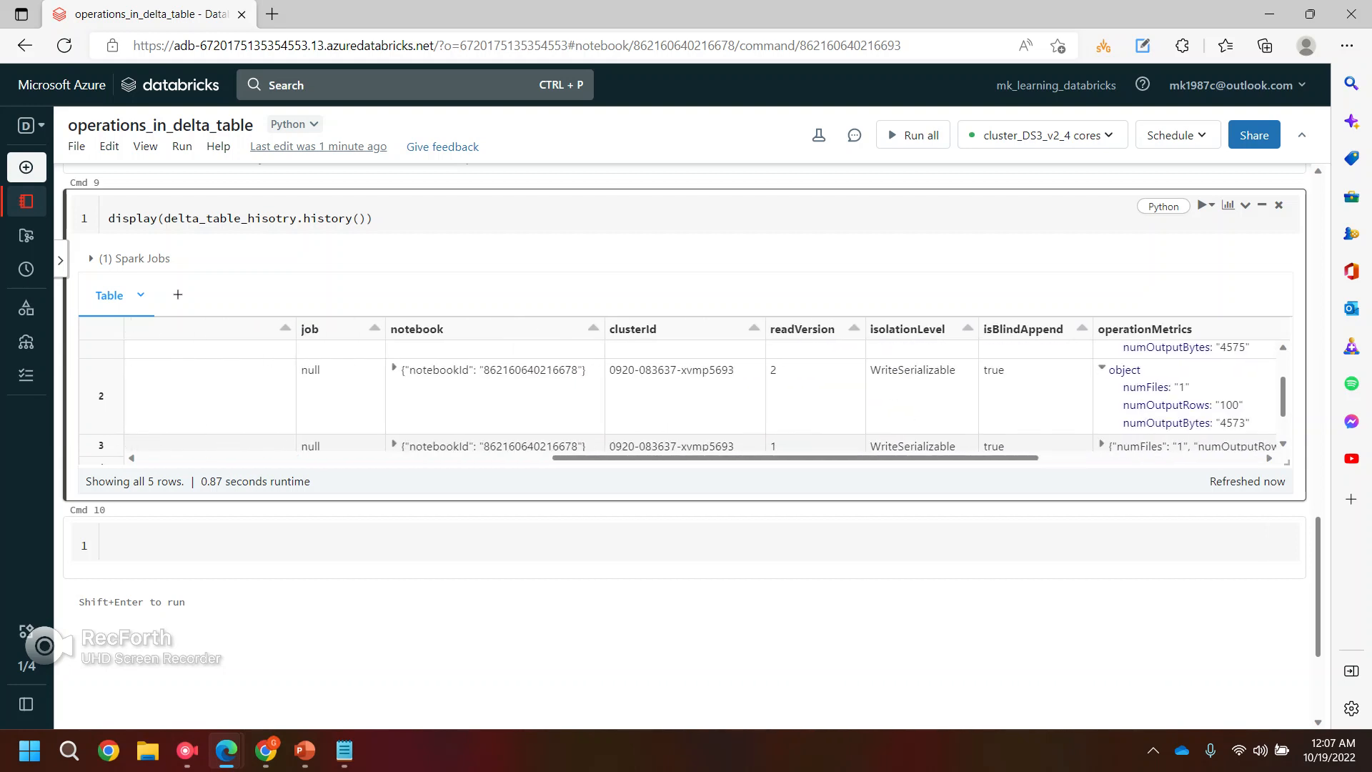
pyautogui.hscroll(-3)
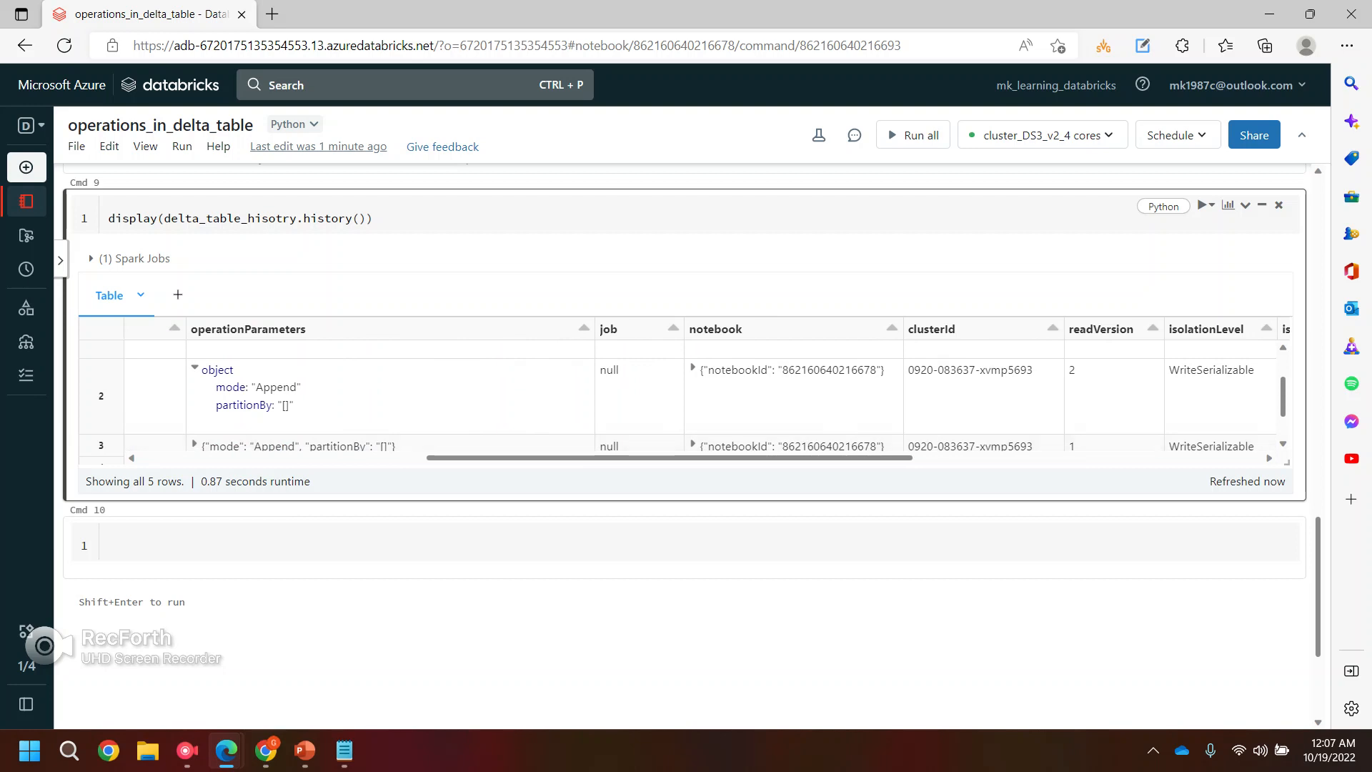
pyautogui.click(693, 370)
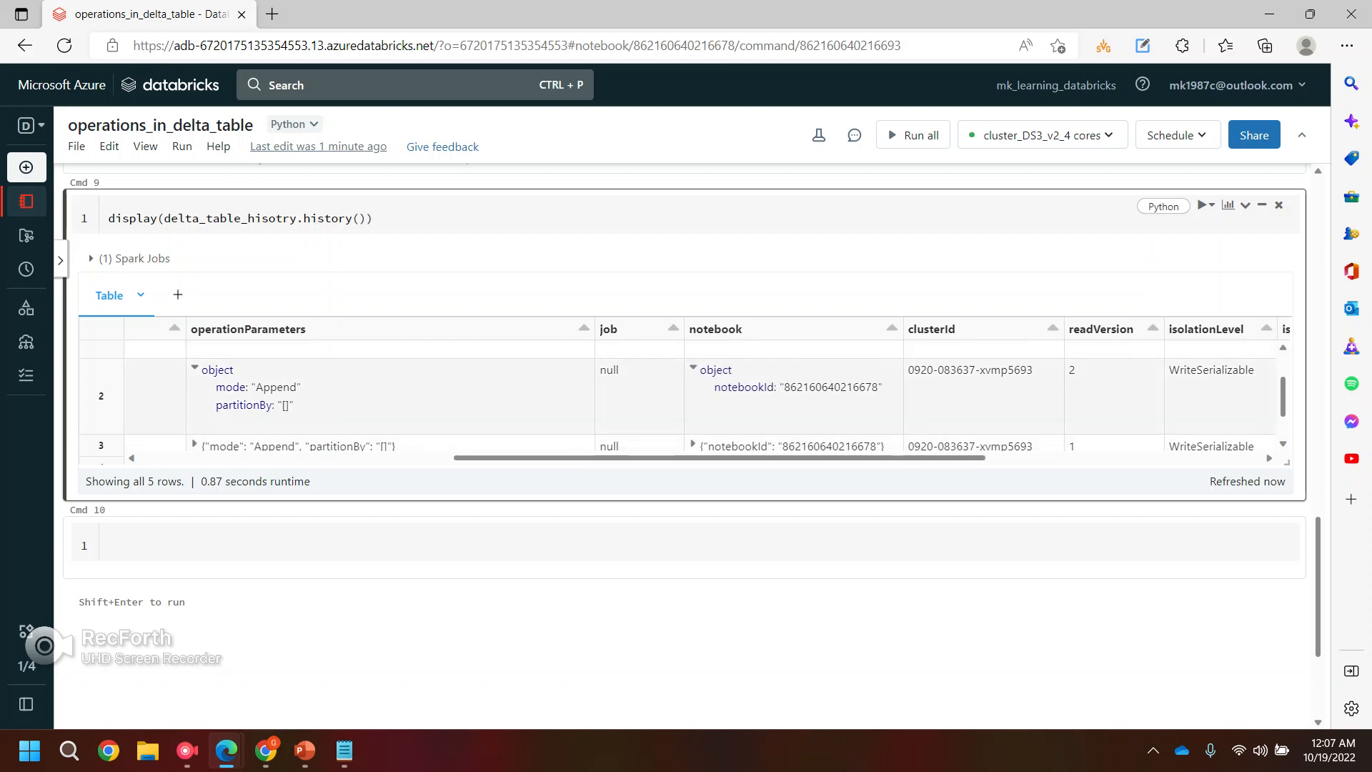
pyautogui.scroll(3)
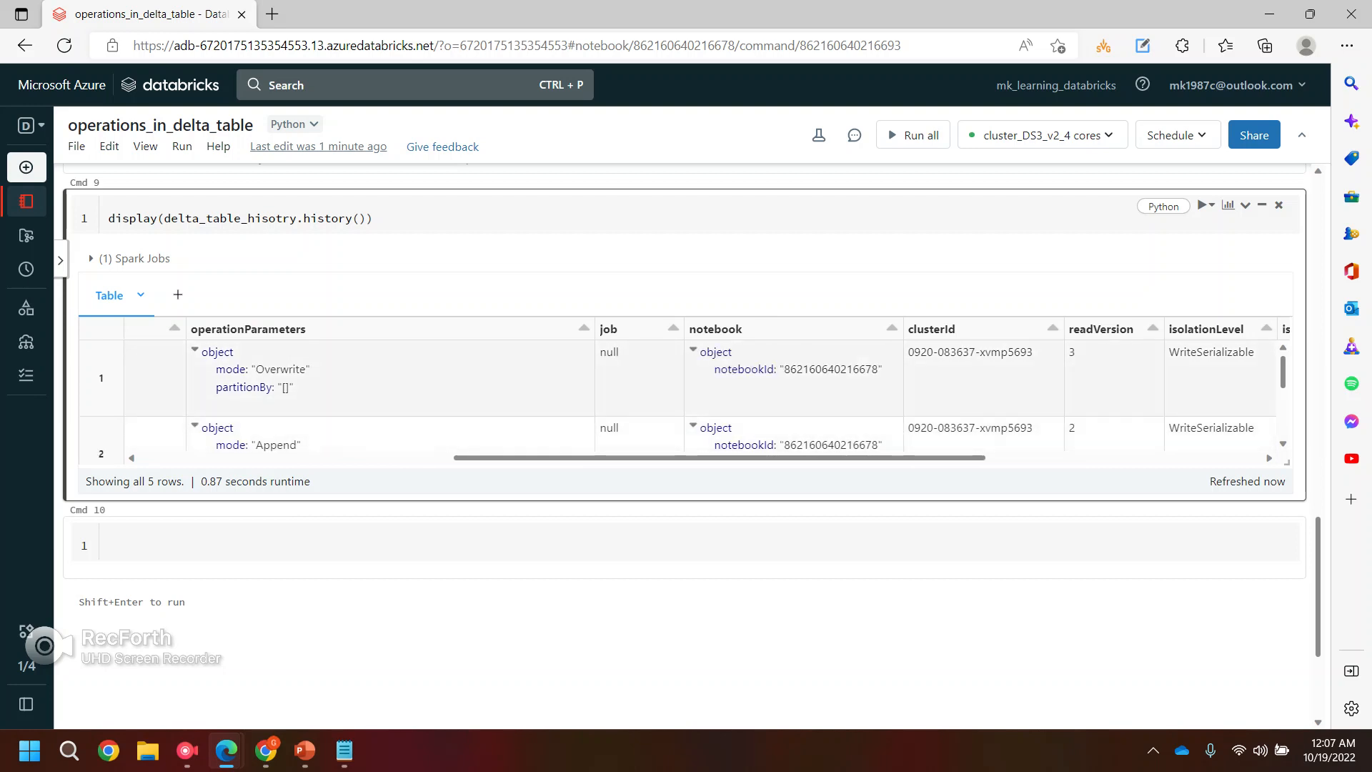
pyautogui.hscroll(-3)
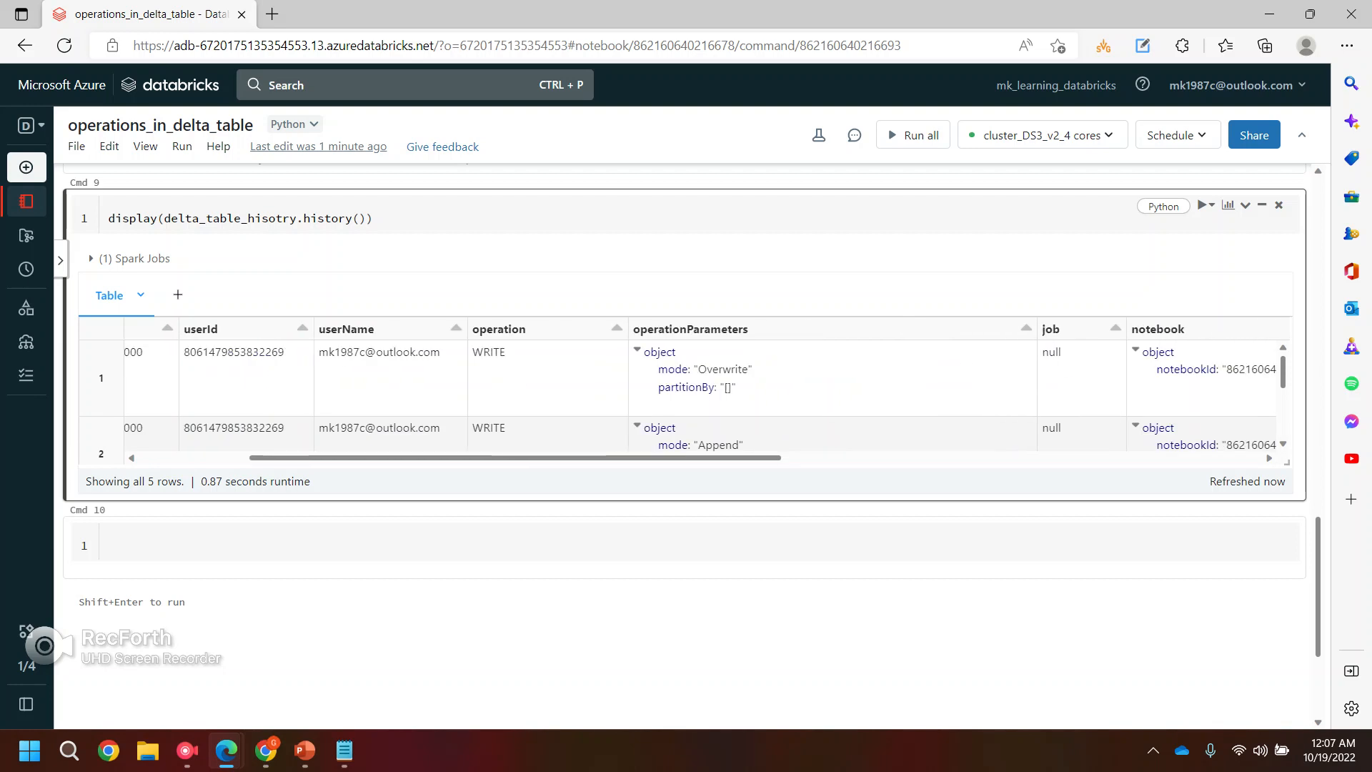
pyautogui.hscroll(-3)
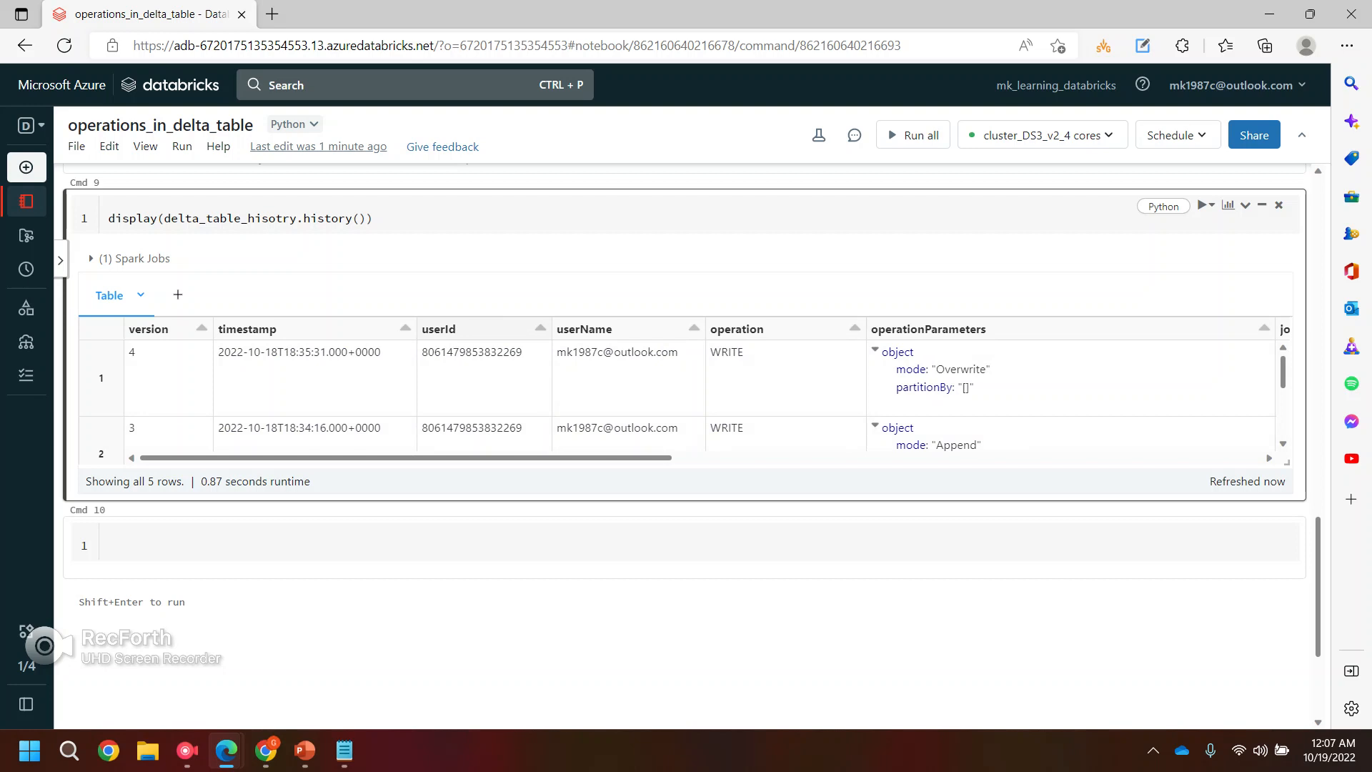
pyautogui.hscroll(3)
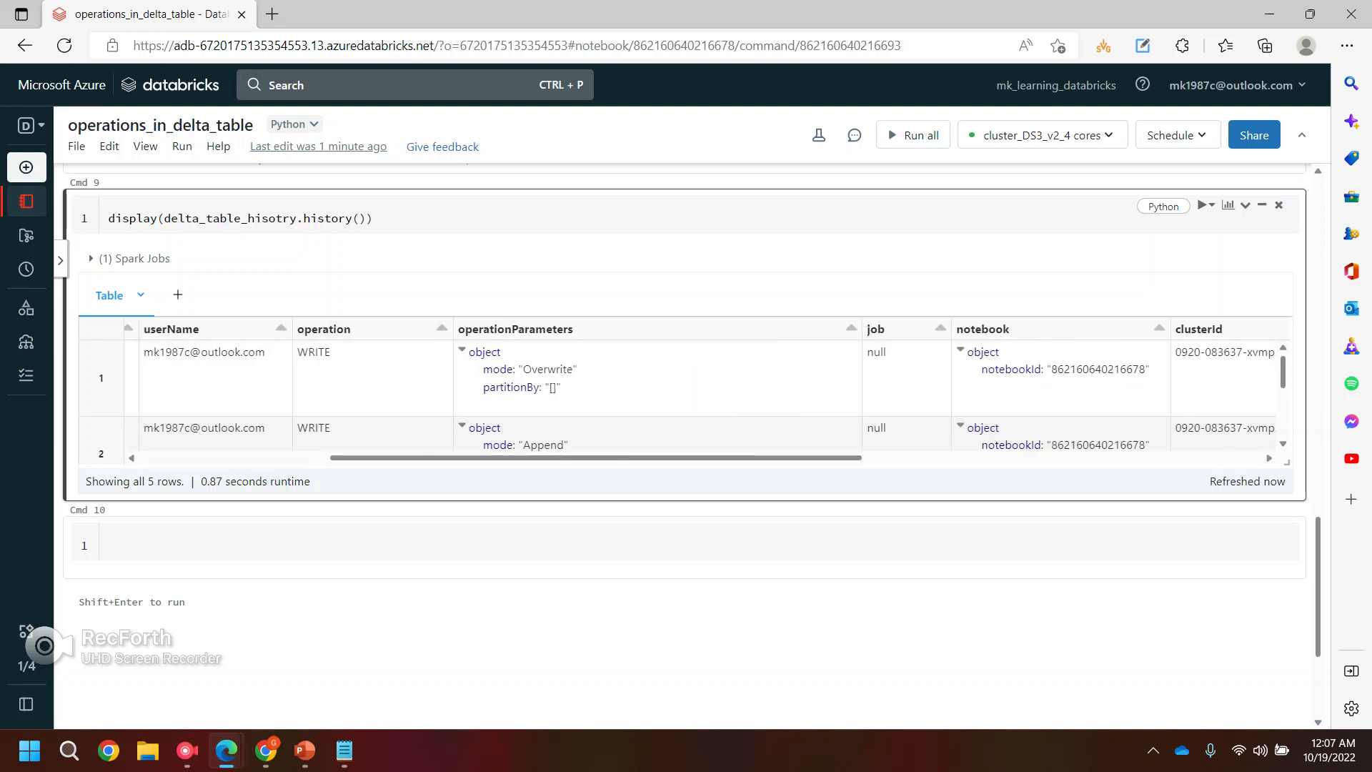
pyautogui.hscroll(3)
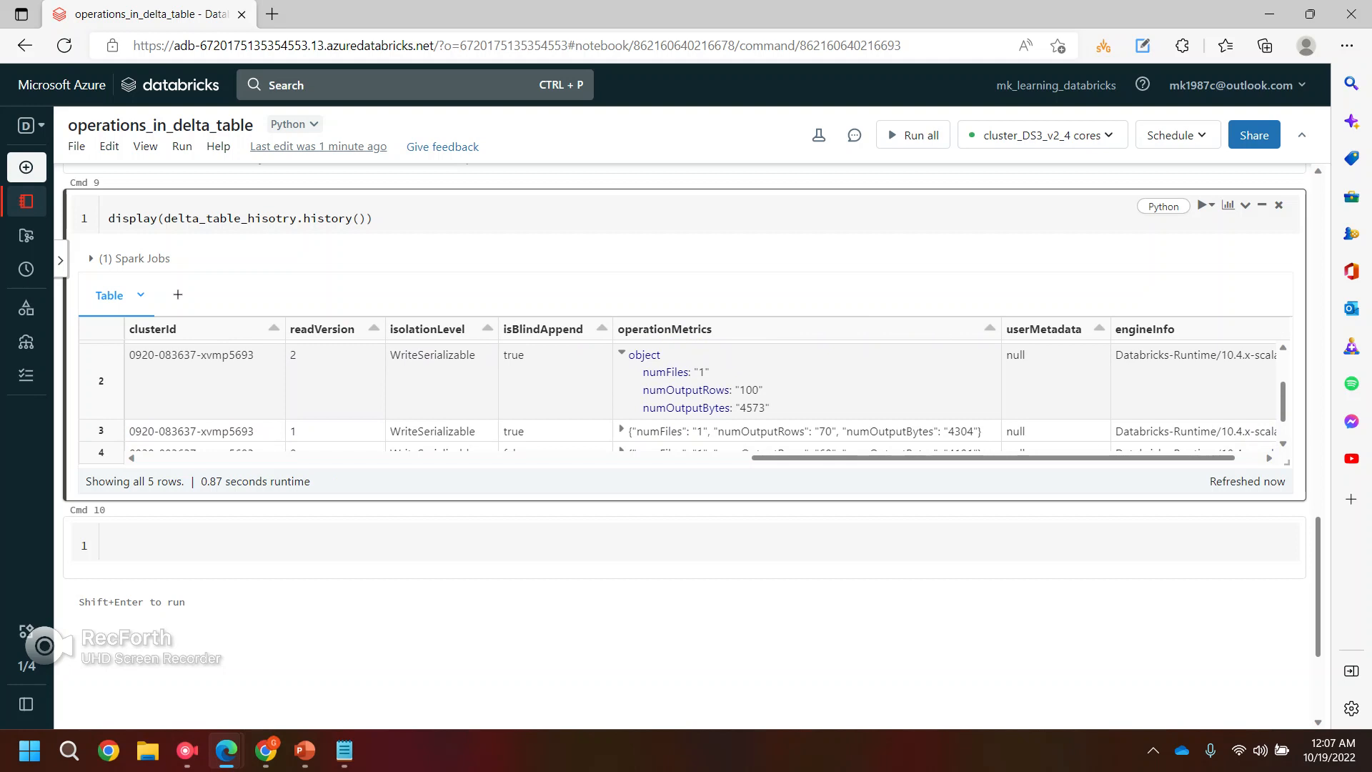
pyautogui.hscroll(-3)
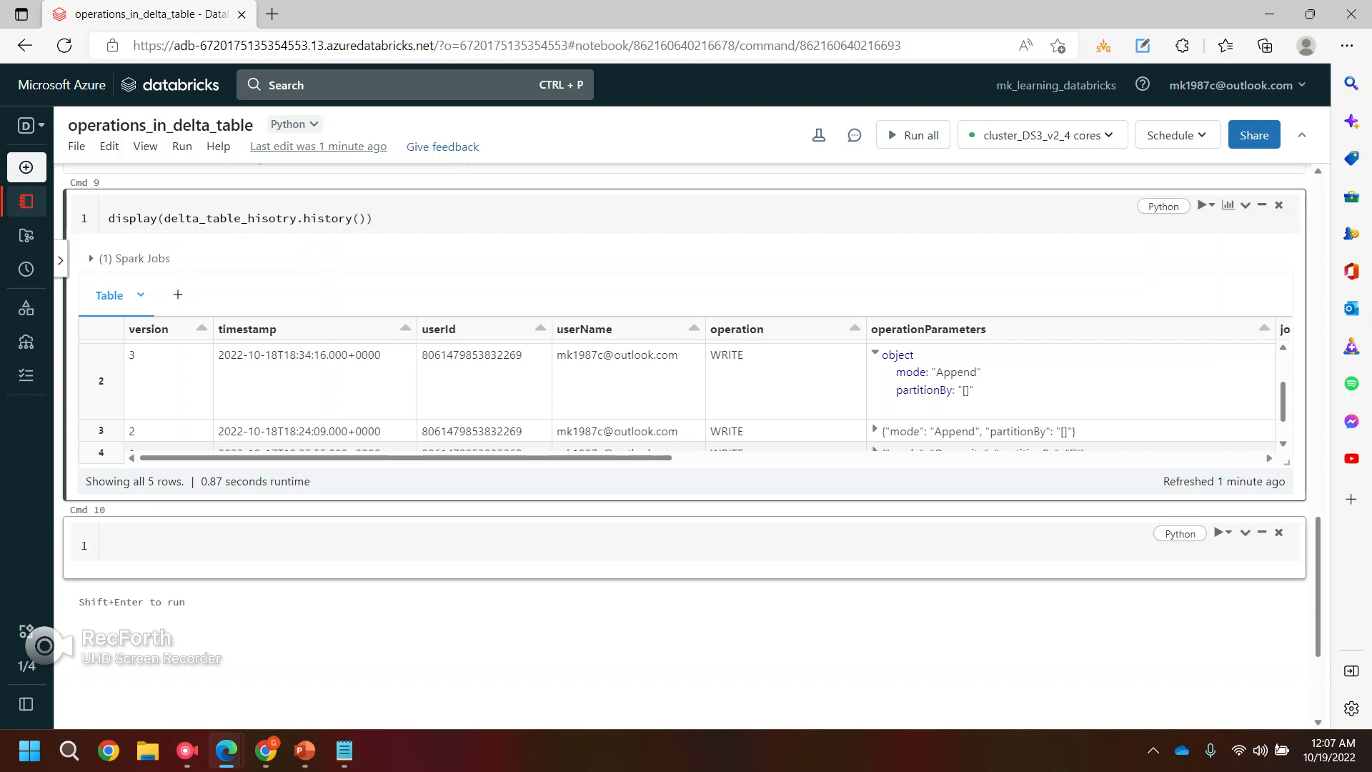
pyautogui.scroll(-3)
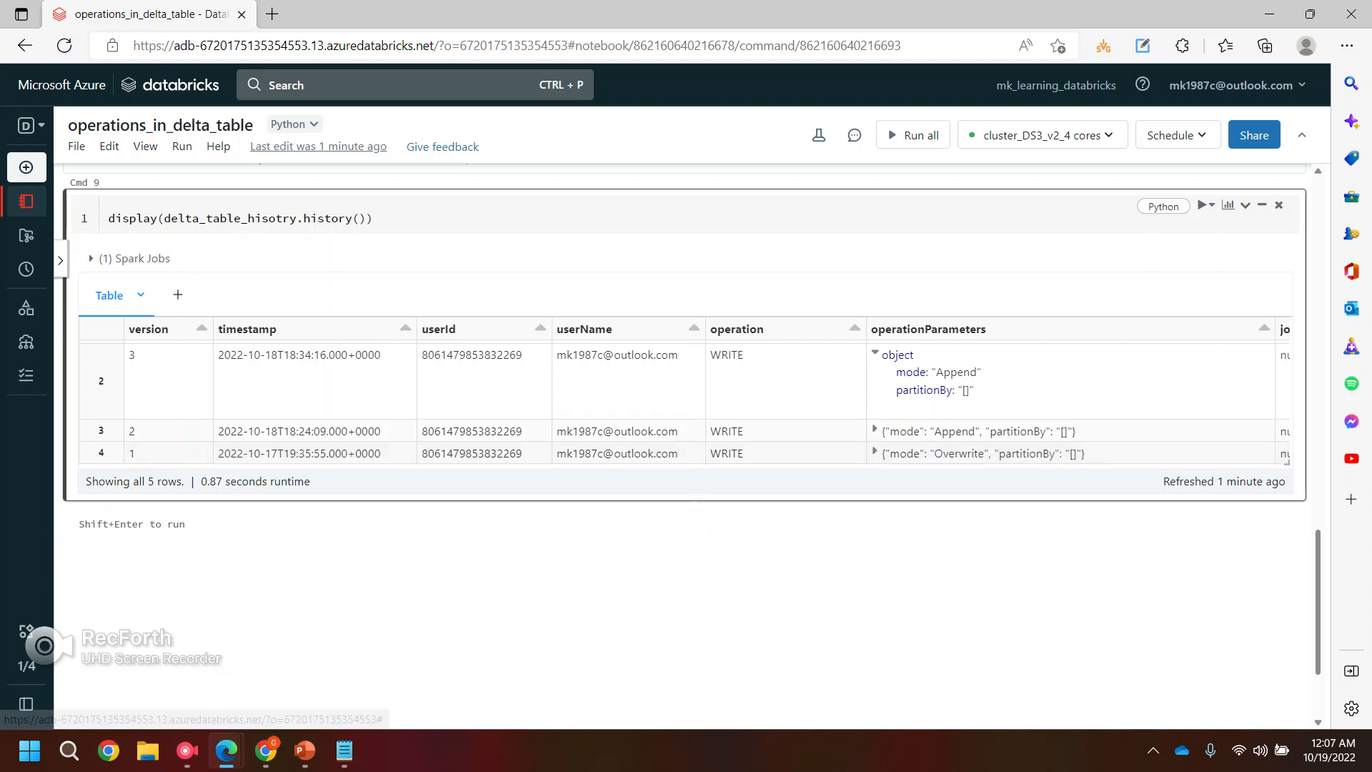